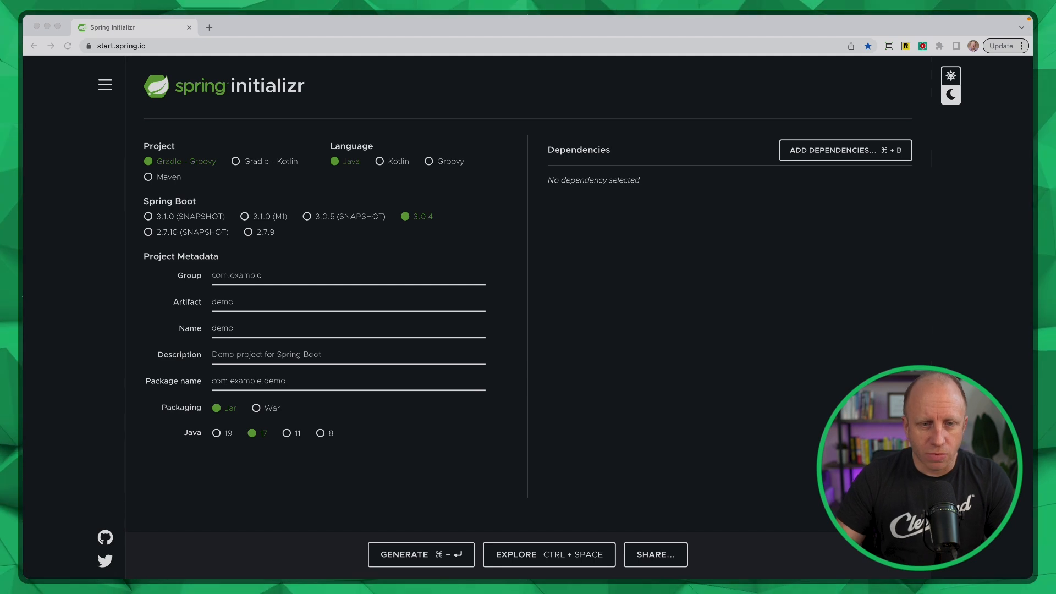
Step: Choose Maven and set group dev.danvega, artifact hello-security
click(149, 176)
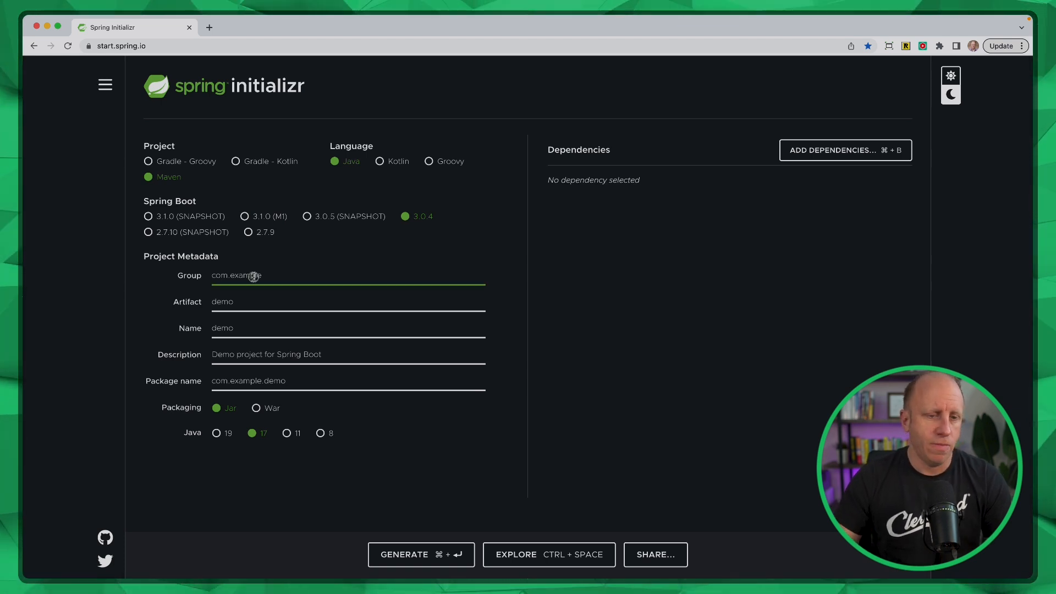
text(d)
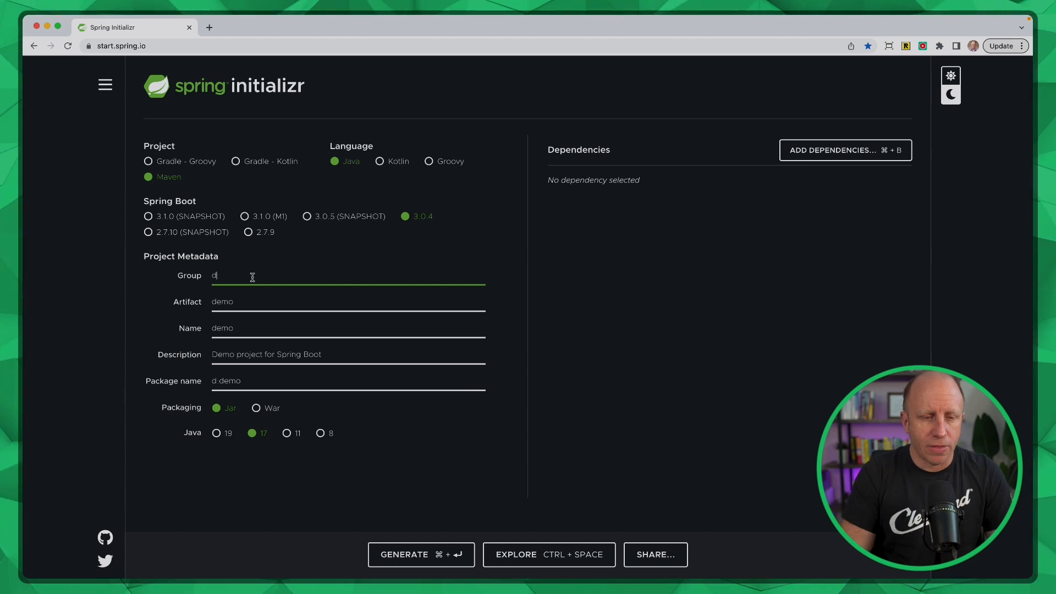
text(ev.danvega)
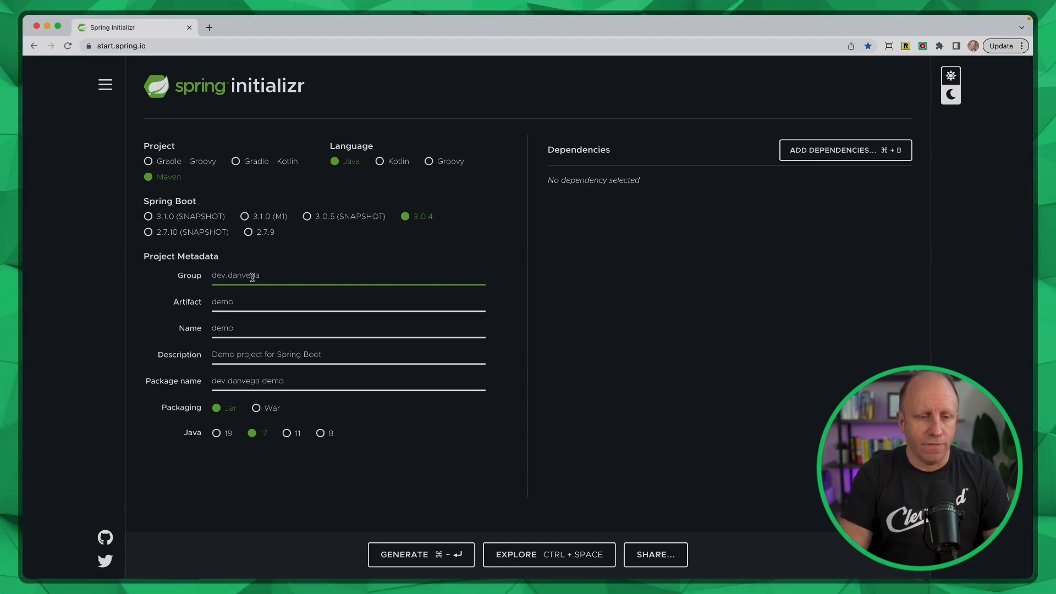
text(hello-)
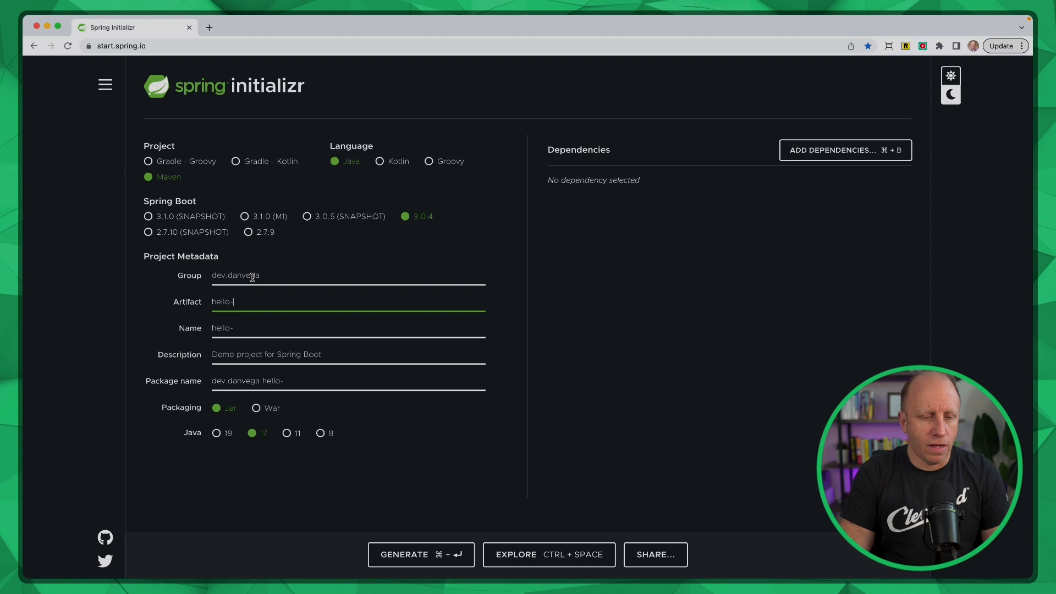
text(security)
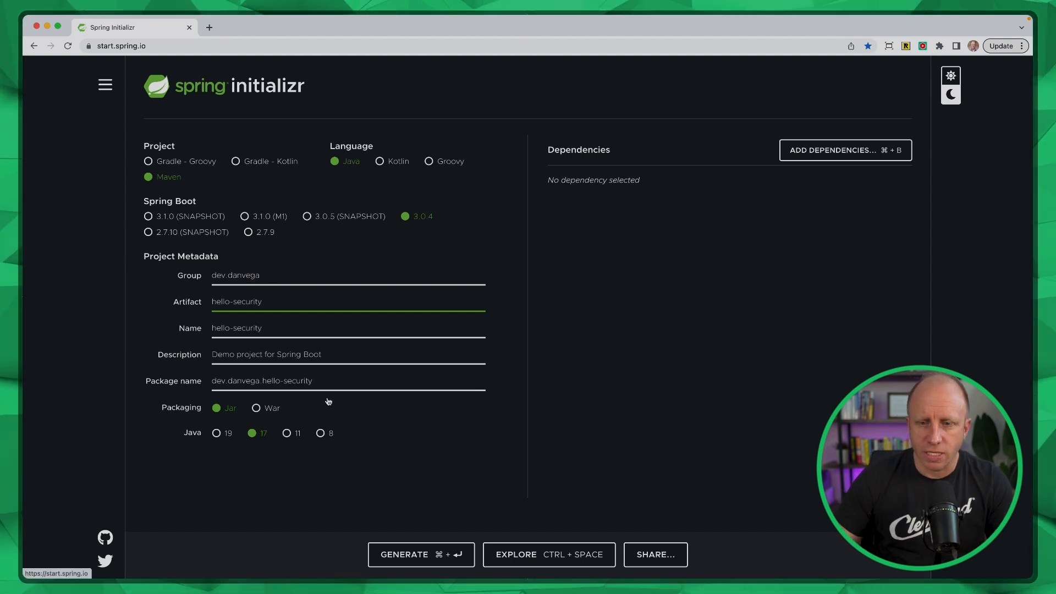
Step: Add the Spring Web and Spring Security dependencies and generate the project
click(845, 149)
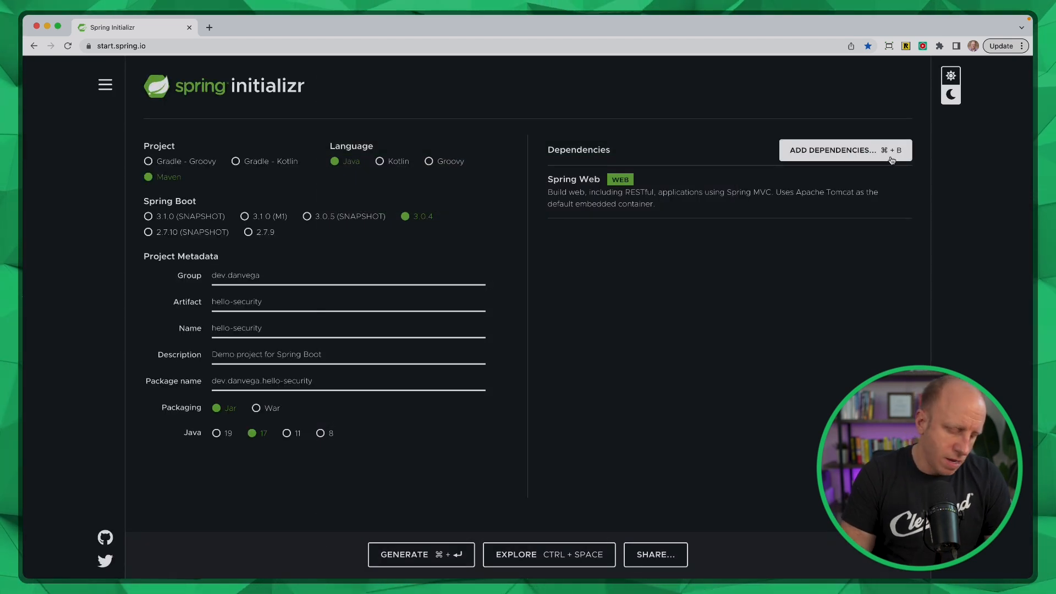
text(sec)
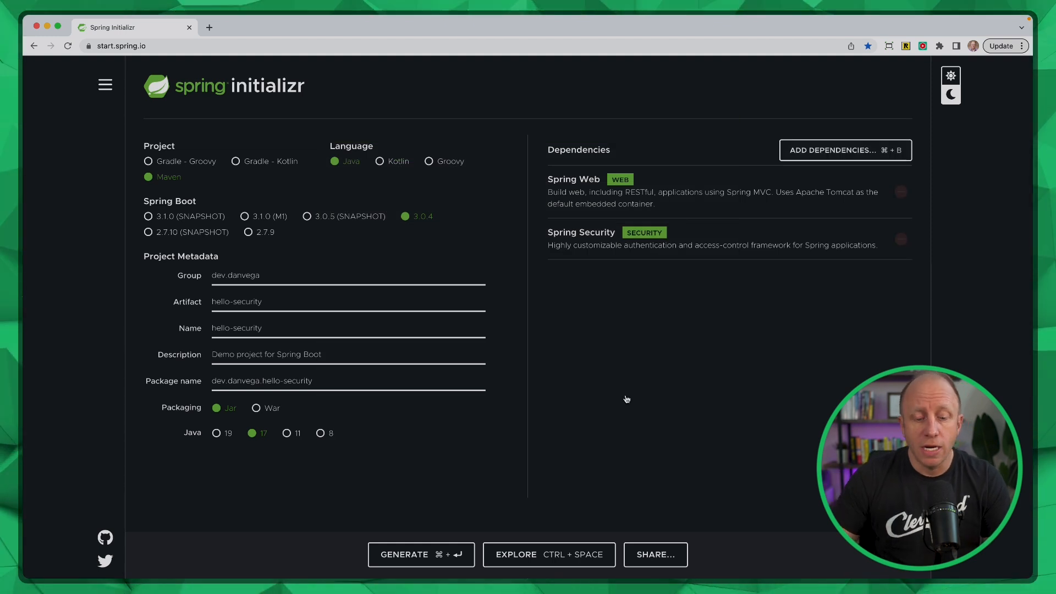
click(420, 555)
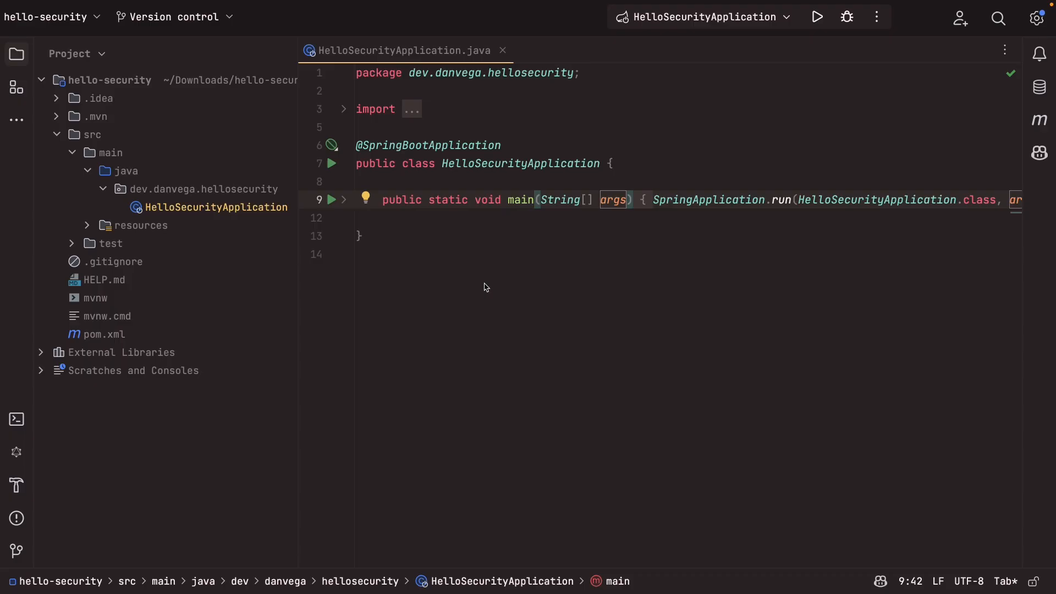
mouse_move(535, 244)
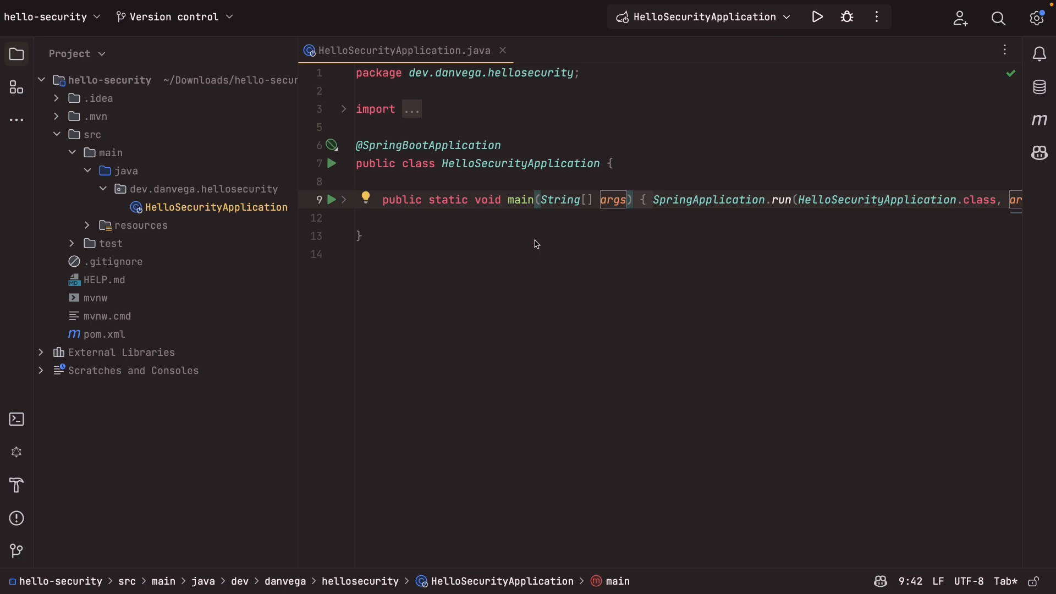
Step: Close HelloSecurityApplication.java and bring up New options on the dev.danvega.hellosecurity package
click(503, 49)
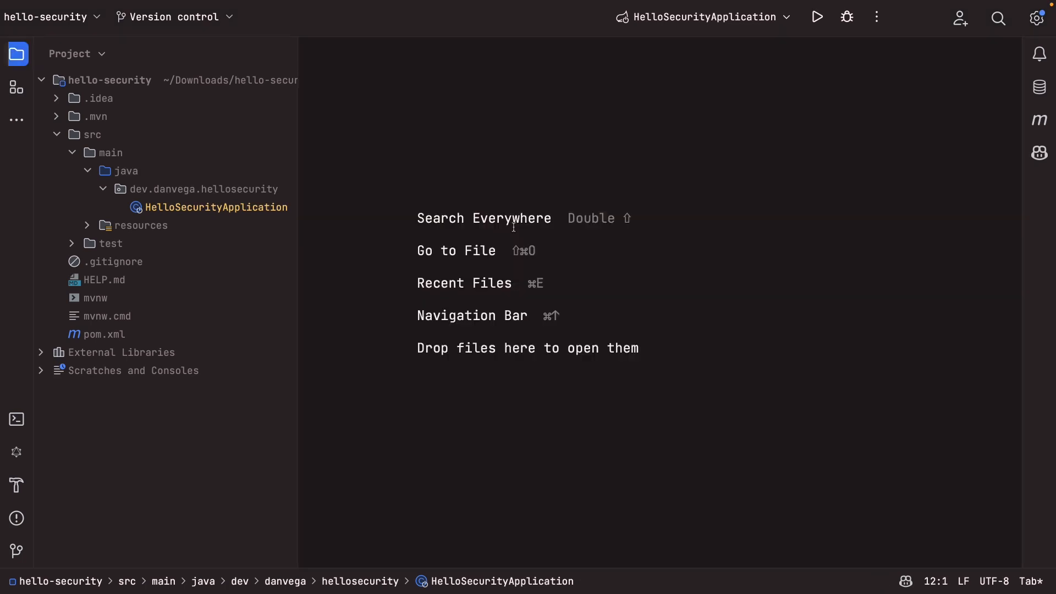
click(202, 189)
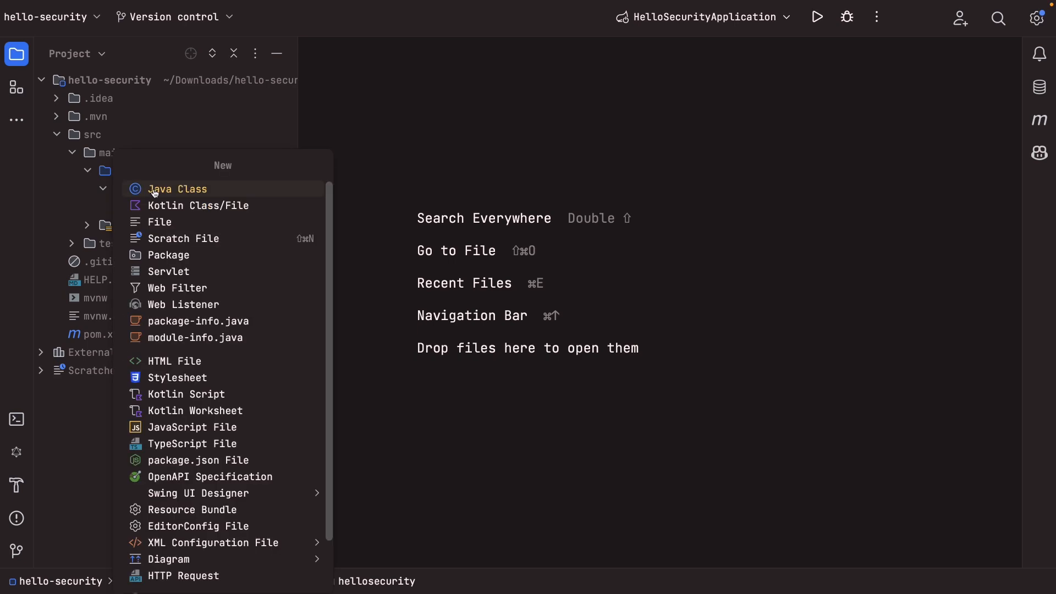
Step: Create a new Java class controller.HomeController
click(179, 188)
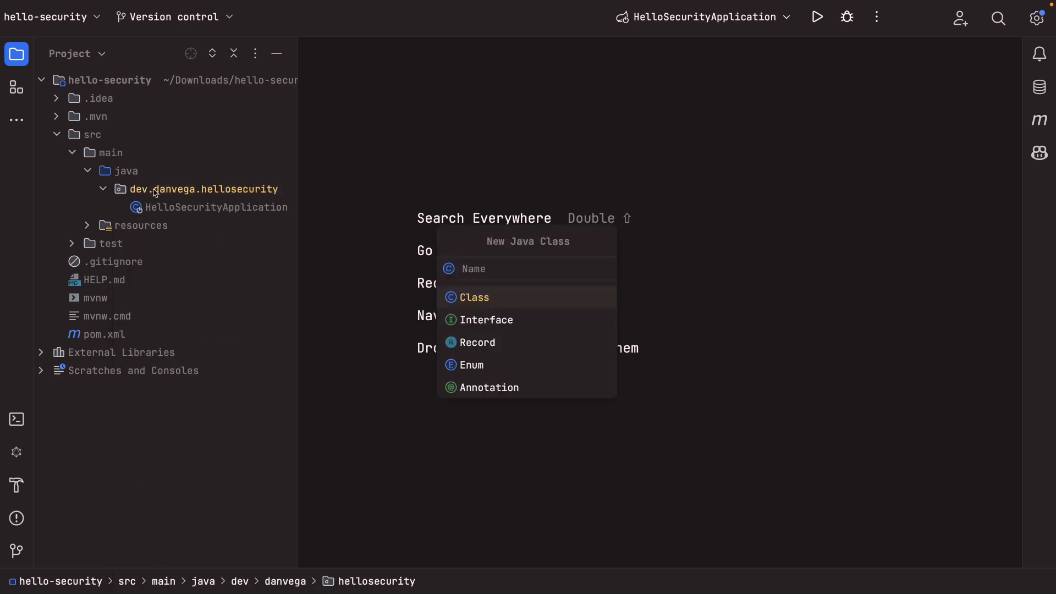
text(controller.H)
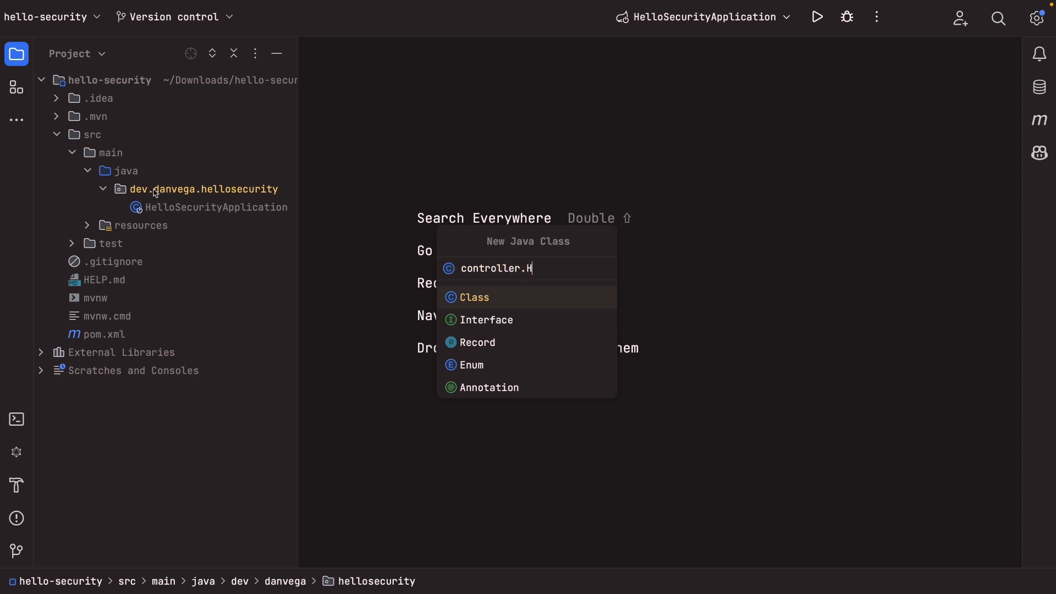
text(omeController)
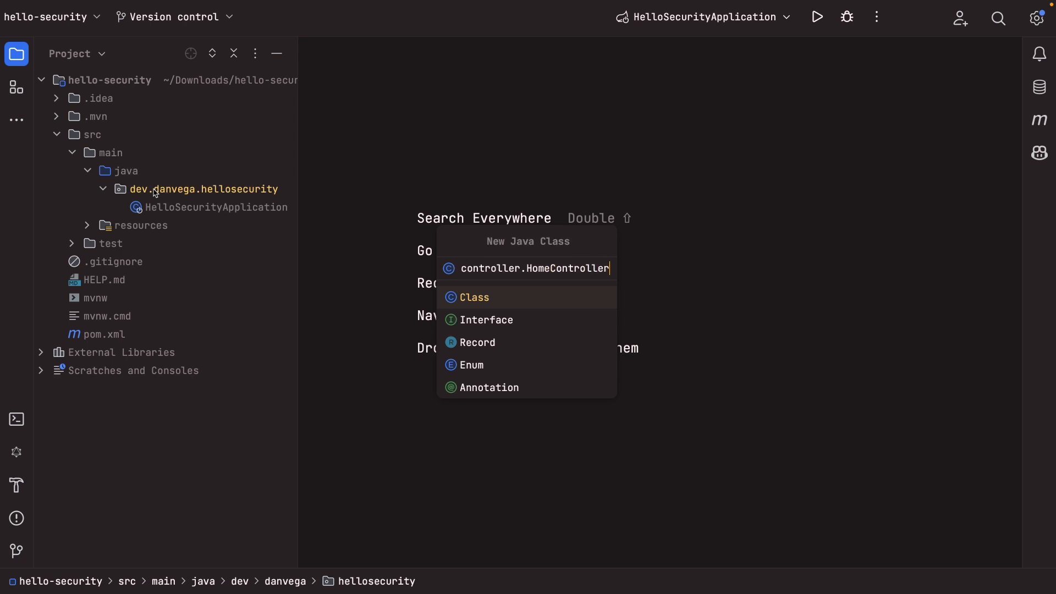
click(474, 297)
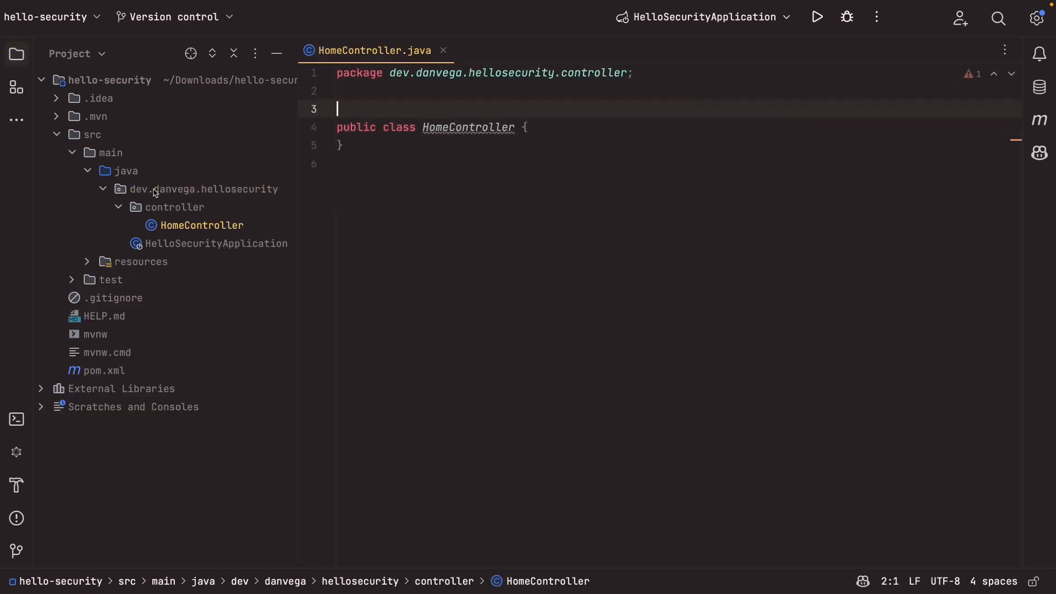
text(@RestController)
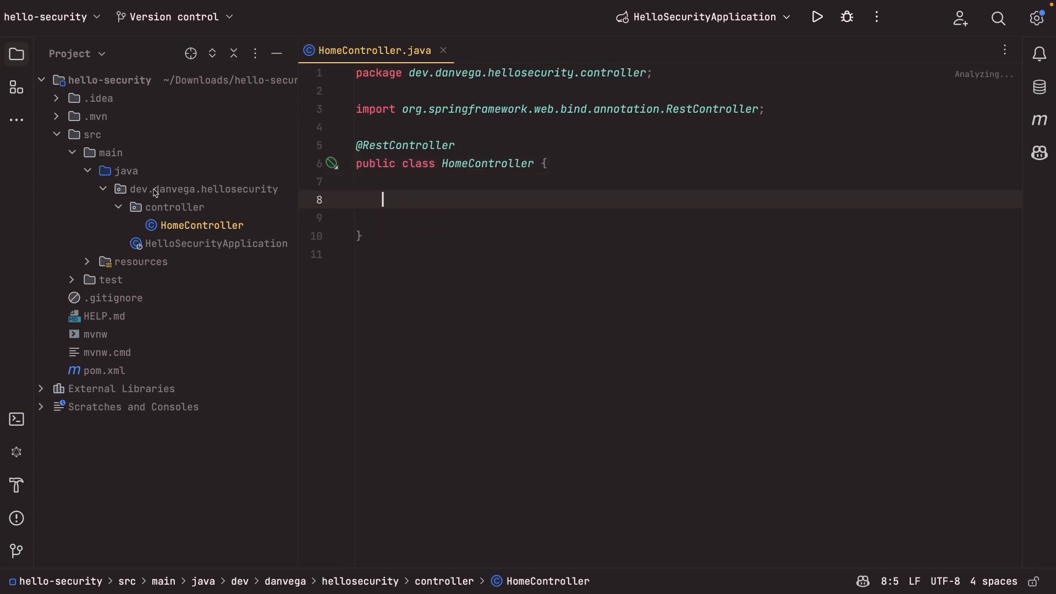
text(@GetMapping("/"))
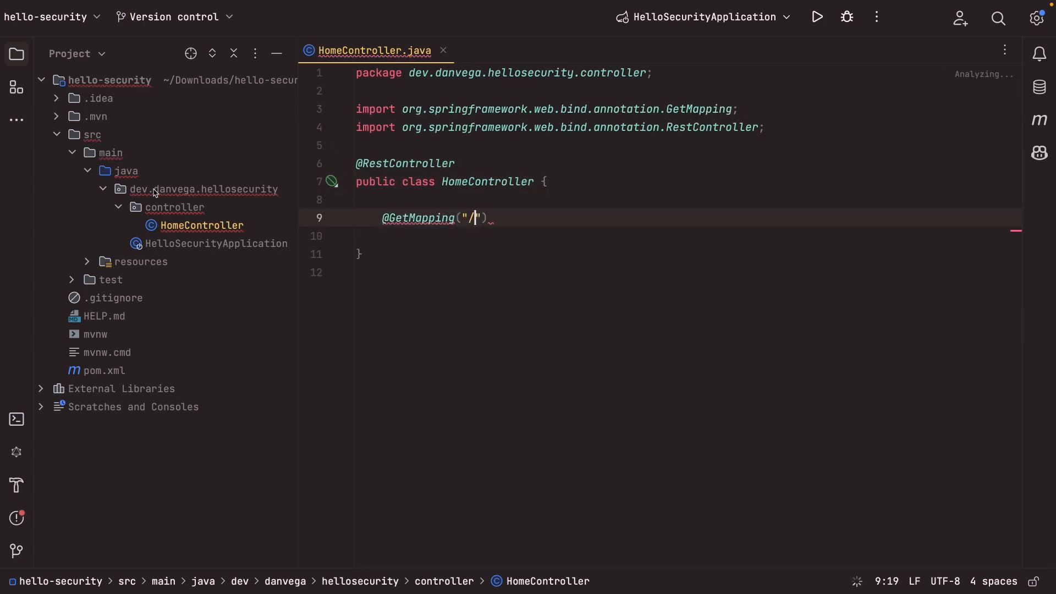
text(S)
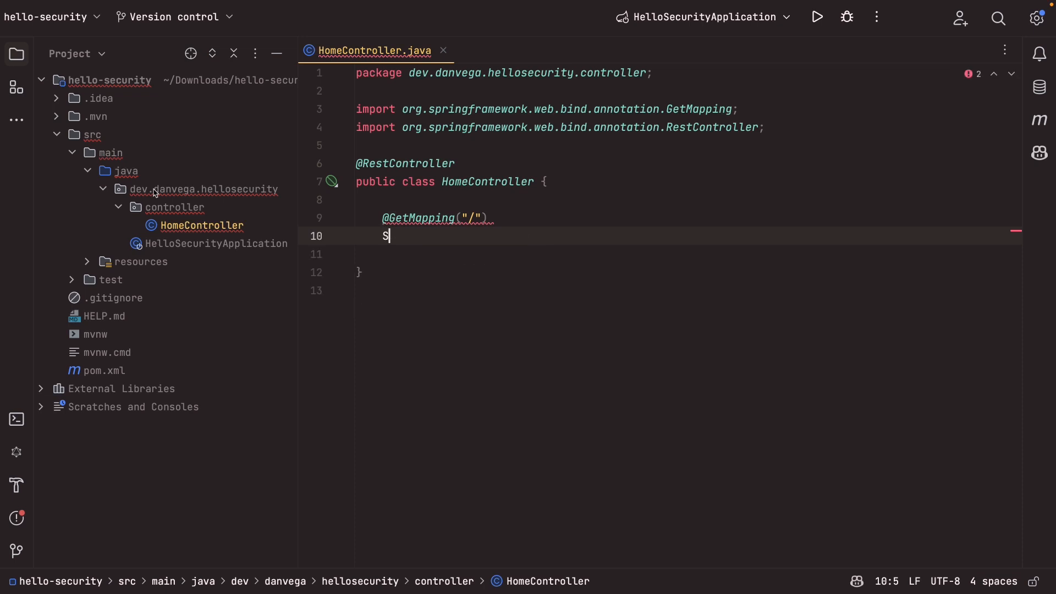
text(tring home() {)
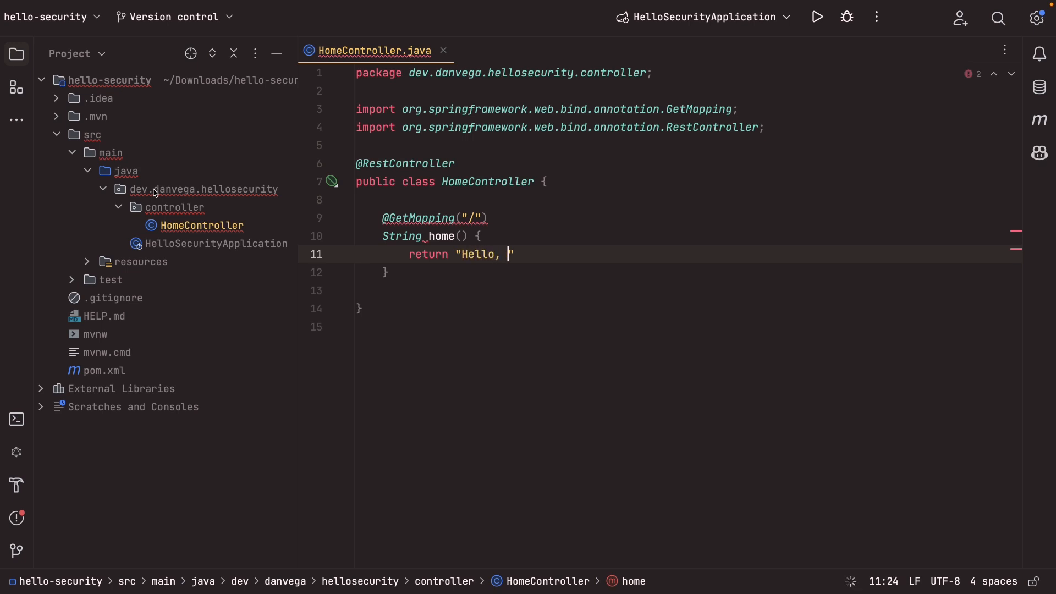
text(Spring Security!)
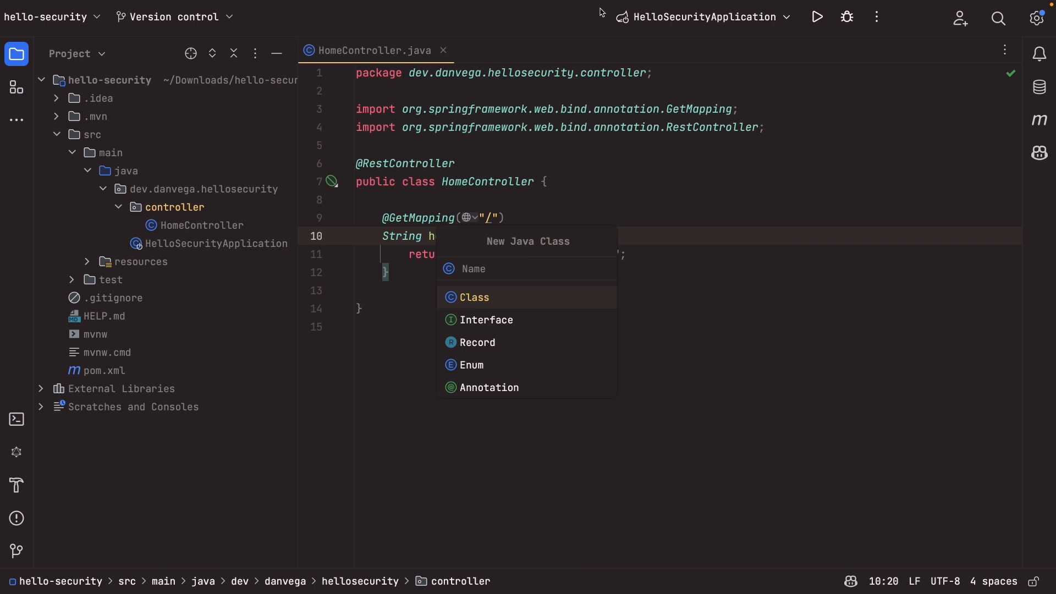
text(PostC)
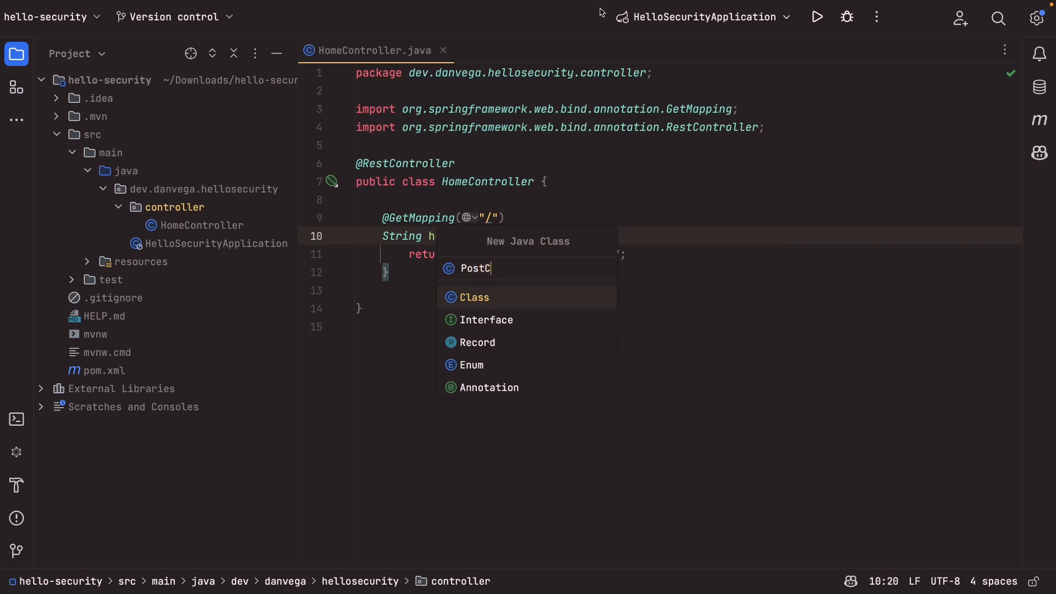
text(ontroller)
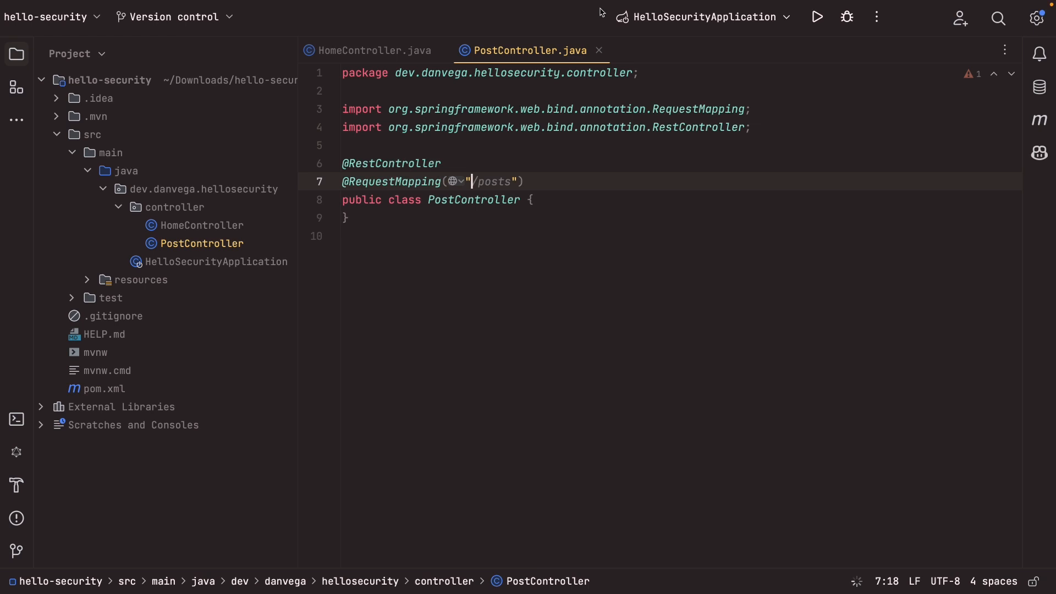
text(api/posts)
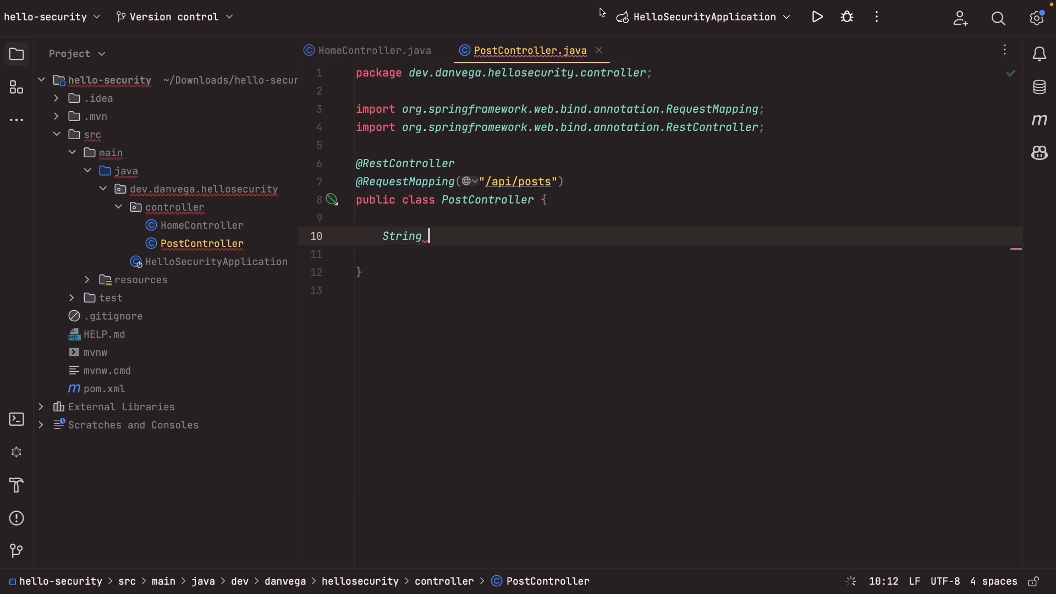
text(findAll(){)
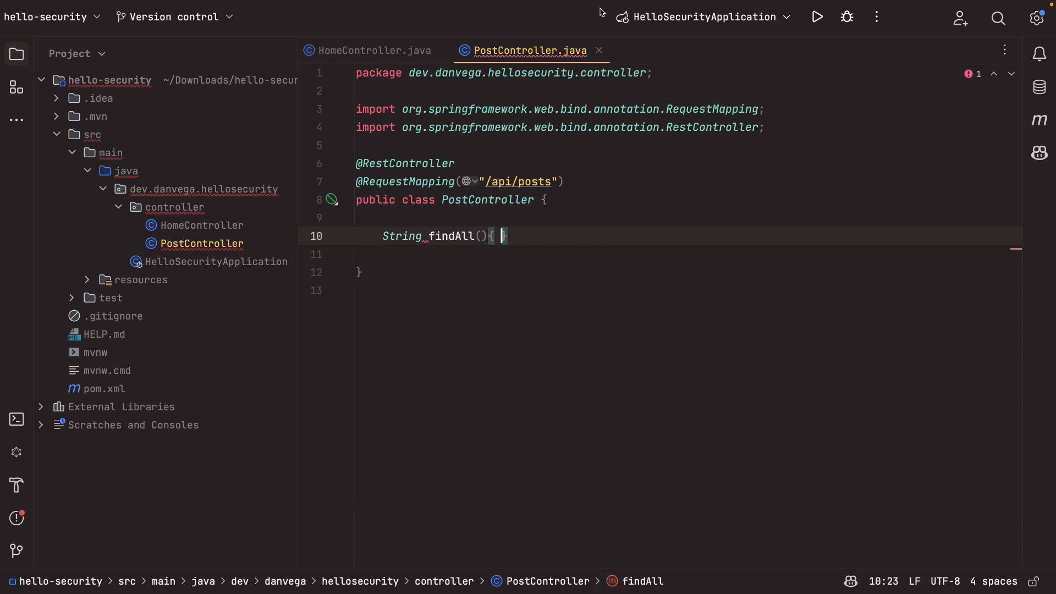
text(return "All posts";)
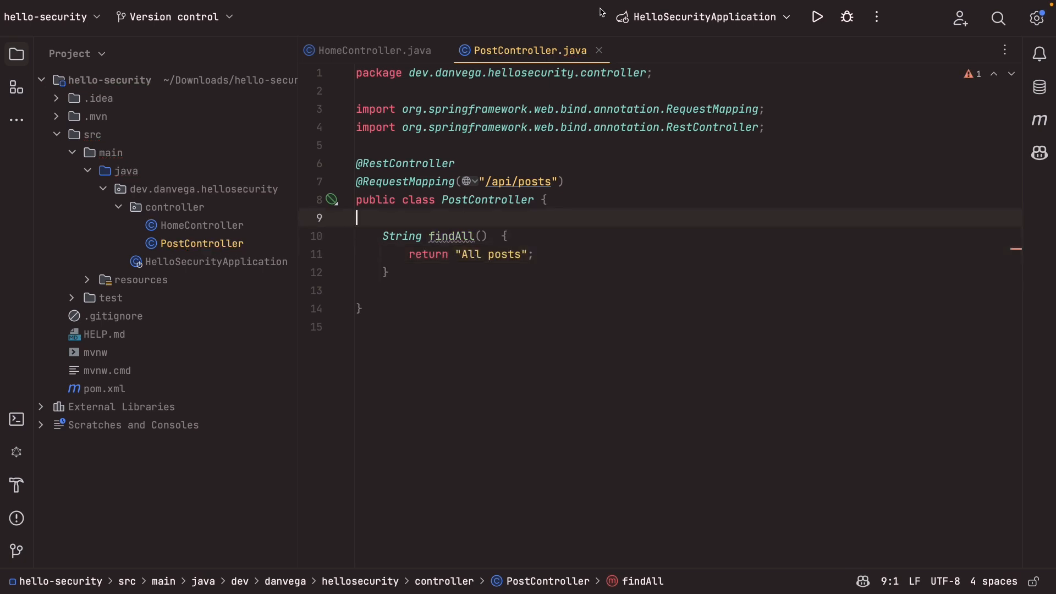
text(@GetMapping("/all"))
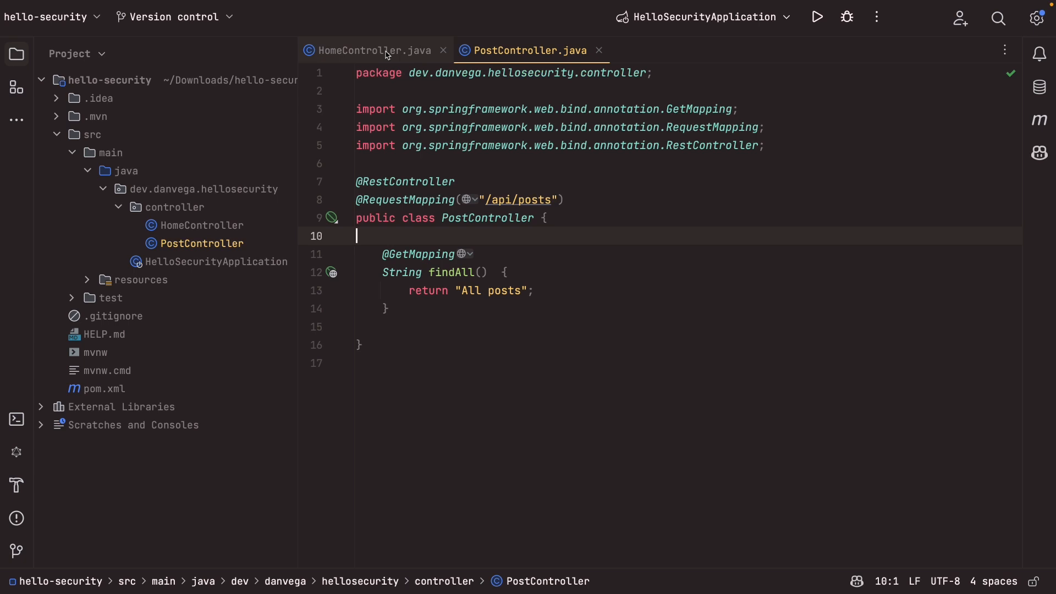
Step: Close the HomeController and PostController tabs and open HelloSecurityApplication
click(370, 50)
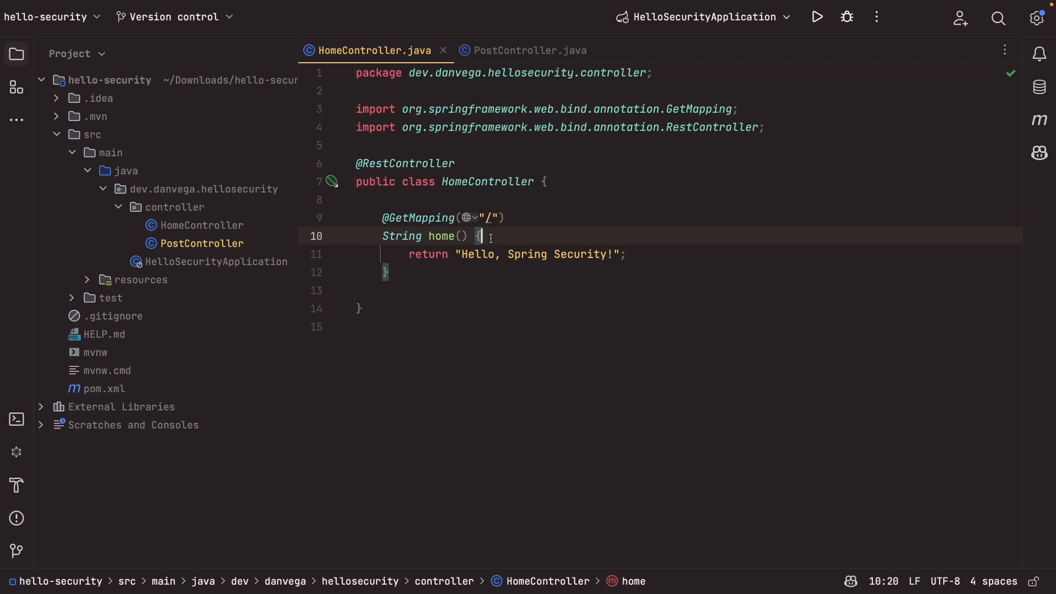
mouse_move(538, 25)
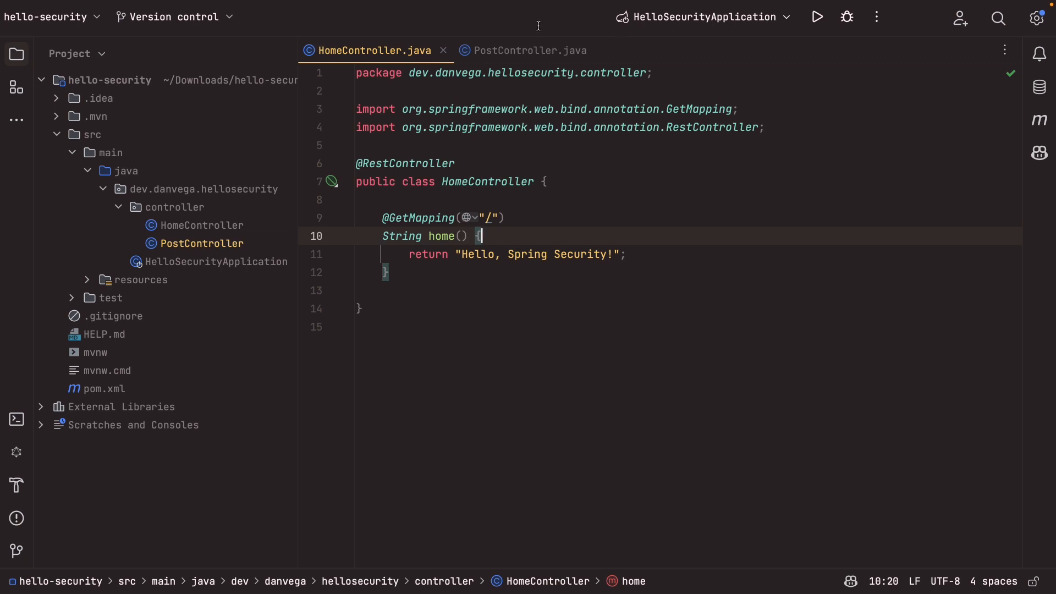
click(524, 50)
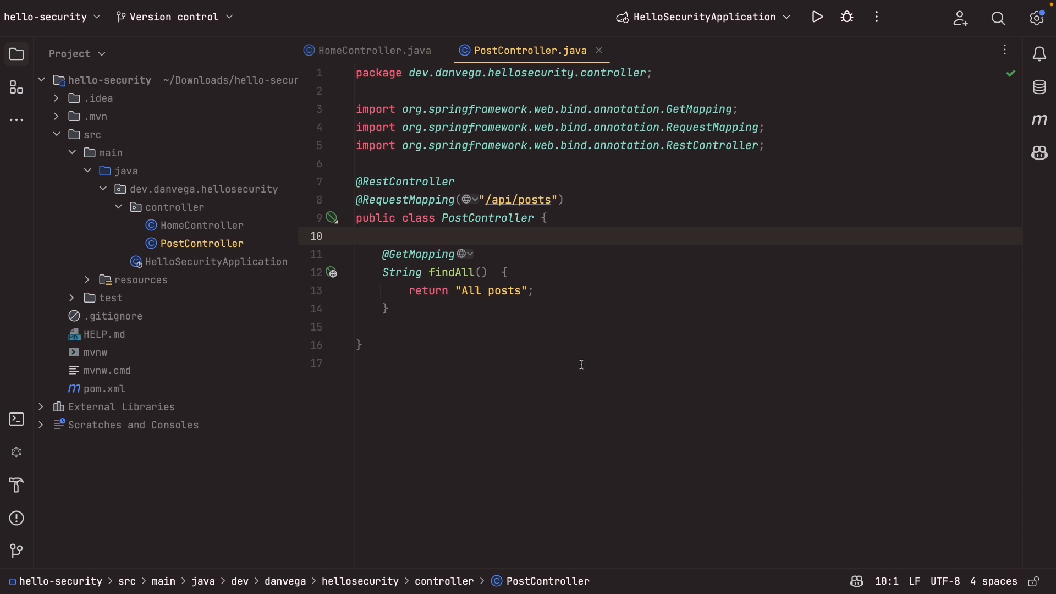
mouse_move(740, 238)
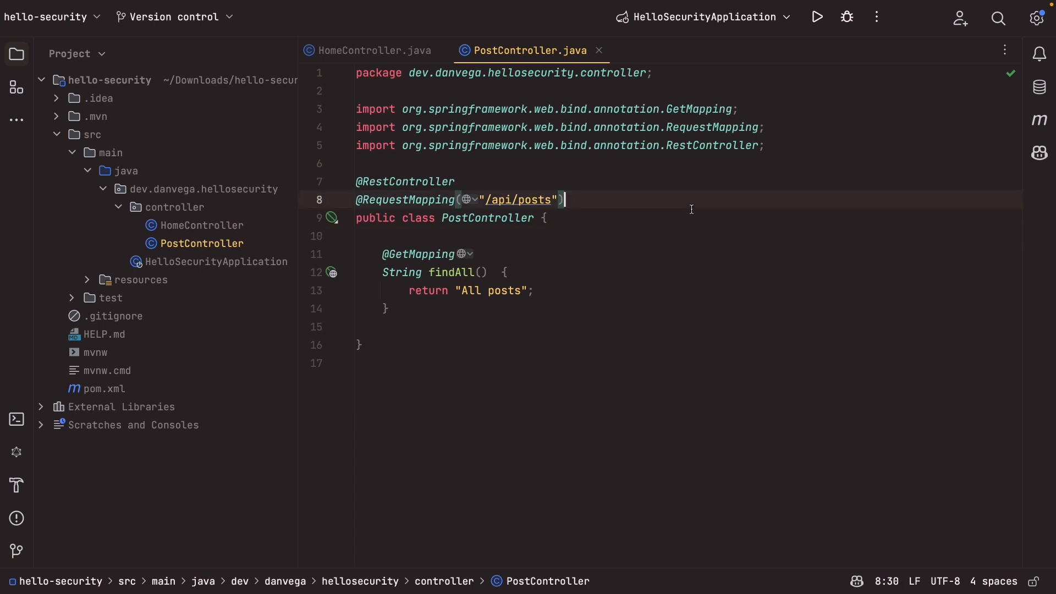
click(598, 50)
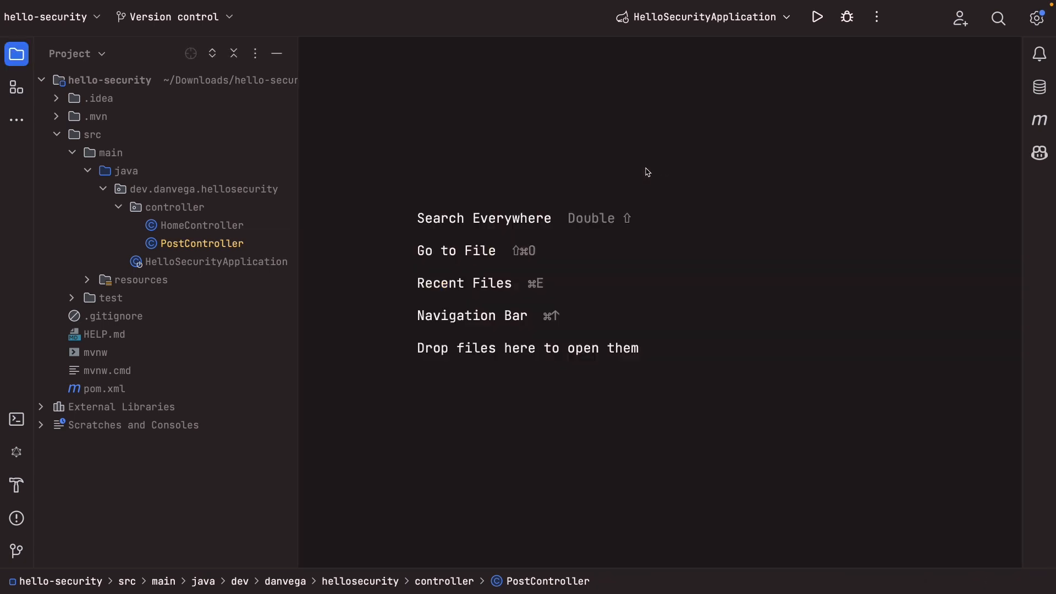
double_click(215, 261)
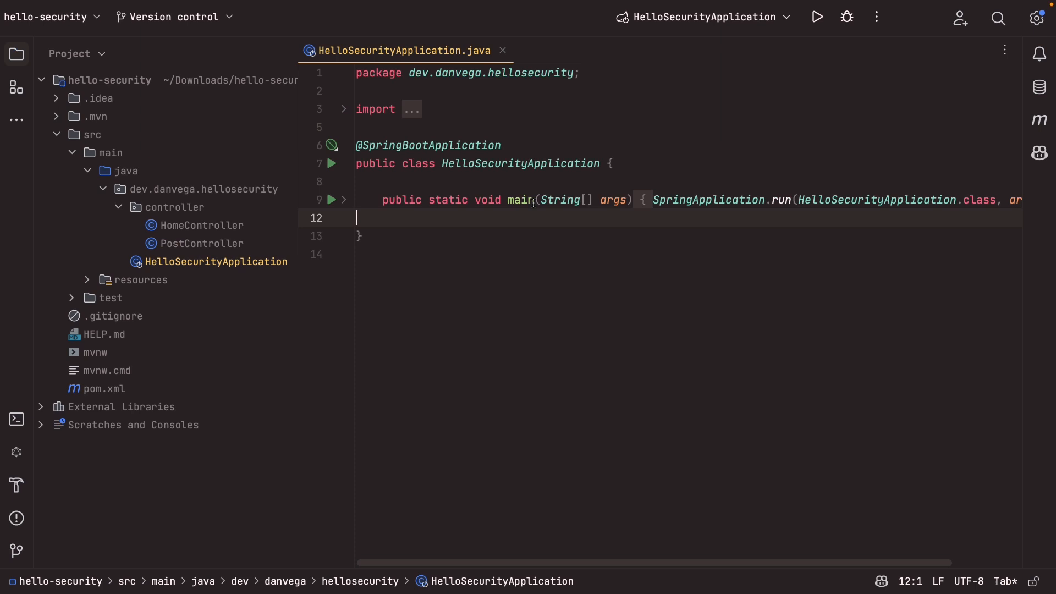
Step: Run HelloSecurityApplication so Tomcat starts on port 8080 with a generated password
click(816, 17)
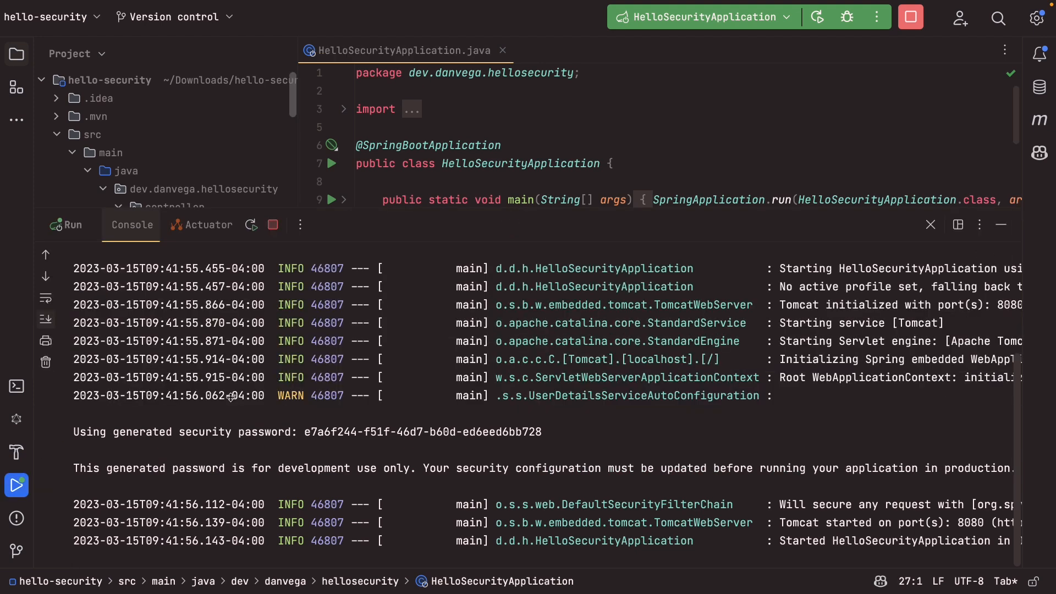
mouse_move(378, 472)
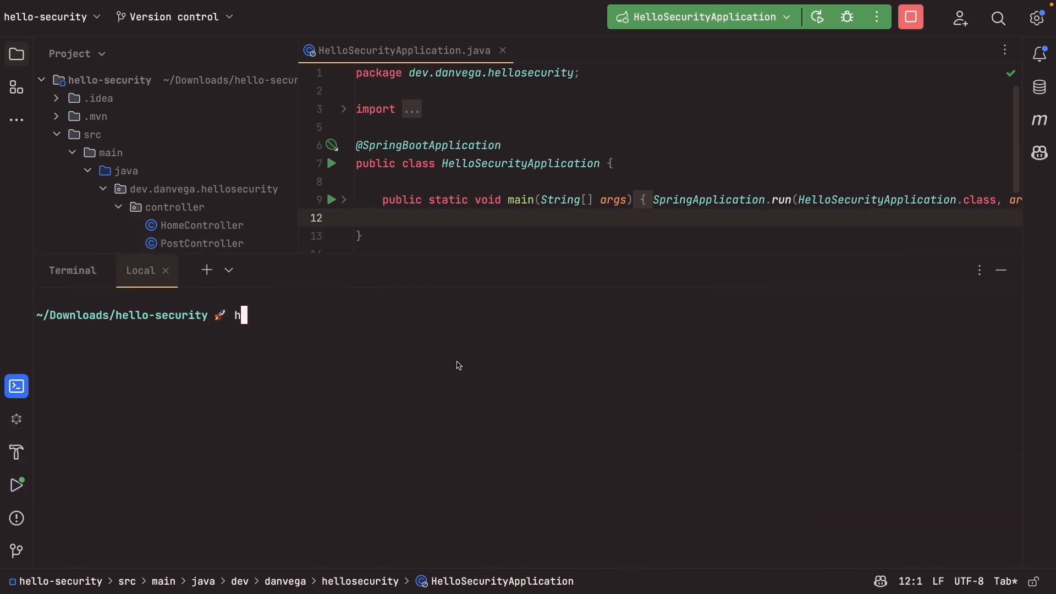
Step: Run `http :8080` in the terminal and review the 401 Basic-auth response
text(ttp :)
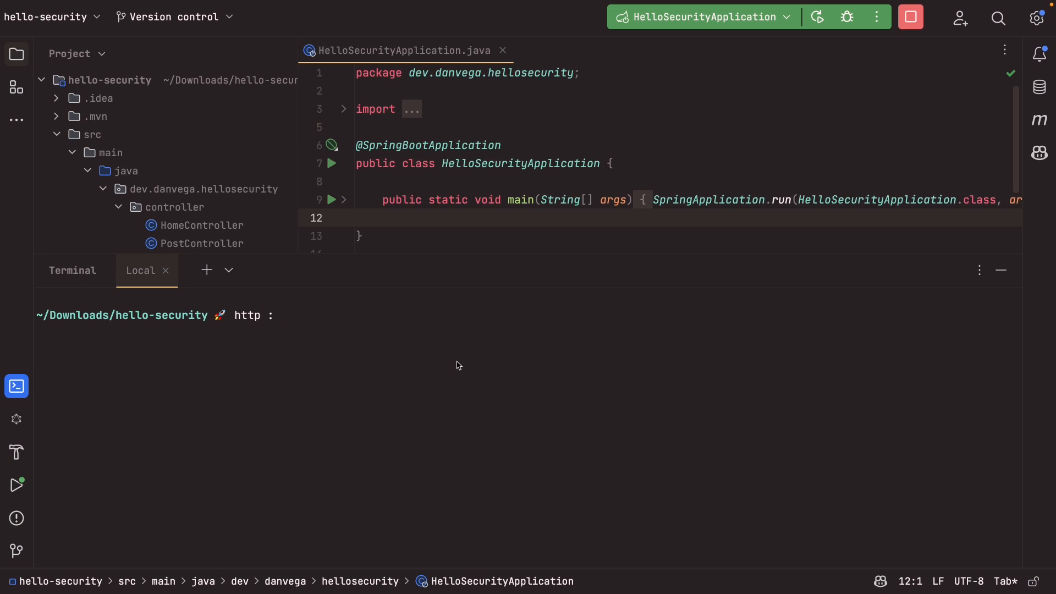
key(Enter)
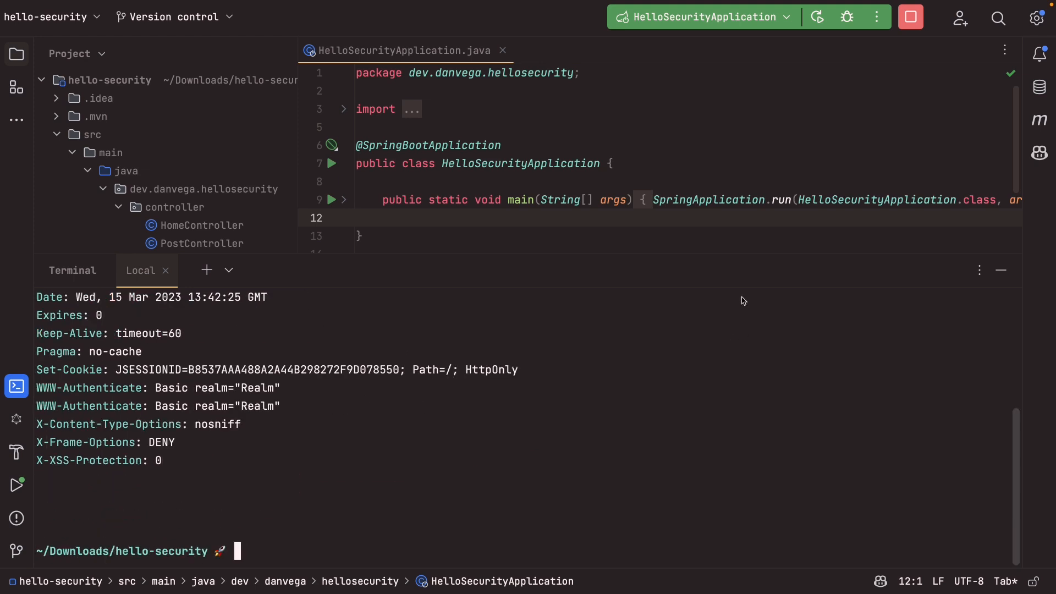
mouse_move(806, 256)
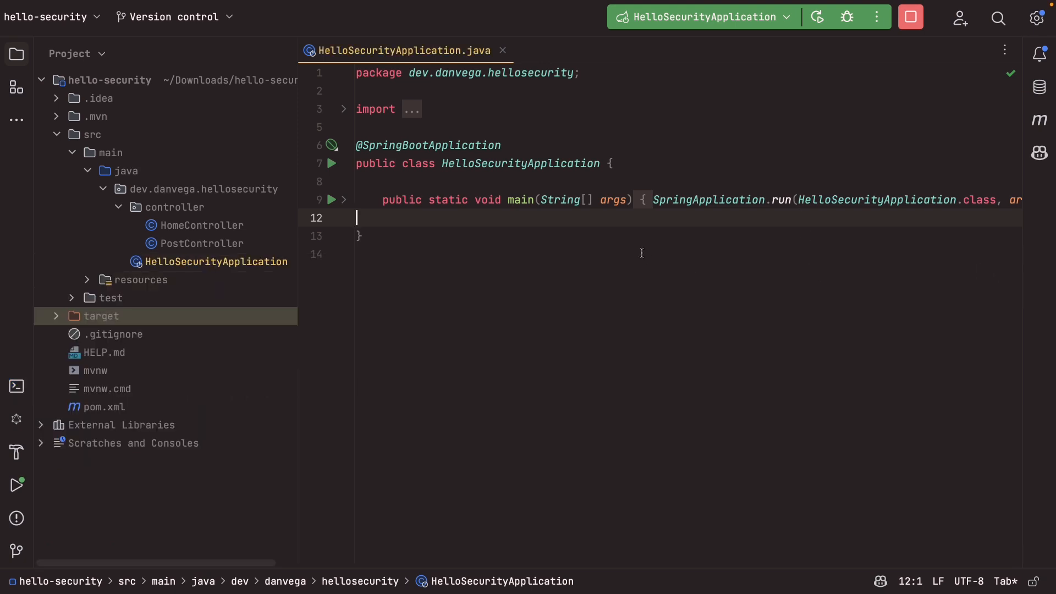
mouse_move(513, 266)
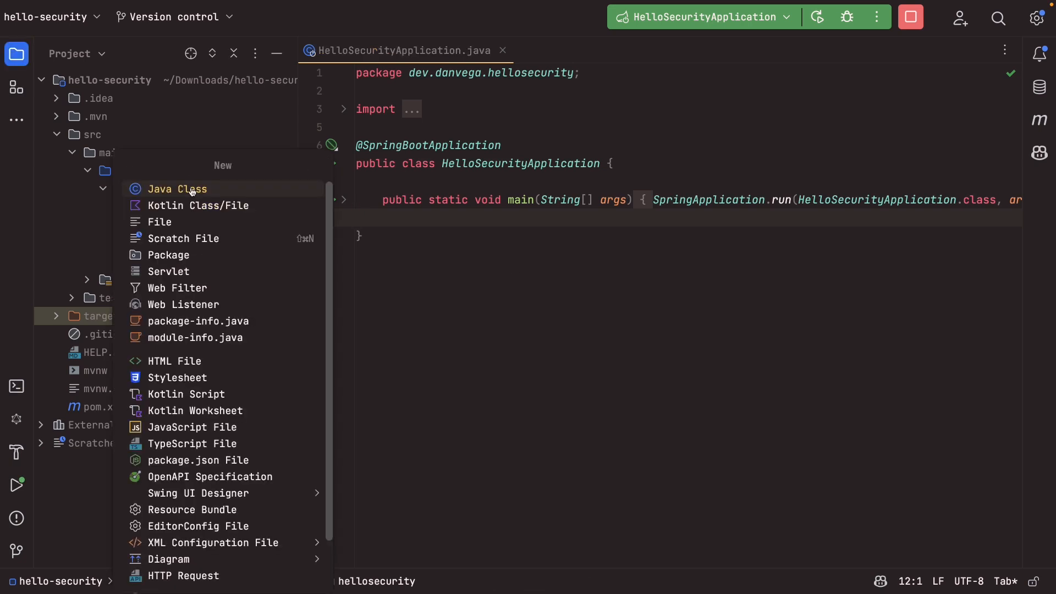
Step: Create a new Java class security.SecurityConfig
click(178, 188)
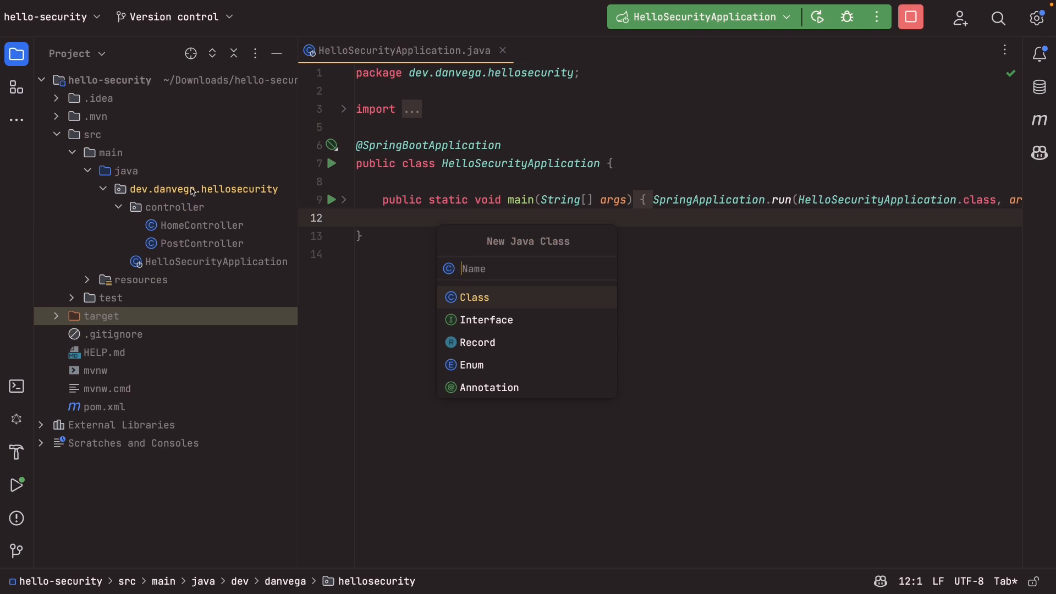
text(conf)
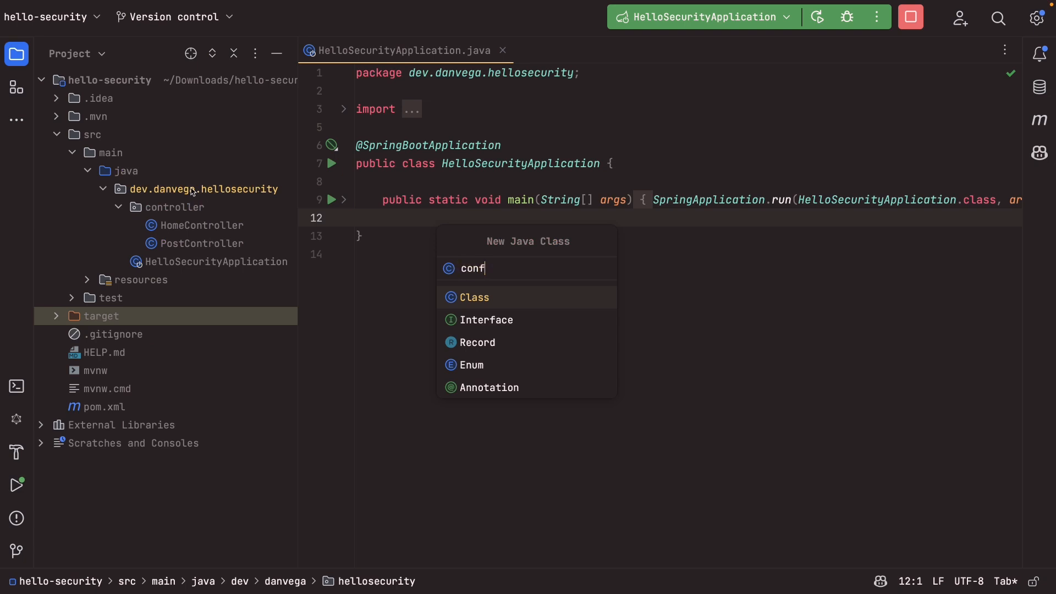
text(security)
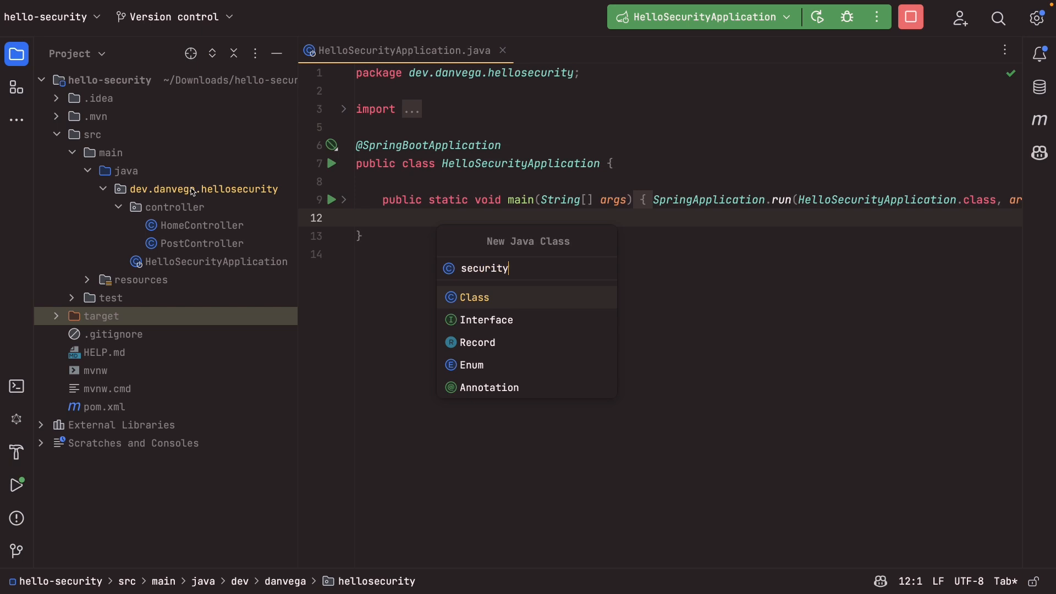
text(.Security)
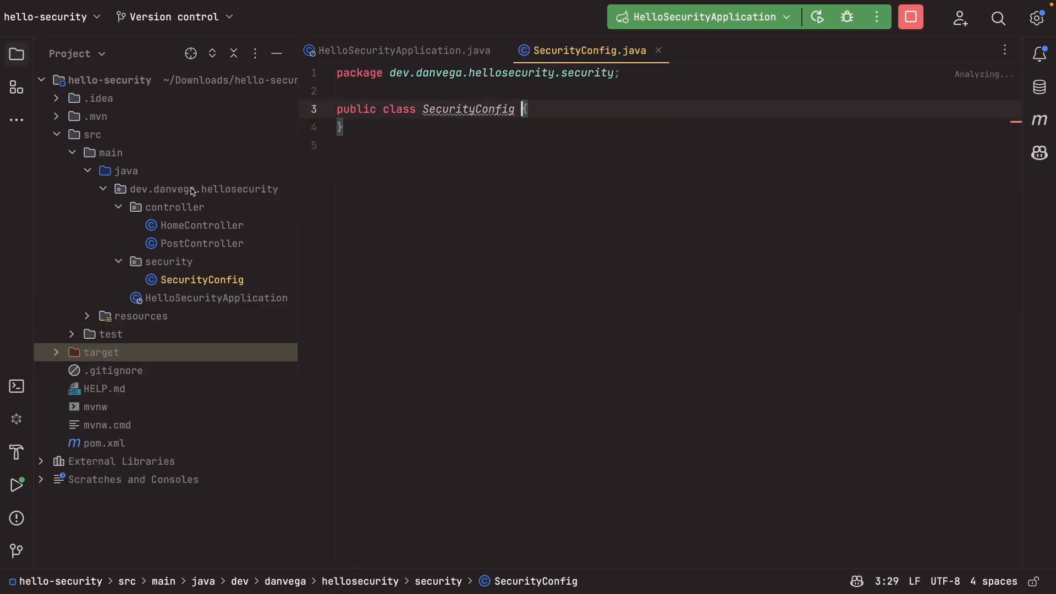
text(@C)
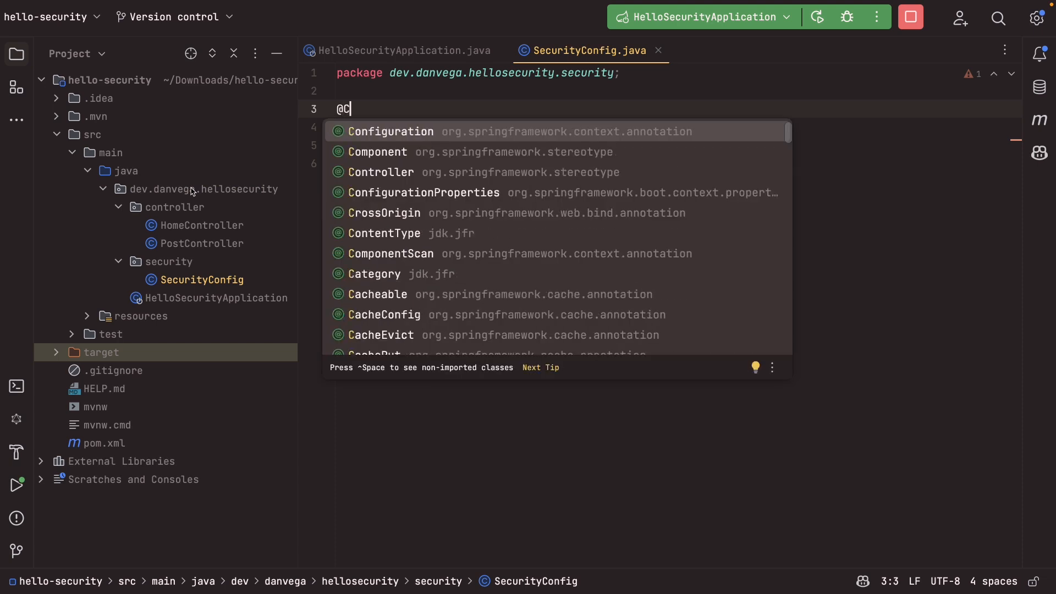
click(389, 131)
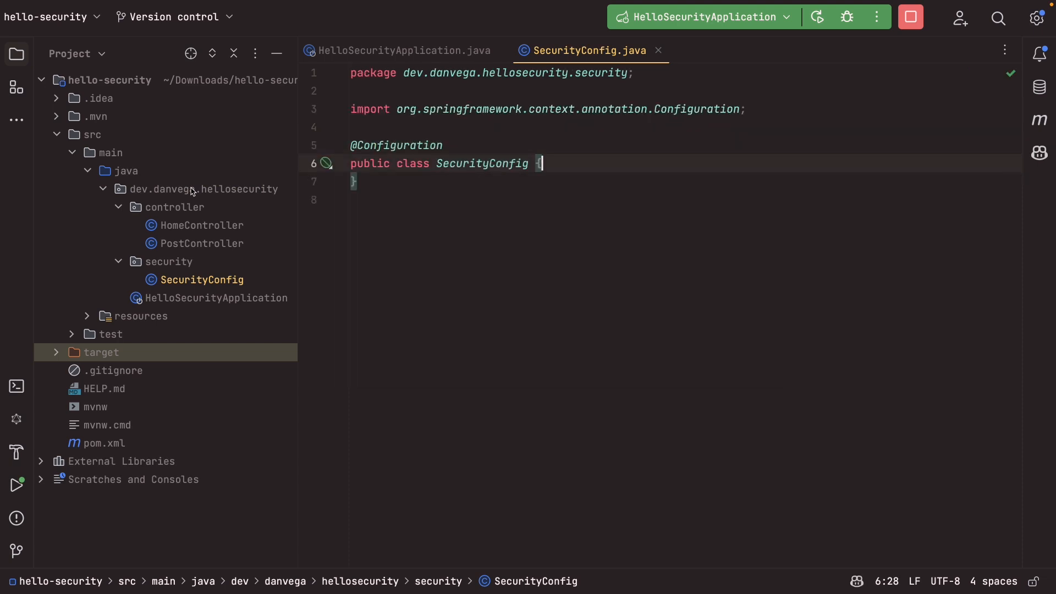
text(@EnableWebSecurity)
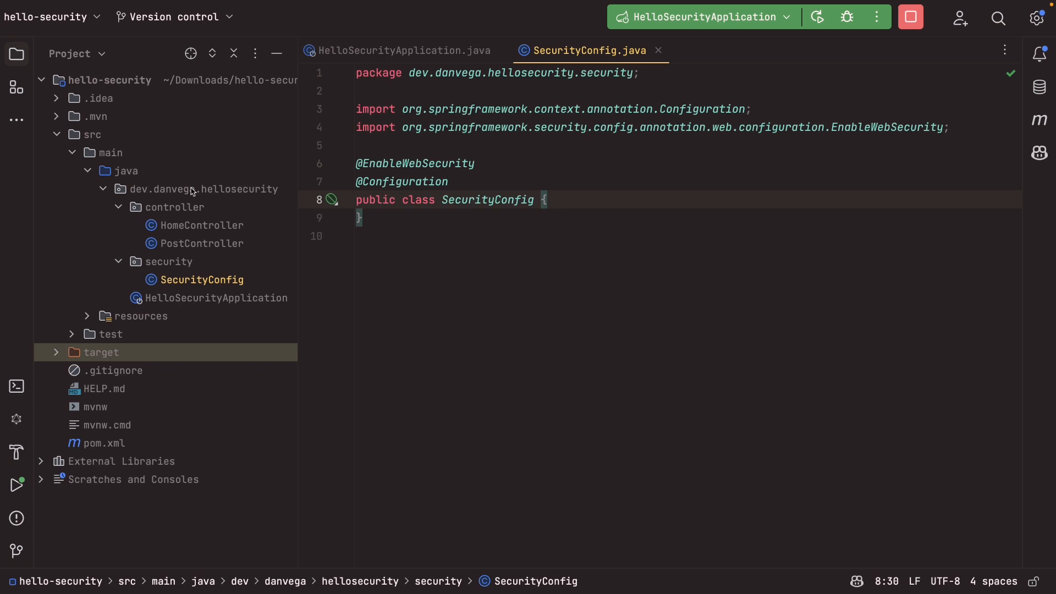
key(Enter)
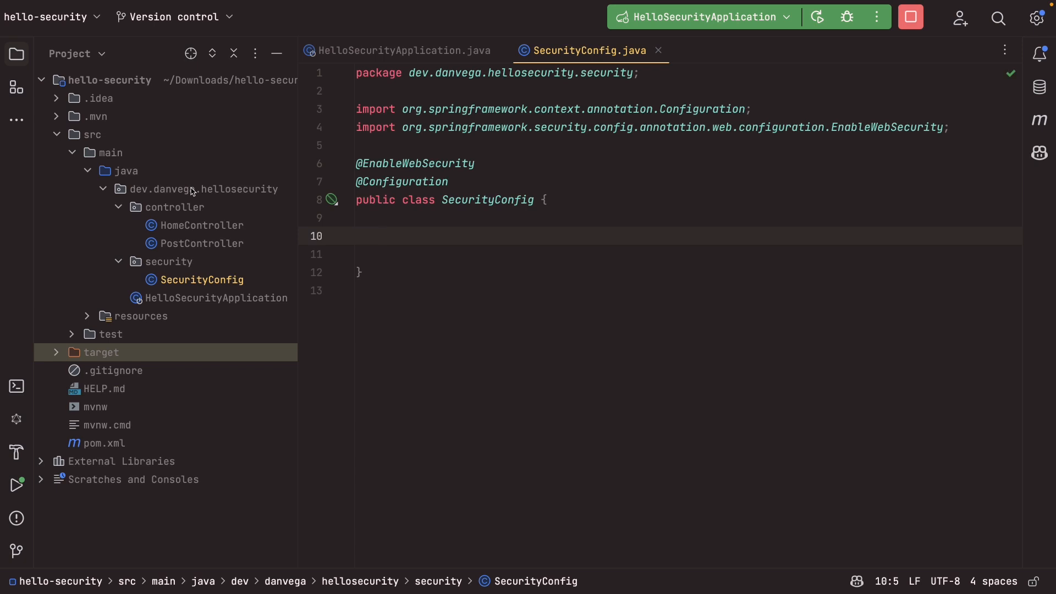
text(@Bean)
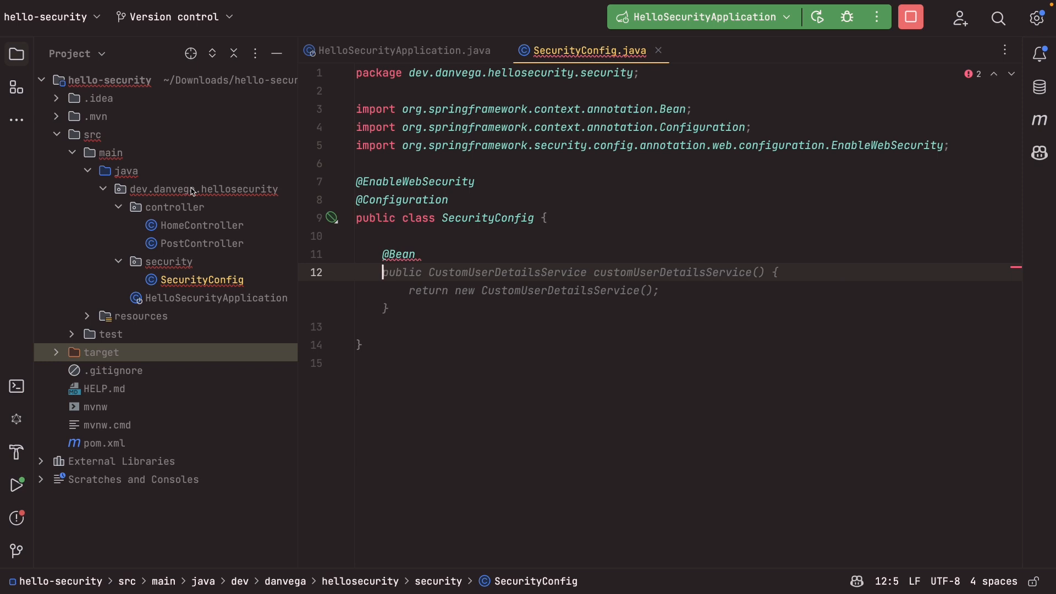
click(424, 271)
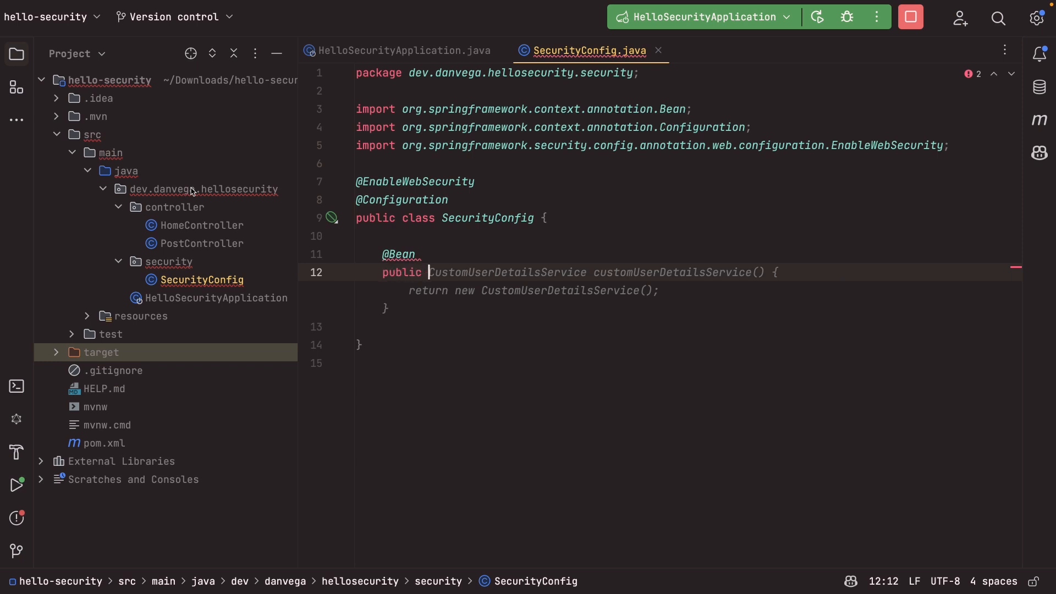
text(SFCH)
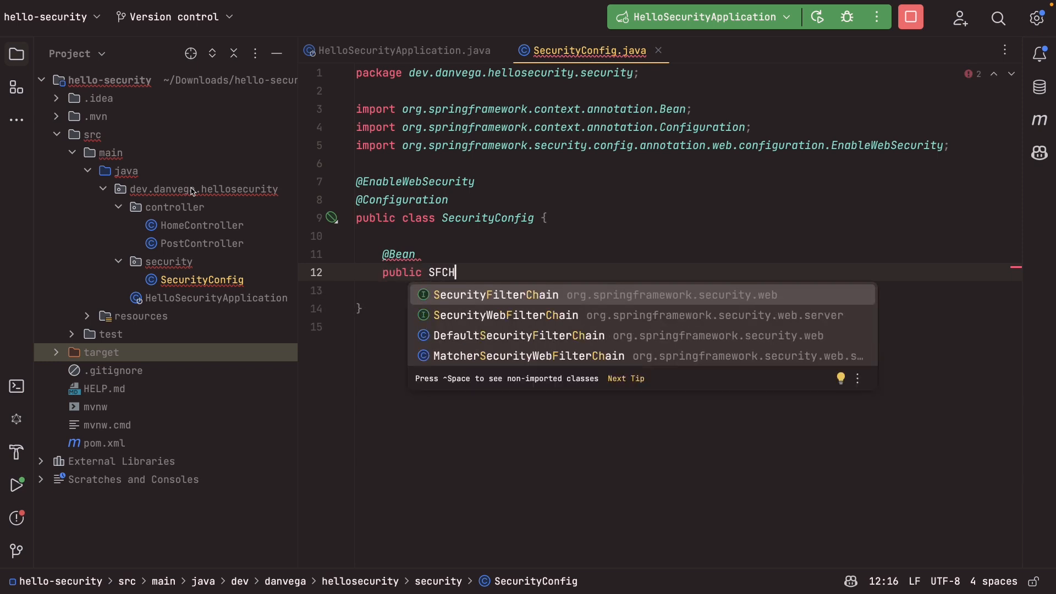
click(496, 295)
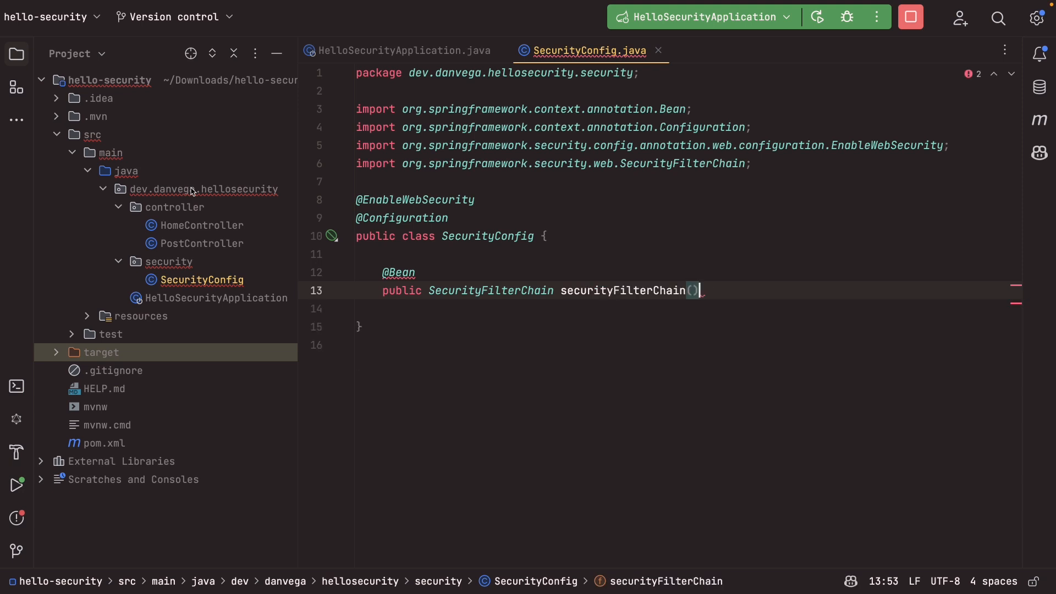
text({)
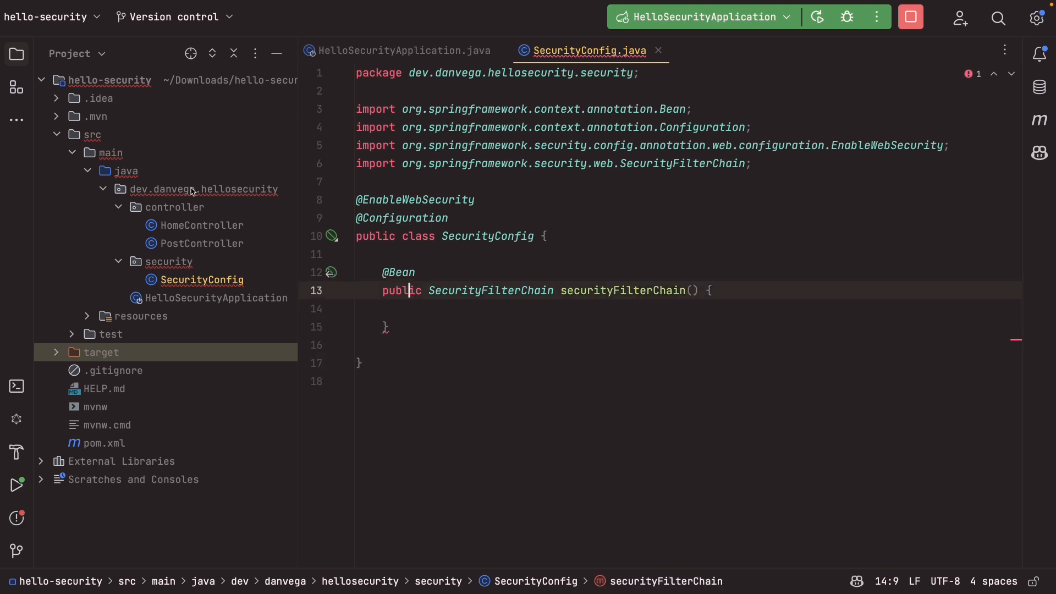
click(695, 291)
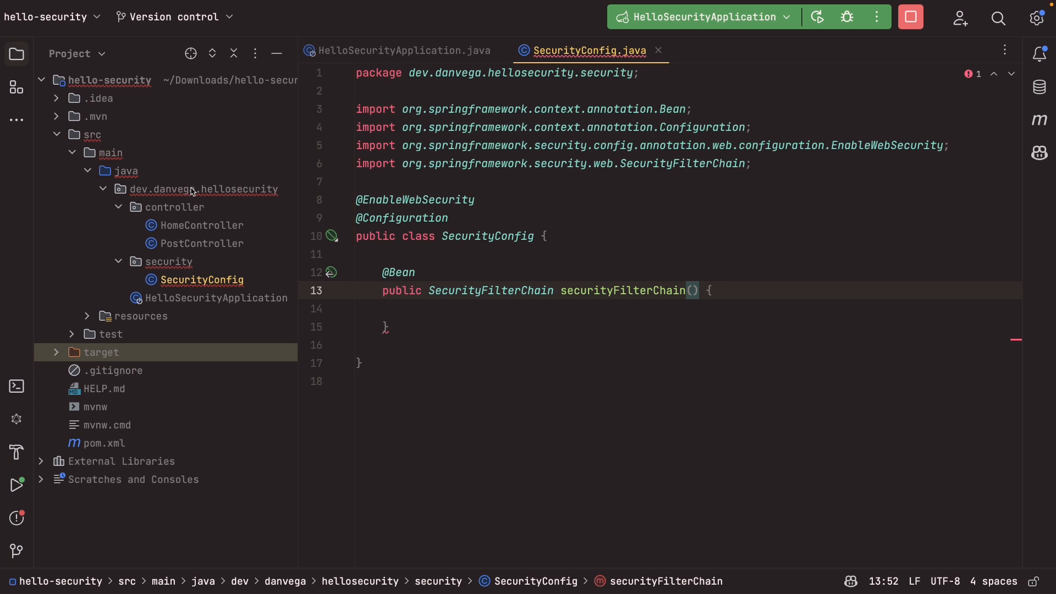
text(HttpSecurity h)
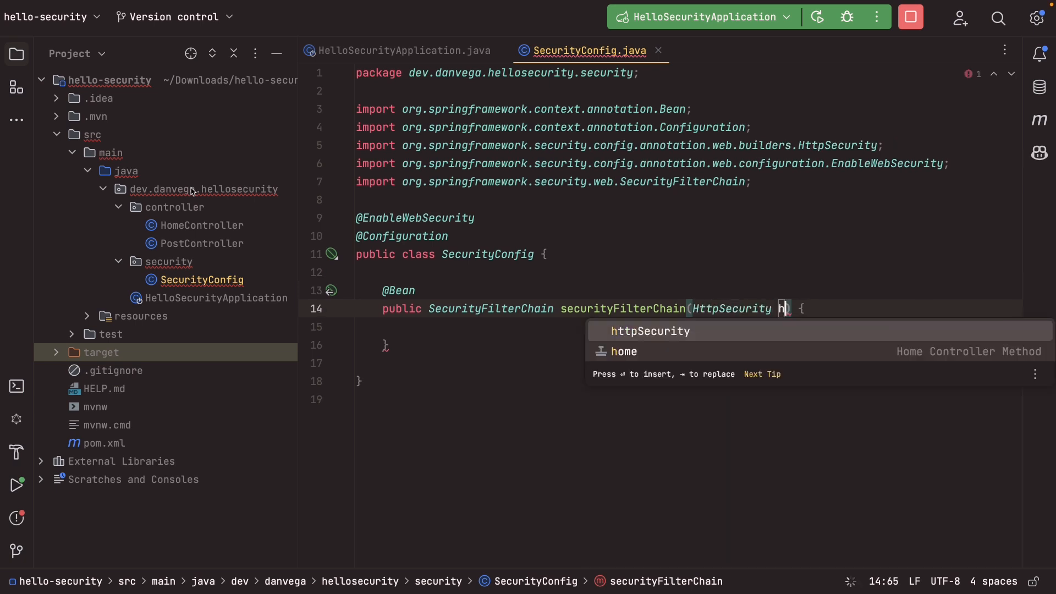
key(Enter)
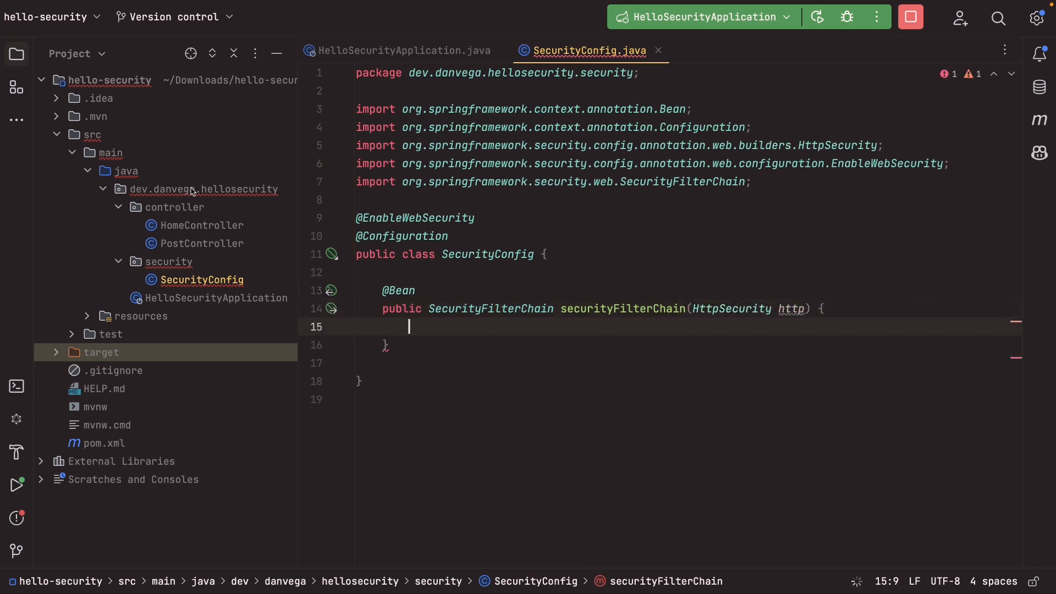
Step: Make the method throw Exception and return http.build()
text(return http)
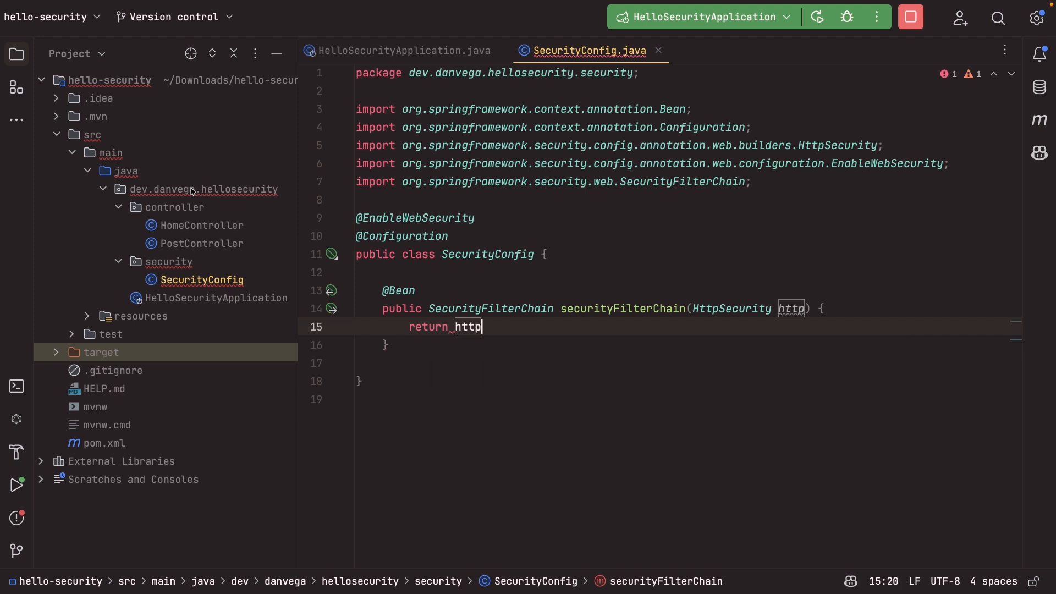
text(.build())
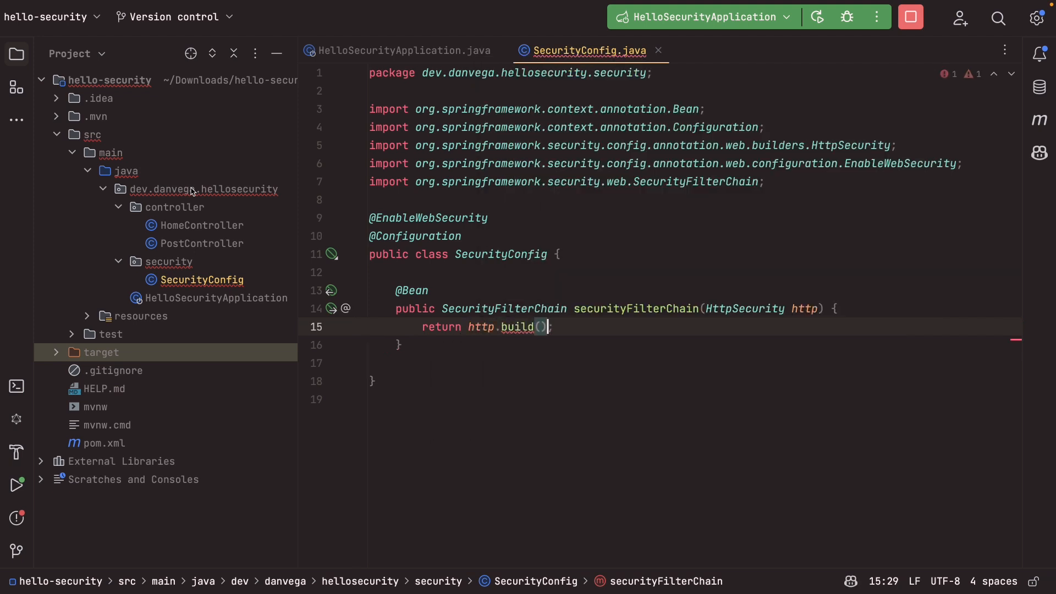
text(throws Exception)
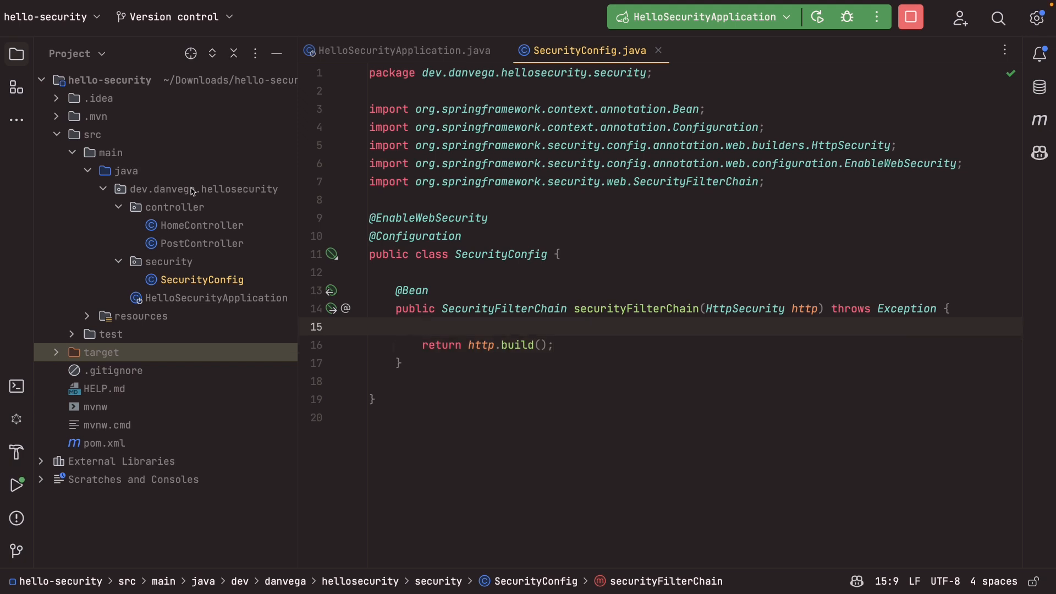
Step: Start authorizeHttpRequests on http with "/" permitAll and an authenticated matcher
text(ht)
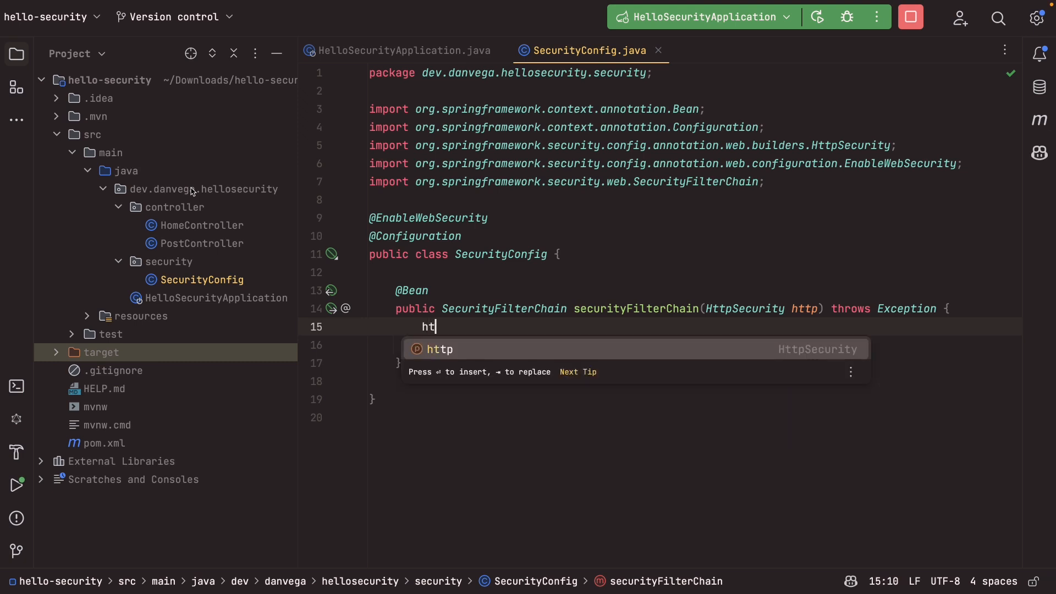
text(.au)
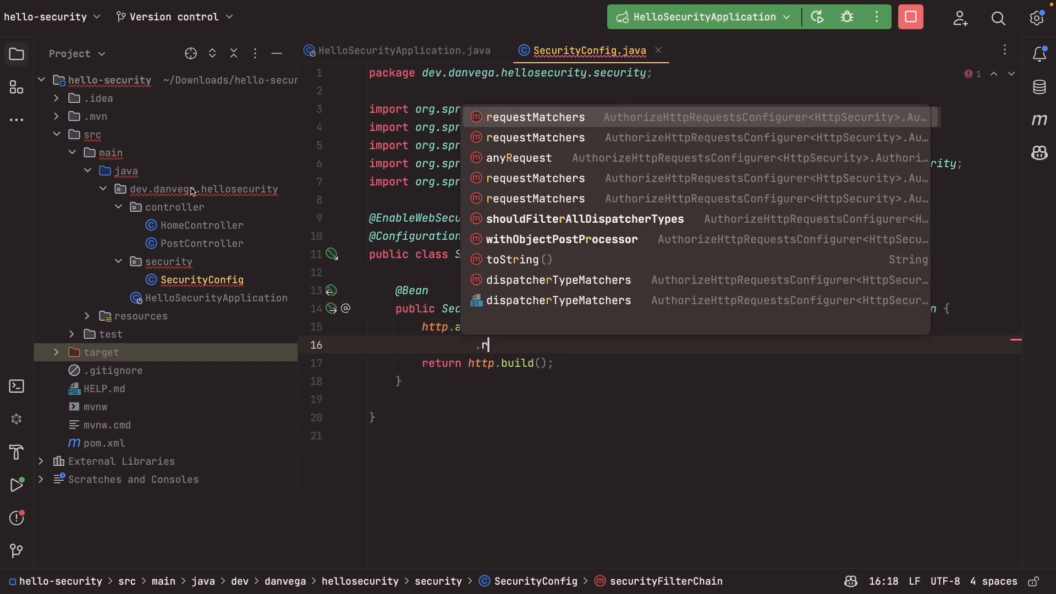
text(questMatchers("/)
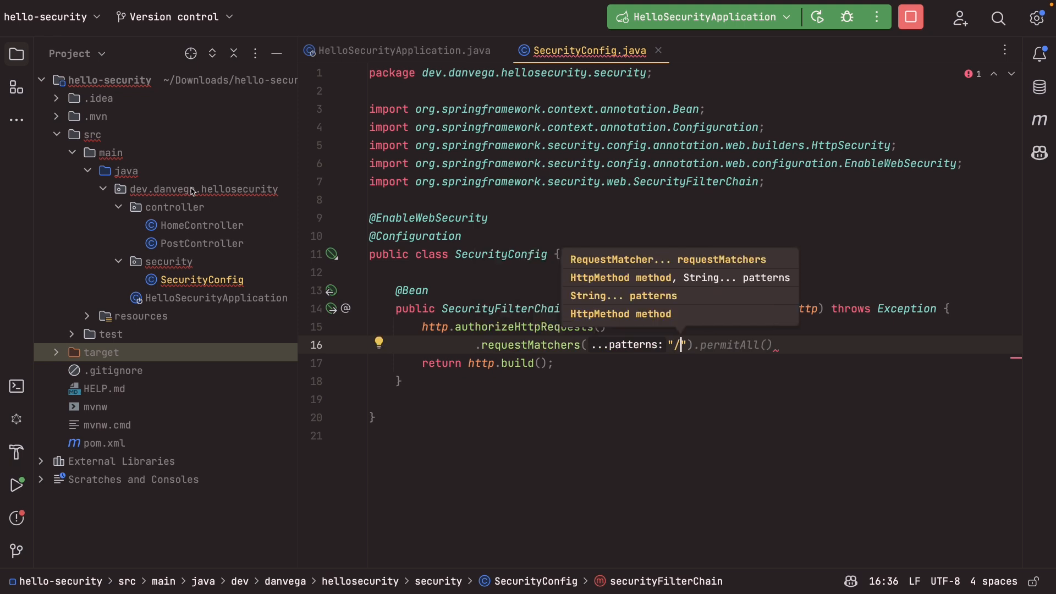
text(permitAll()
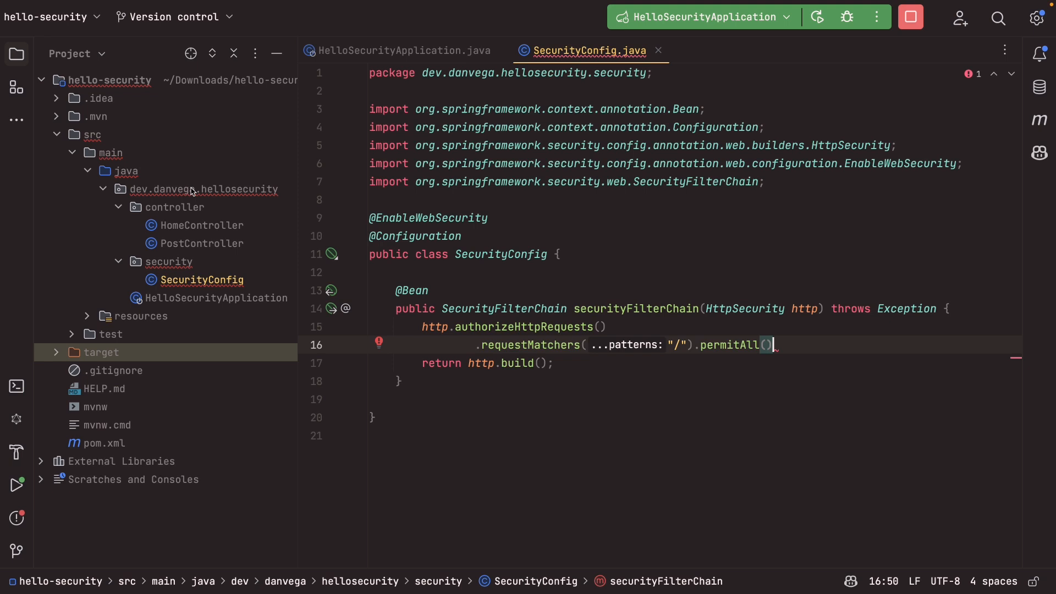
text(.requestMatchers("/hello").authenticated())
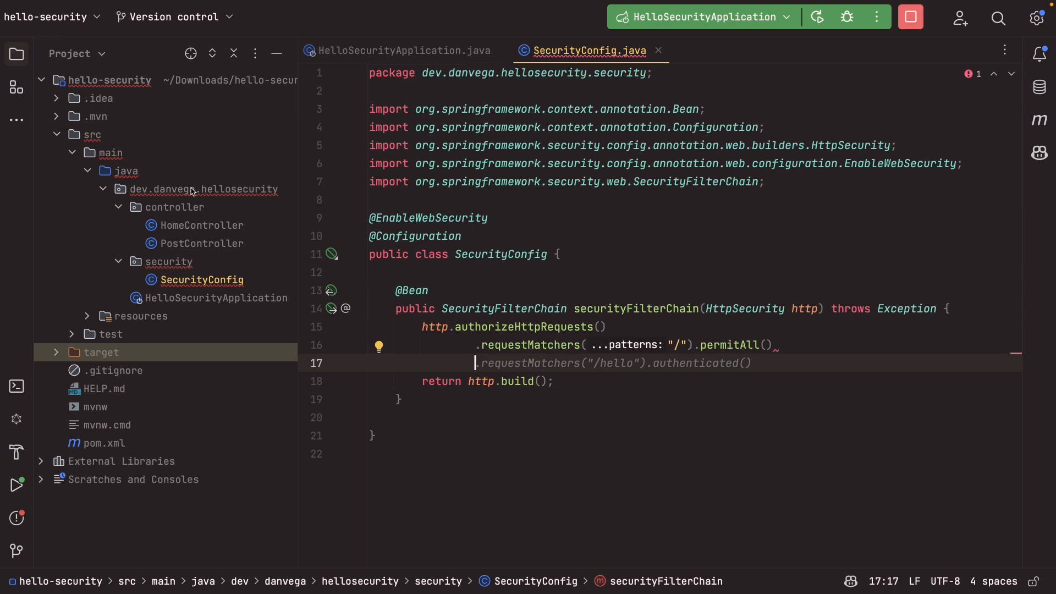
Step: Require hasRole("ADMIN") for /api/posts/** request matchers
text(requestMatchers(")
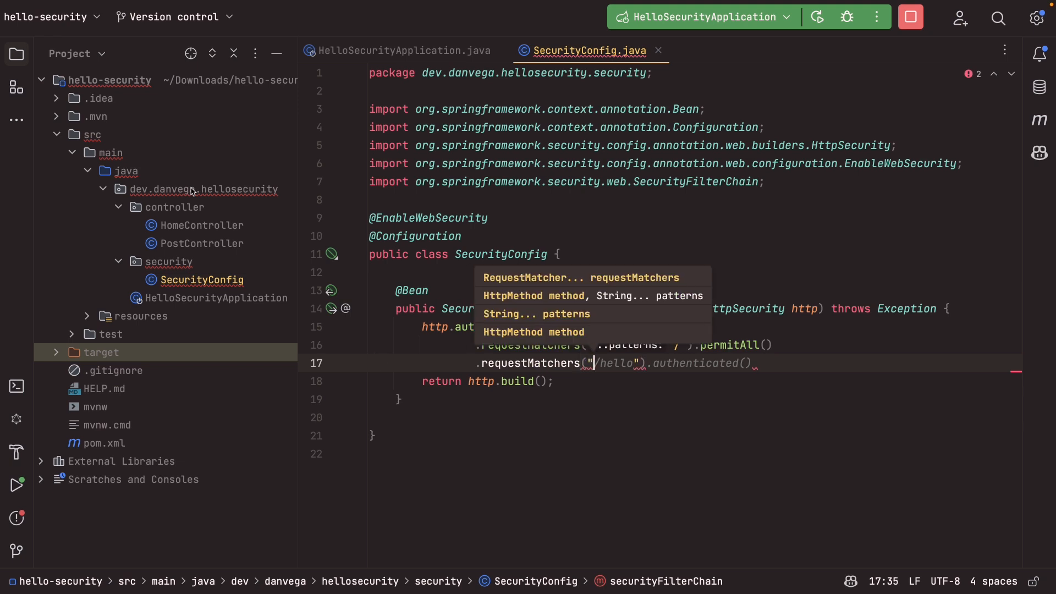
text(/api/posts/**)
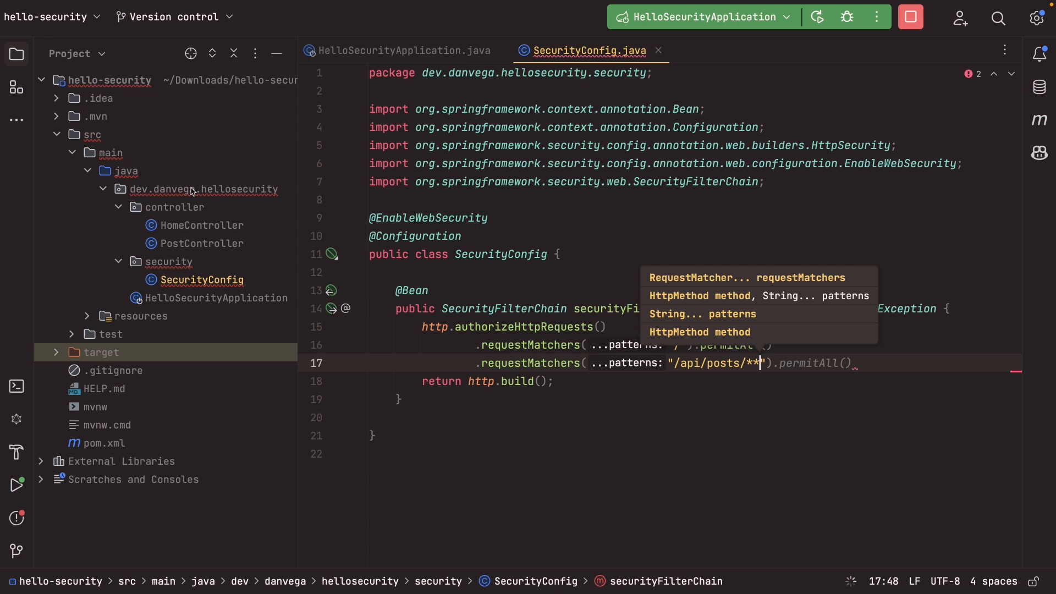
text(.hasRole()
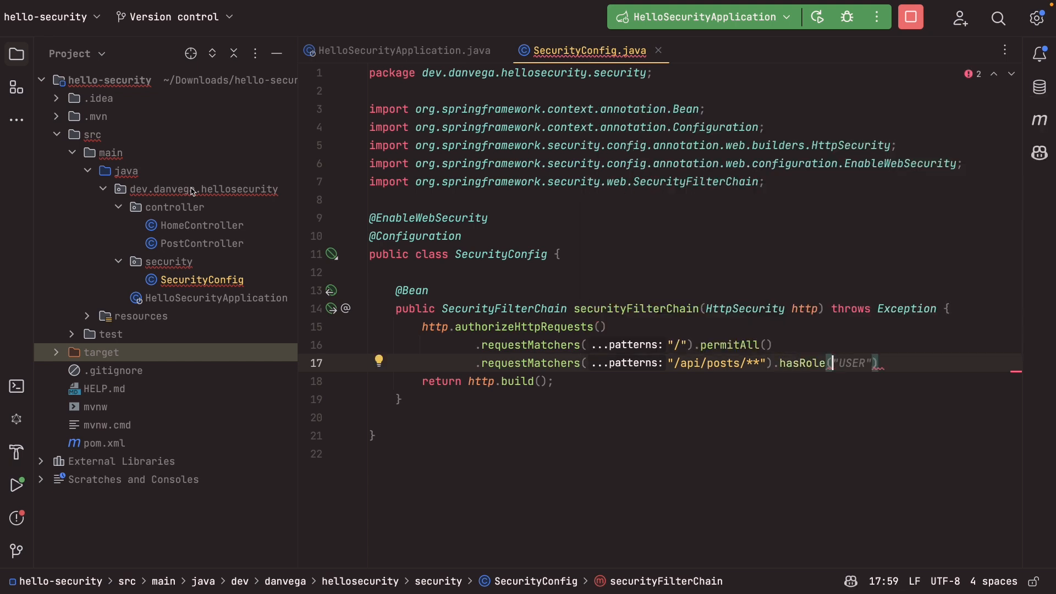
text(ADMIN")
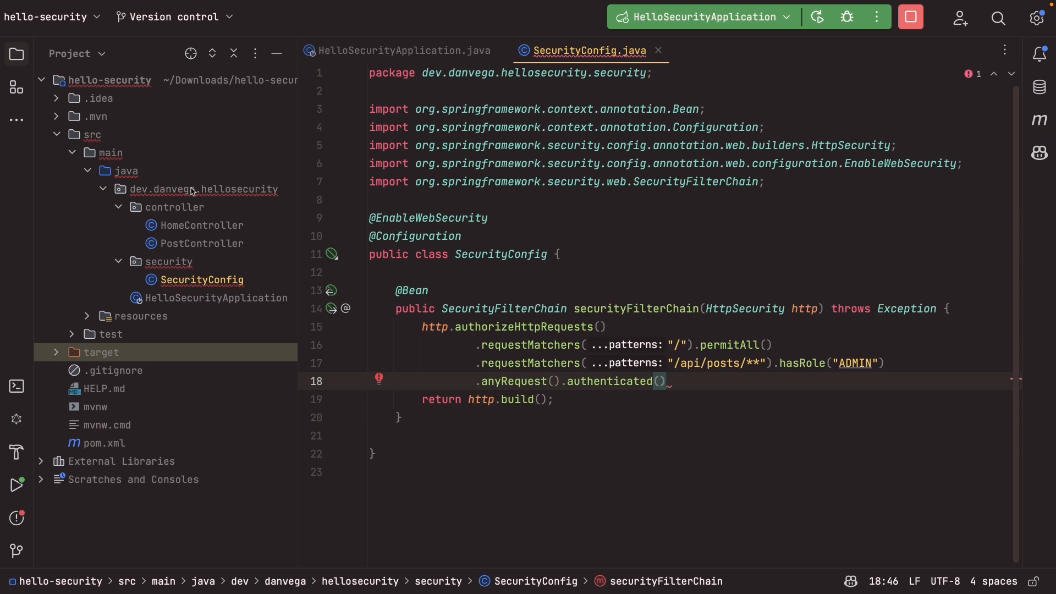
Step: Chain .and(), .csrf().disable() and the login/HTTP Basic call after anyRequest().authenticated()
text(.and())
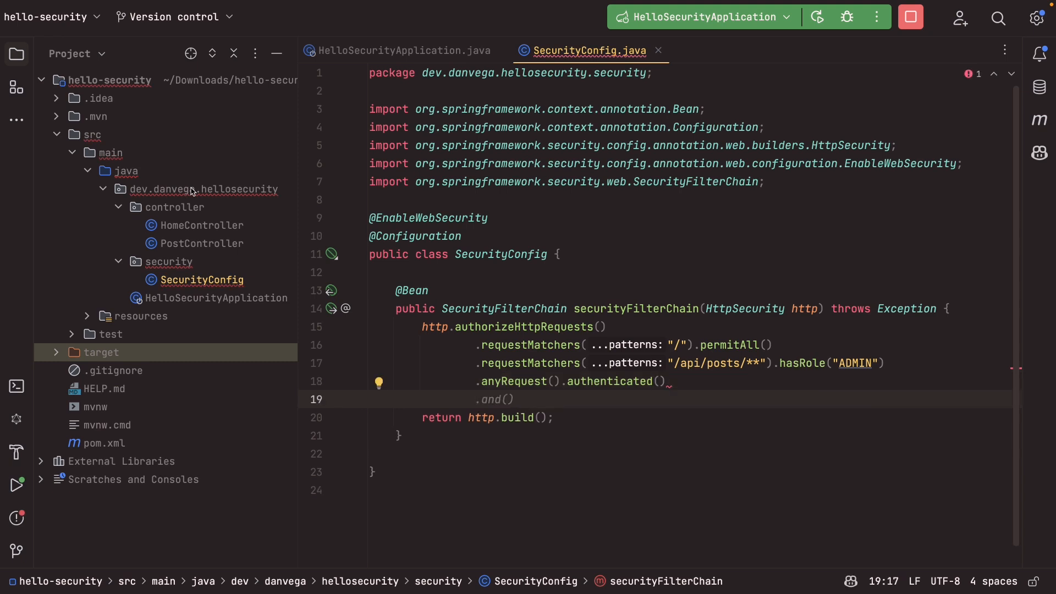
text(and()
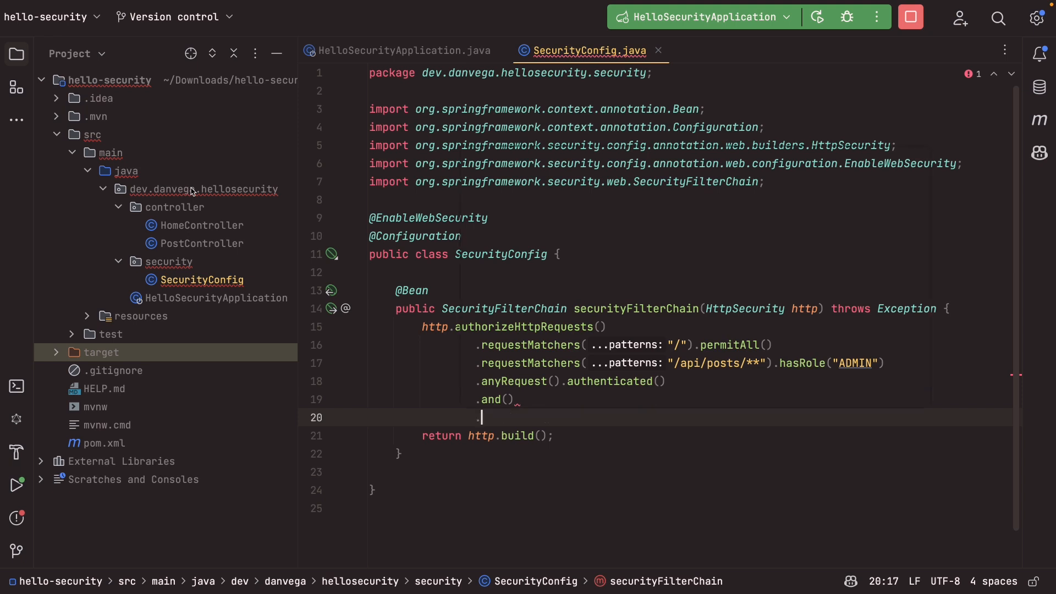
text(.csrf())
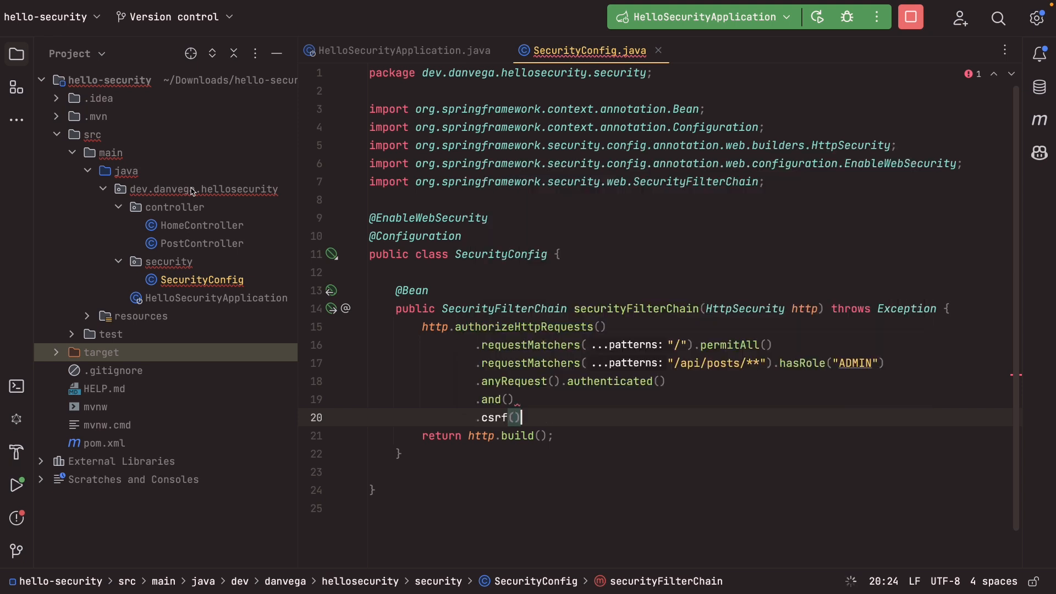
text(.dis)
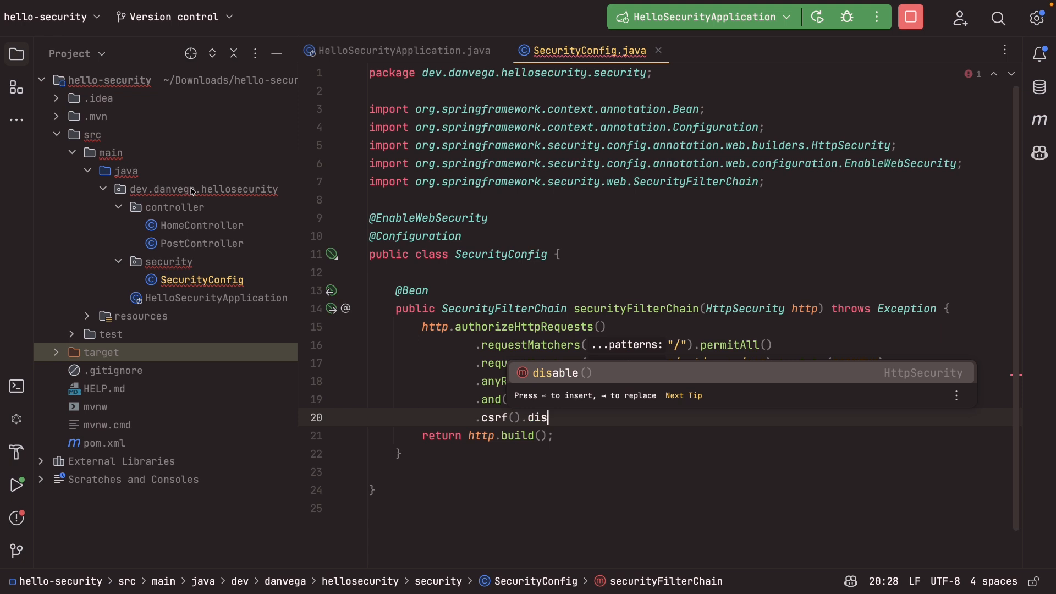
key(Tab)
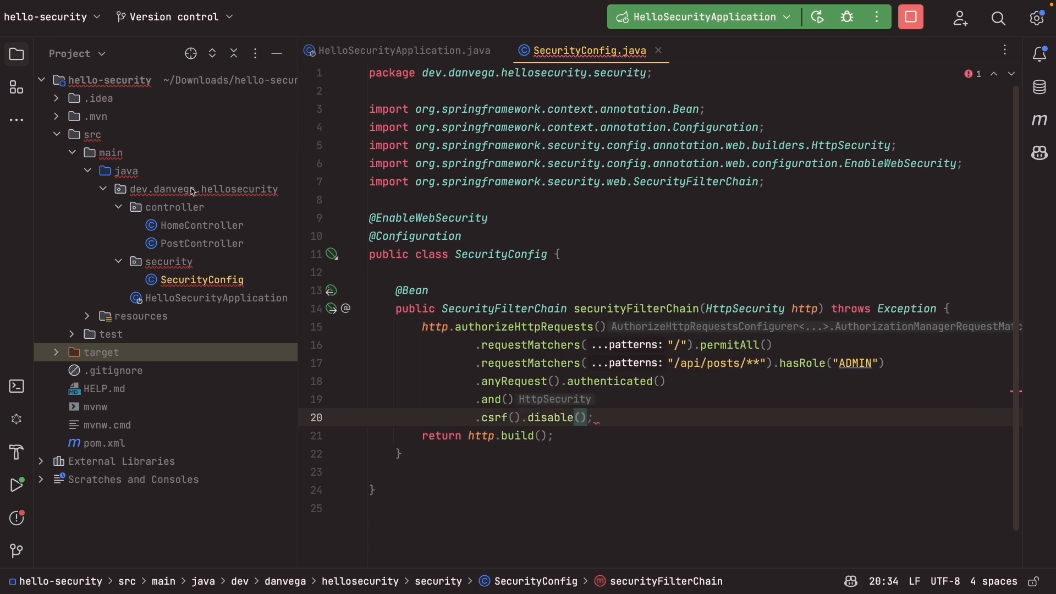
text(.formLogin();)
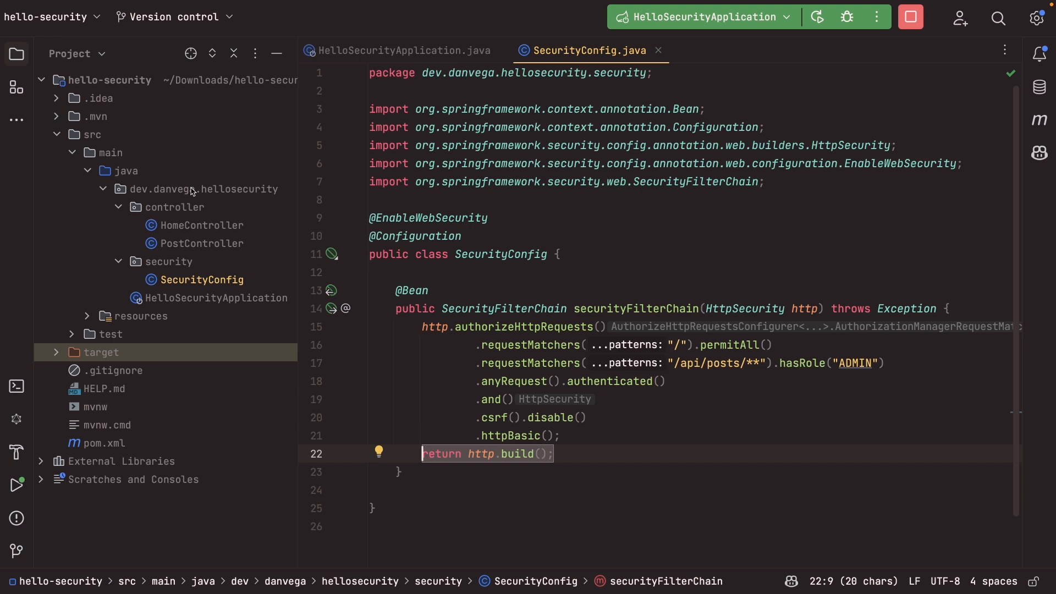
scroll(down, 3)
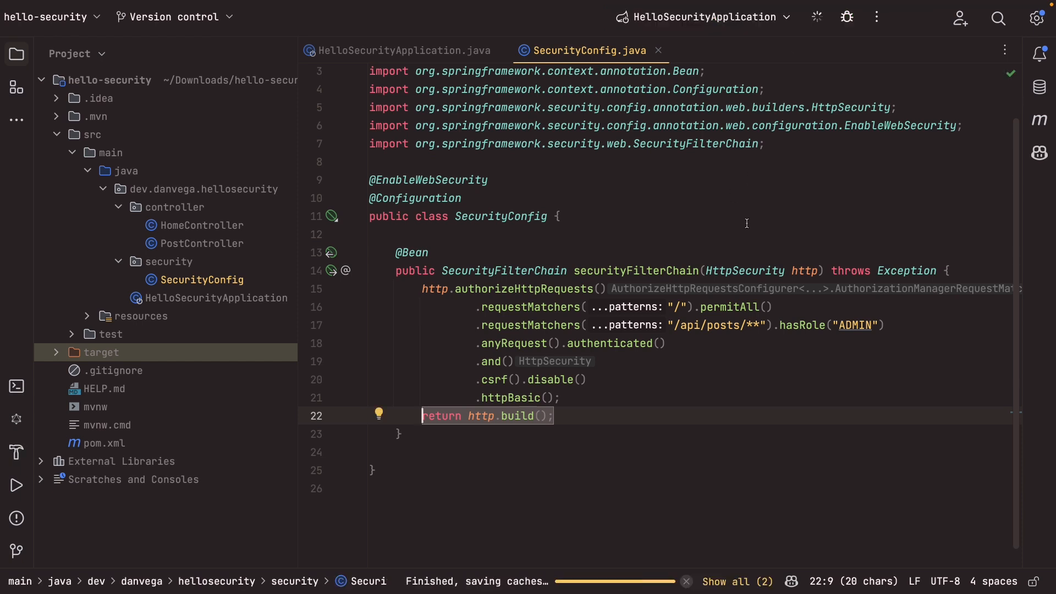
Step: Rerun HelloSecurityApplication from the toolbar
click(817, 17)
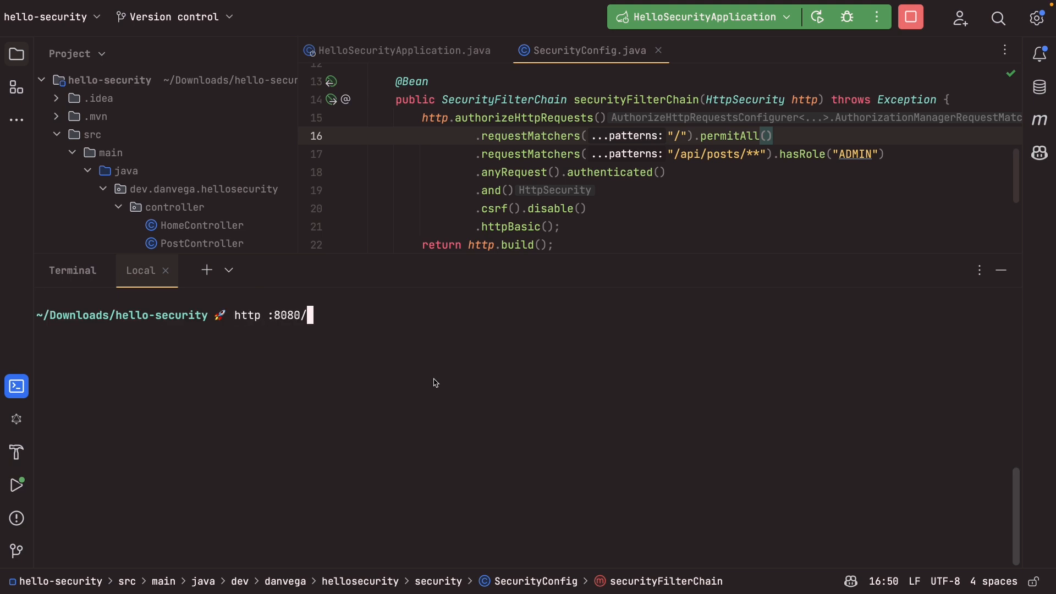
Step: Run http :8080/ returning Hello, Spring Security!, then http :8080/api/posts returning 401
key(Enter)
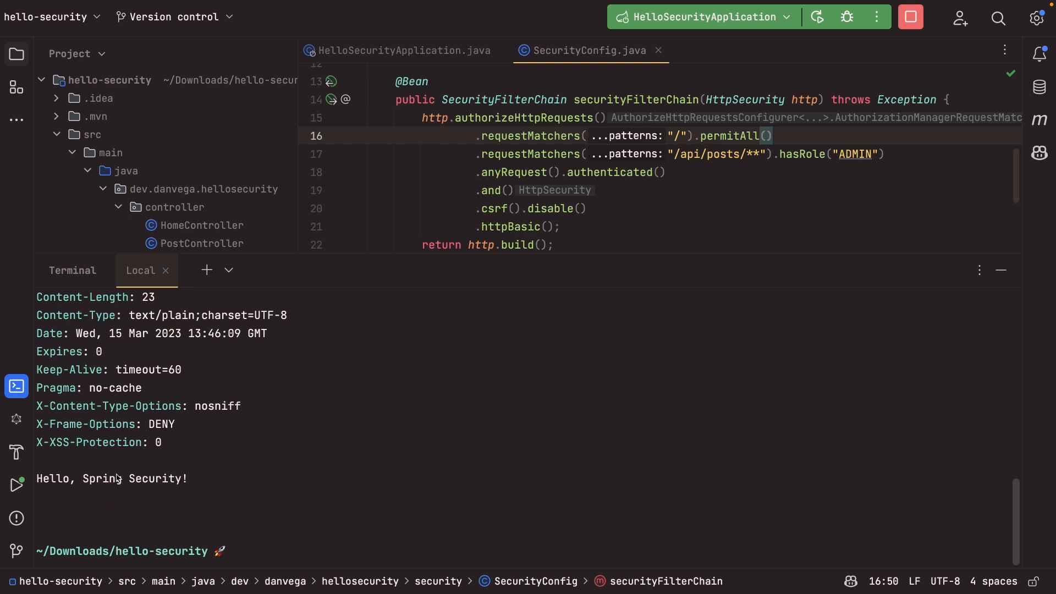
mouse_move(342, 519)
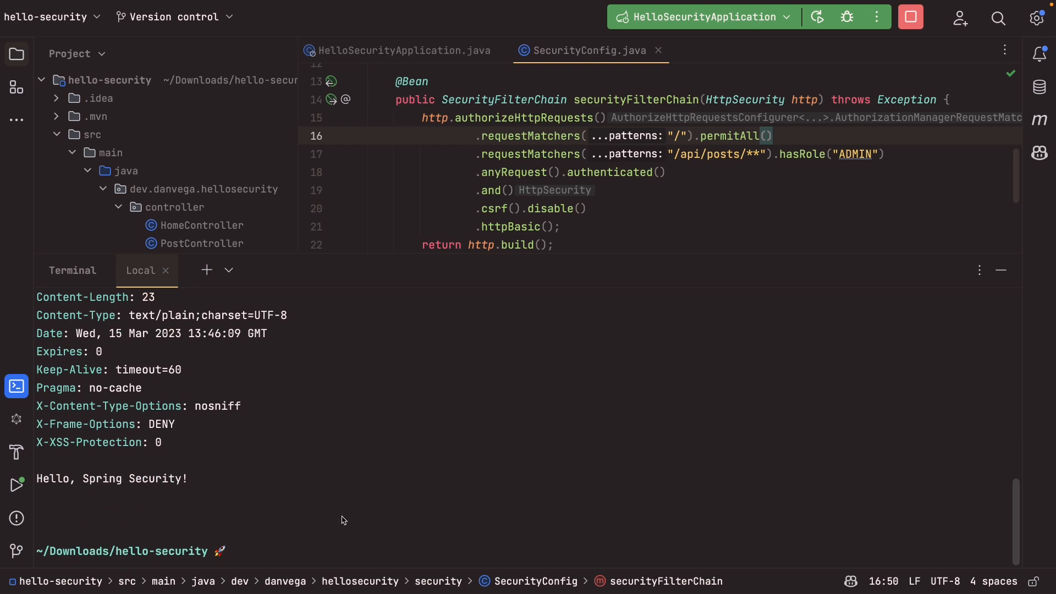
text(http :8080/)
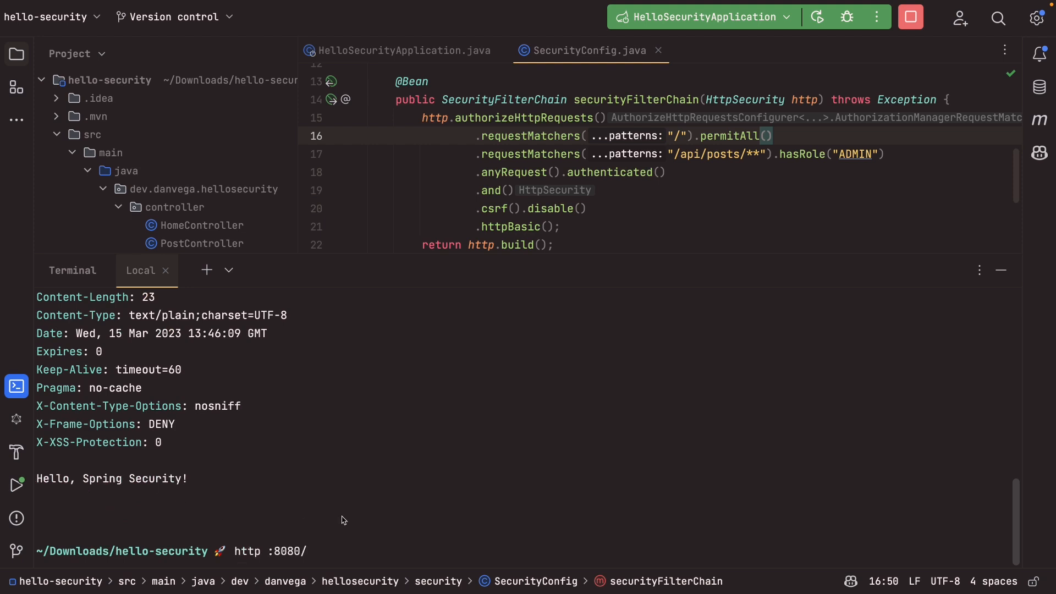
text(/api)
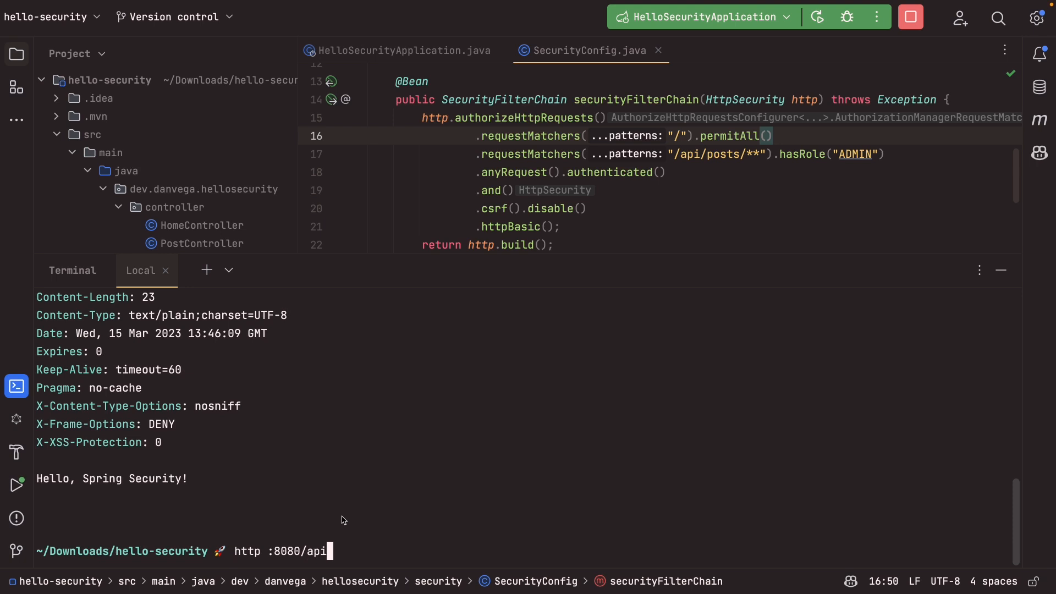
key(enter)
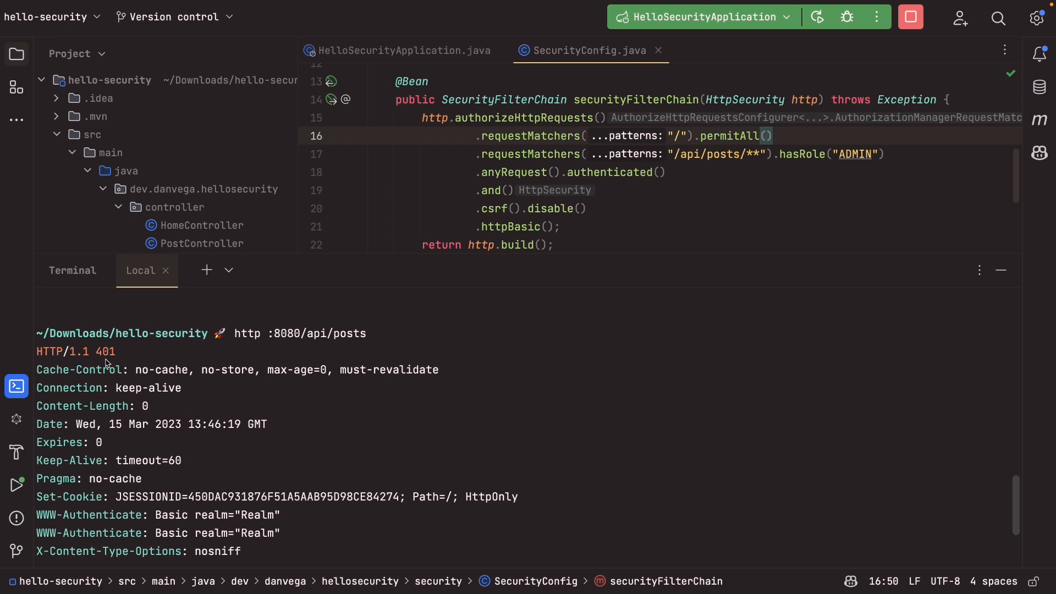
scroll(down, 3)
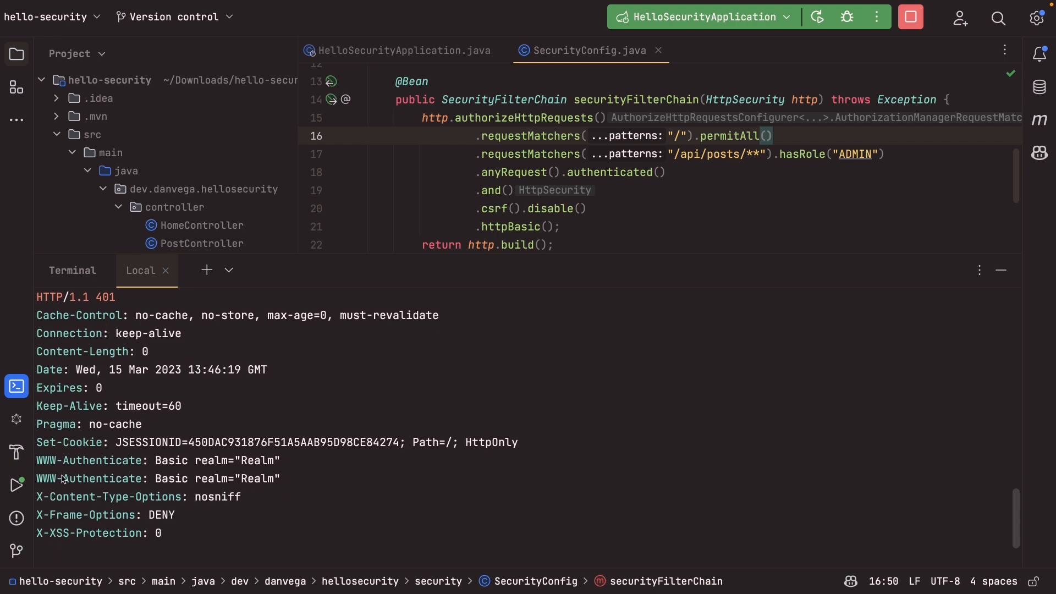
mouse_move(107, 469)
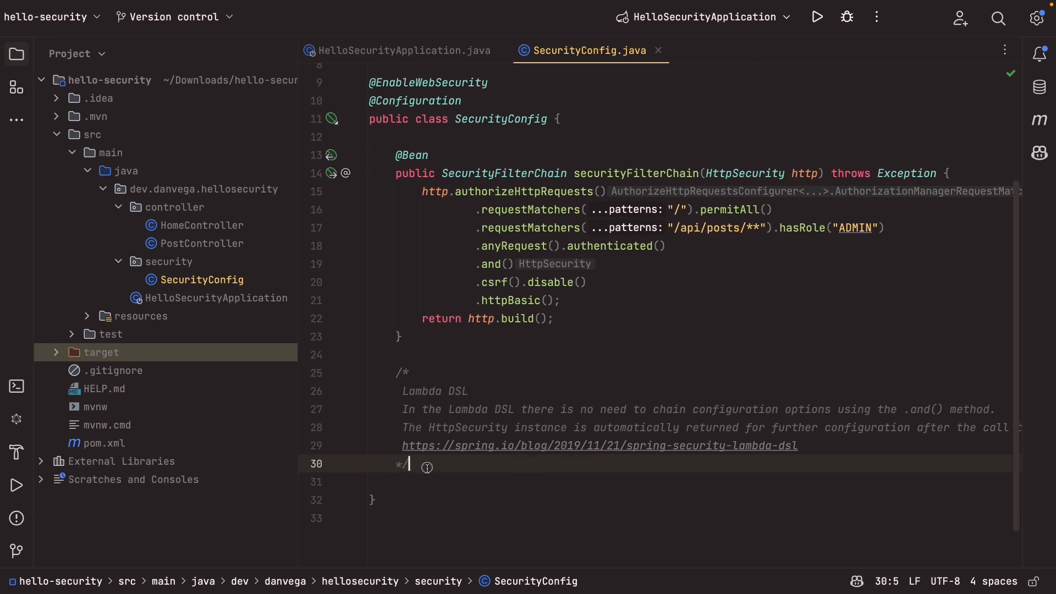
text(@Bean)
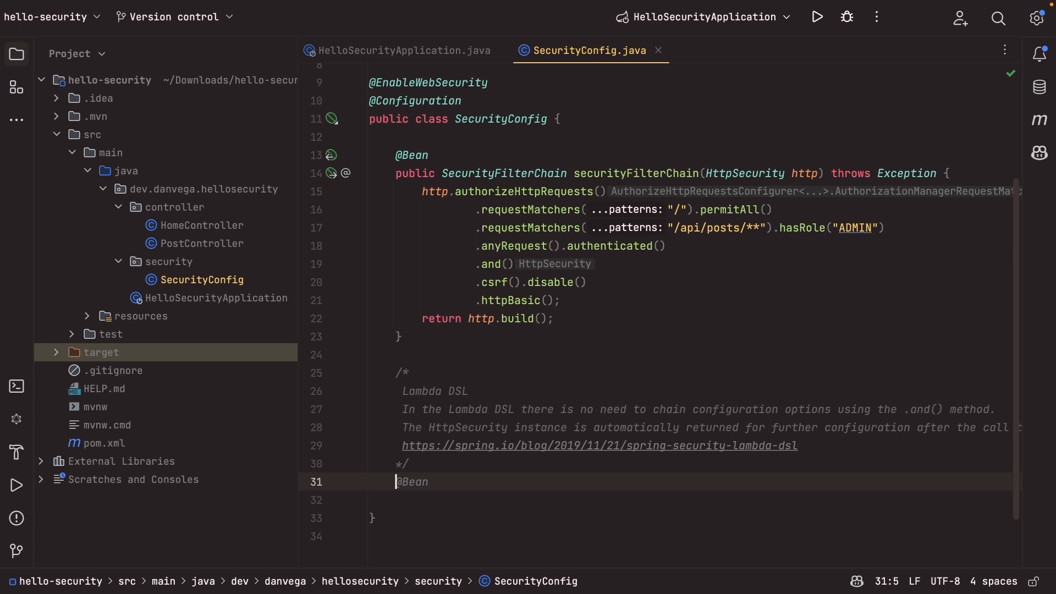
text(Bean)
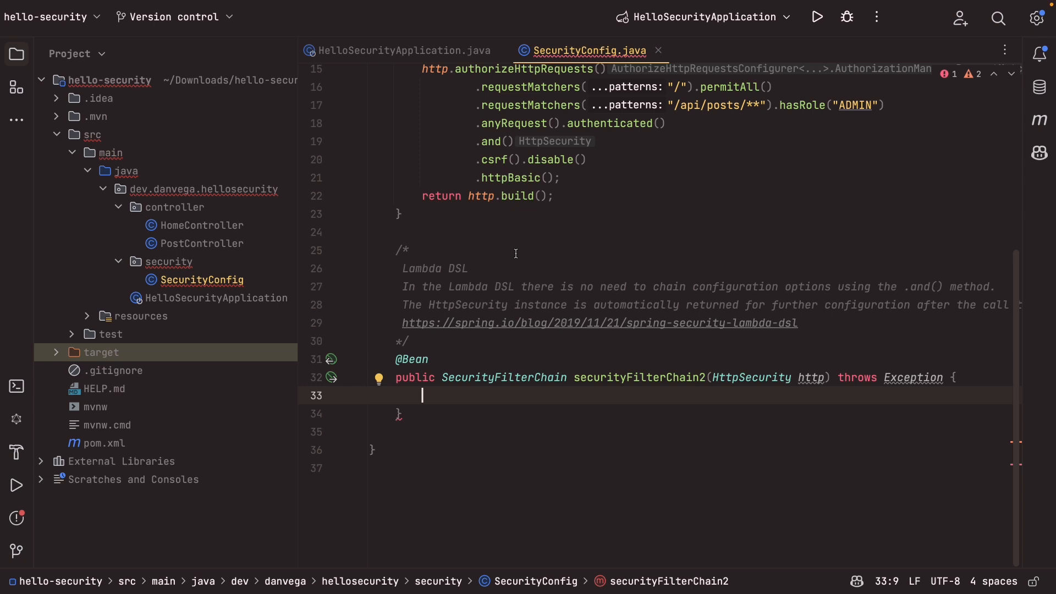
text(return http.build();)
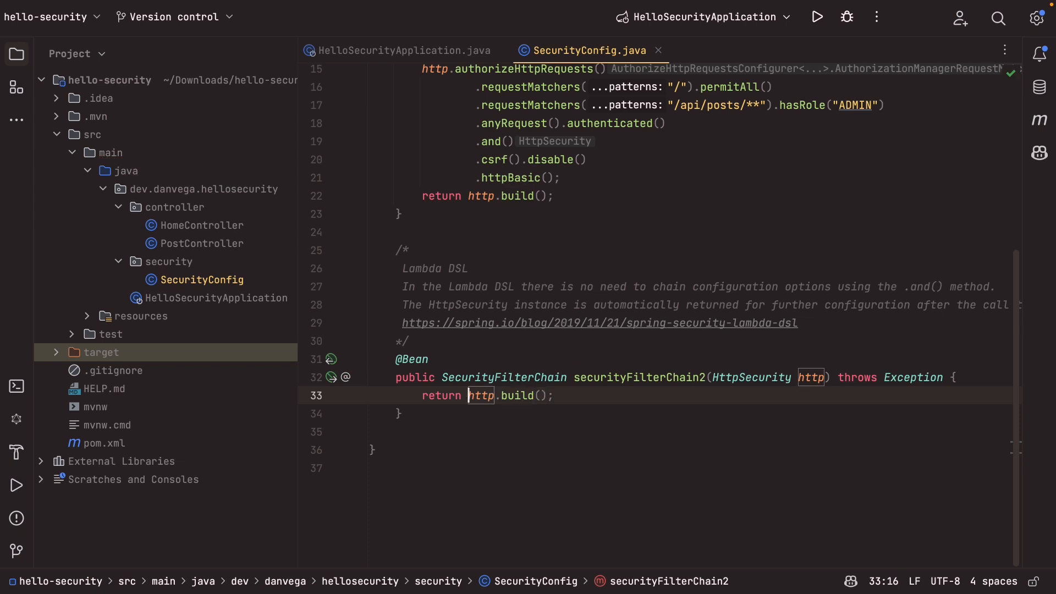
key(Enter)
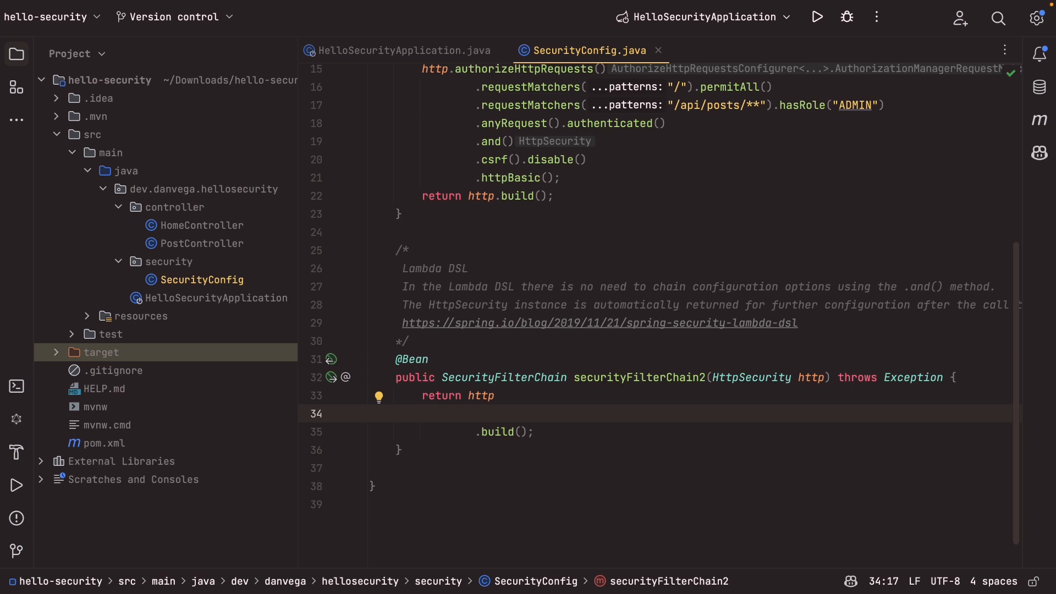
text(.authorizeHttpRequests()
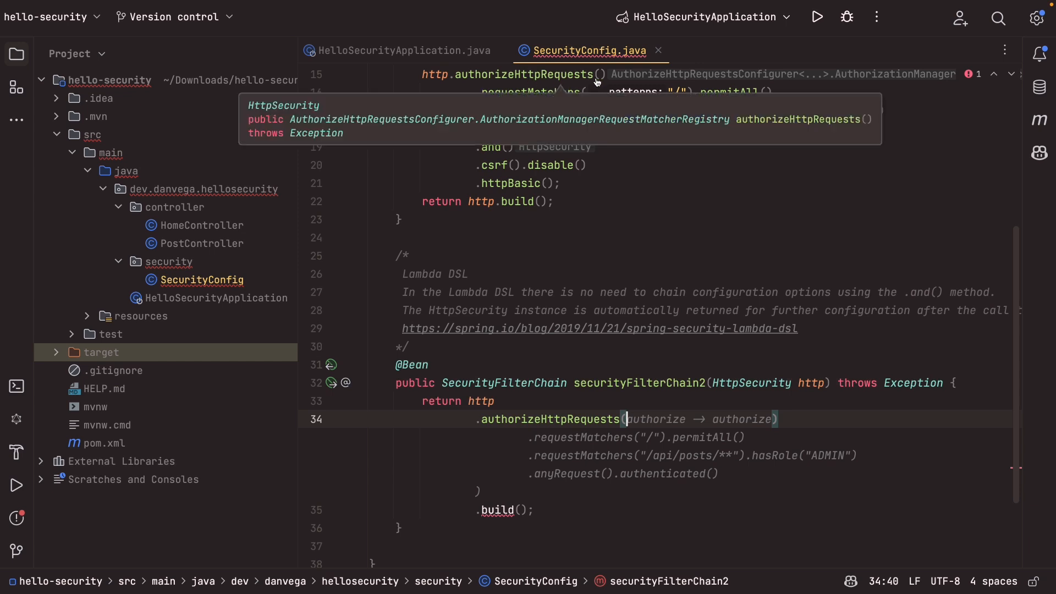
mouse_move(581, 410)
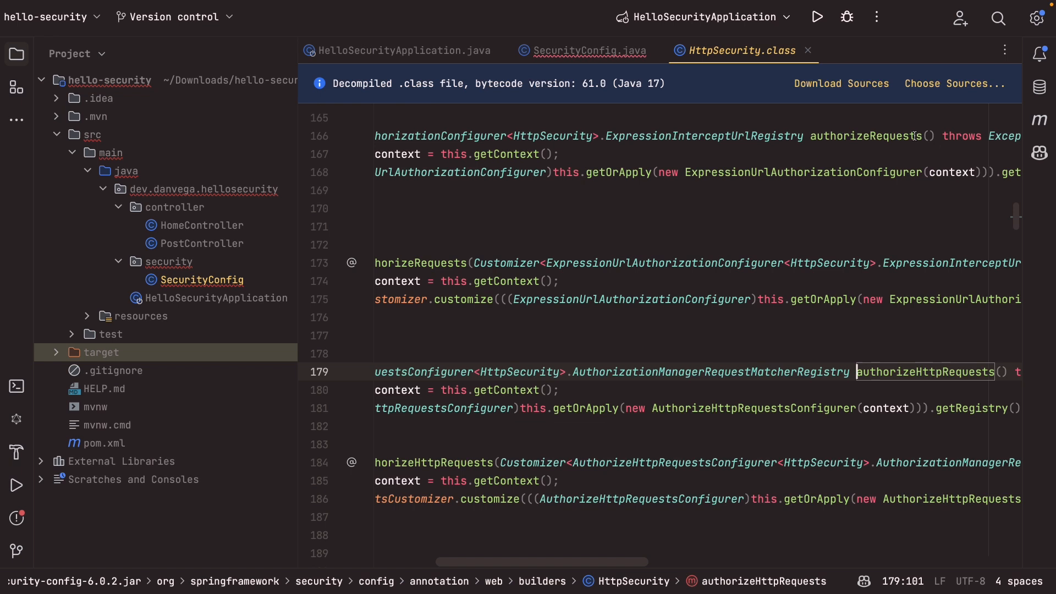
mouse_move(674, 403)
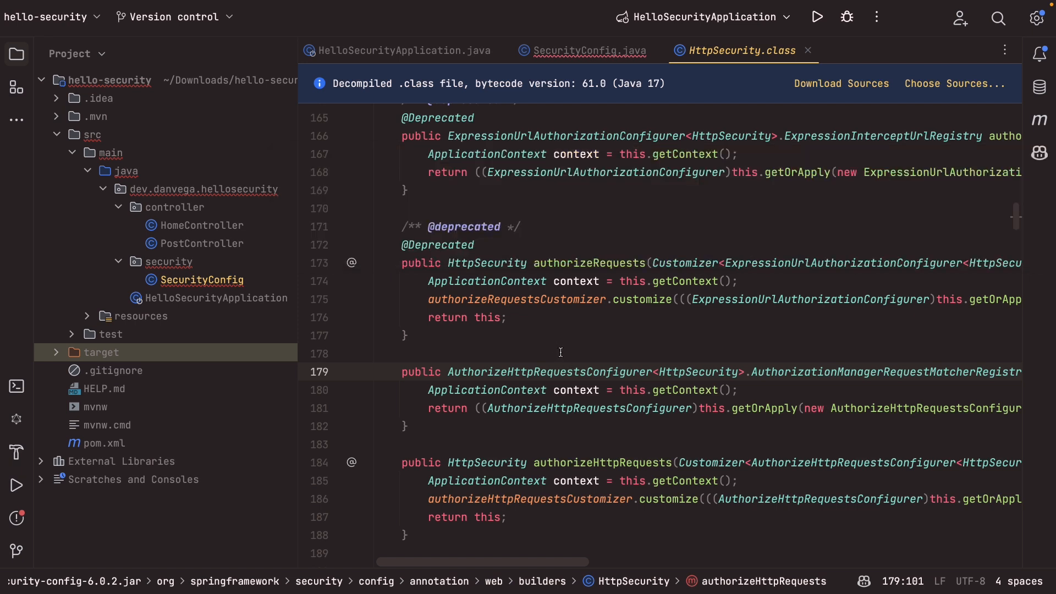
mouse_move(485, 93)
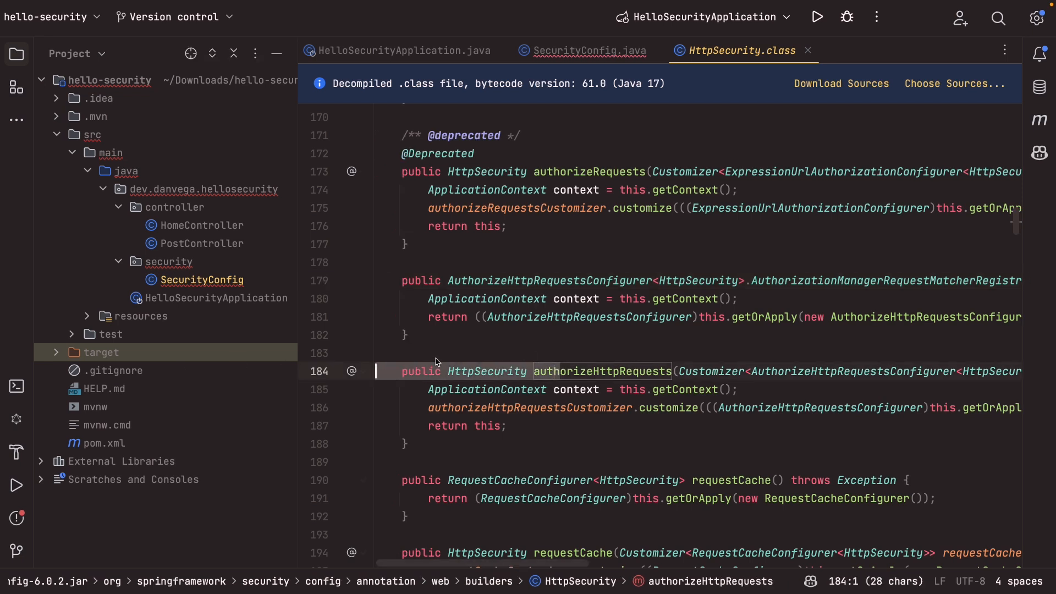
Step: Navigate from HttpSecurity's authorizeHttpRequests overloads into the decompiled Customizer interface
click(585, 50)
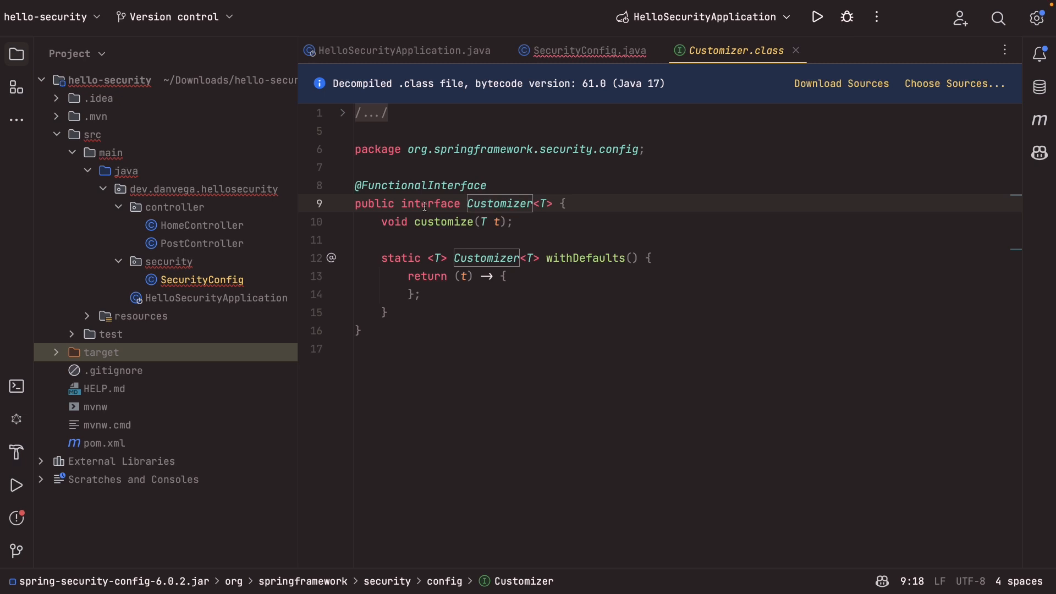
mouse_move(464, 216)
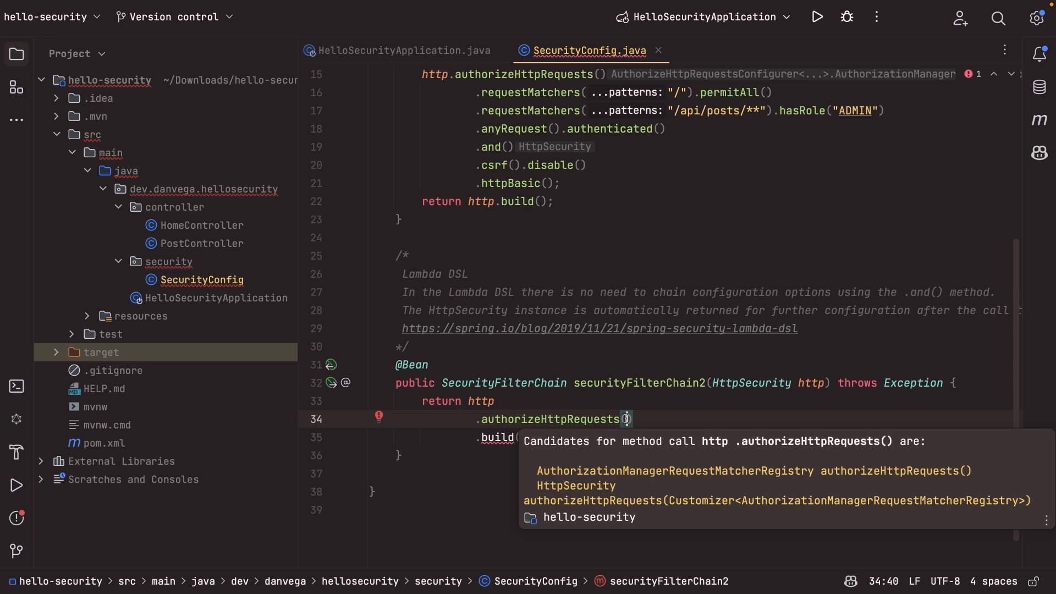
Step: In the auth lambda, permit all requests matching "/" via auth.requestMatchers("/").permitAll()
text(auth -> auth.)
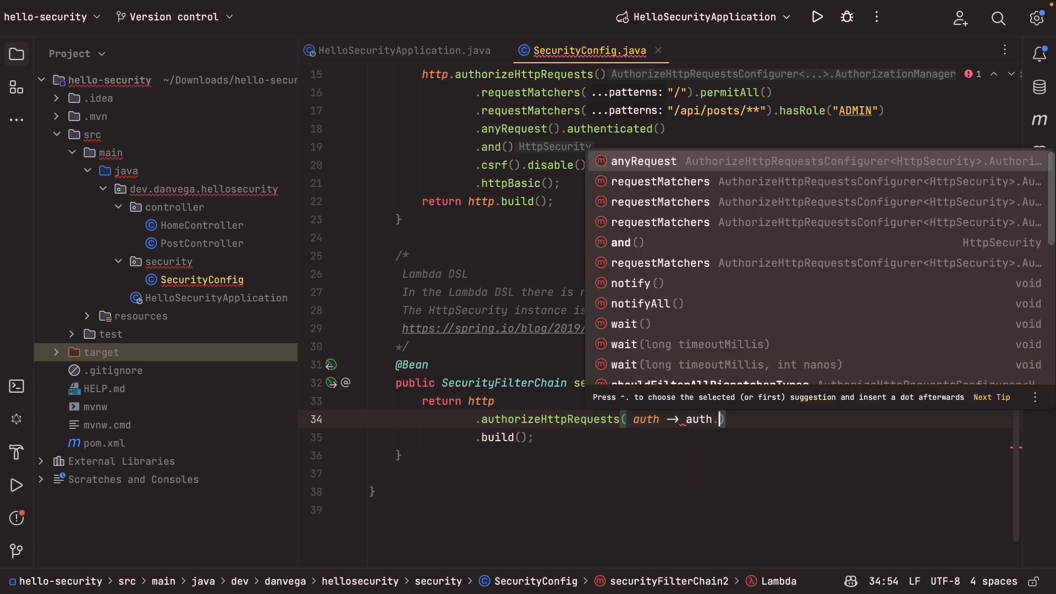
text(anyRequest().au)
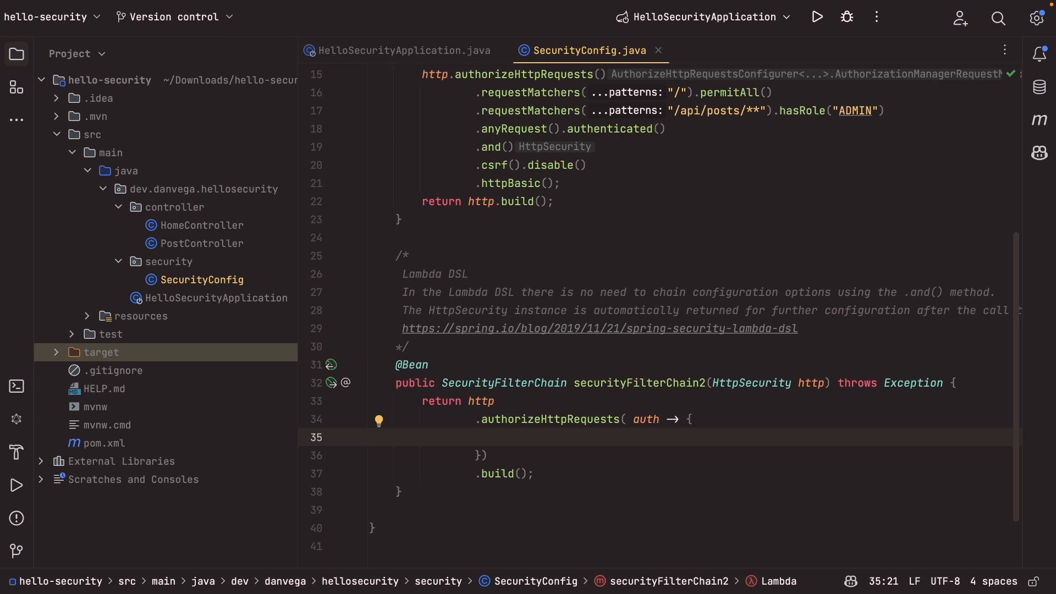
text(auth.requestMatchers("/)
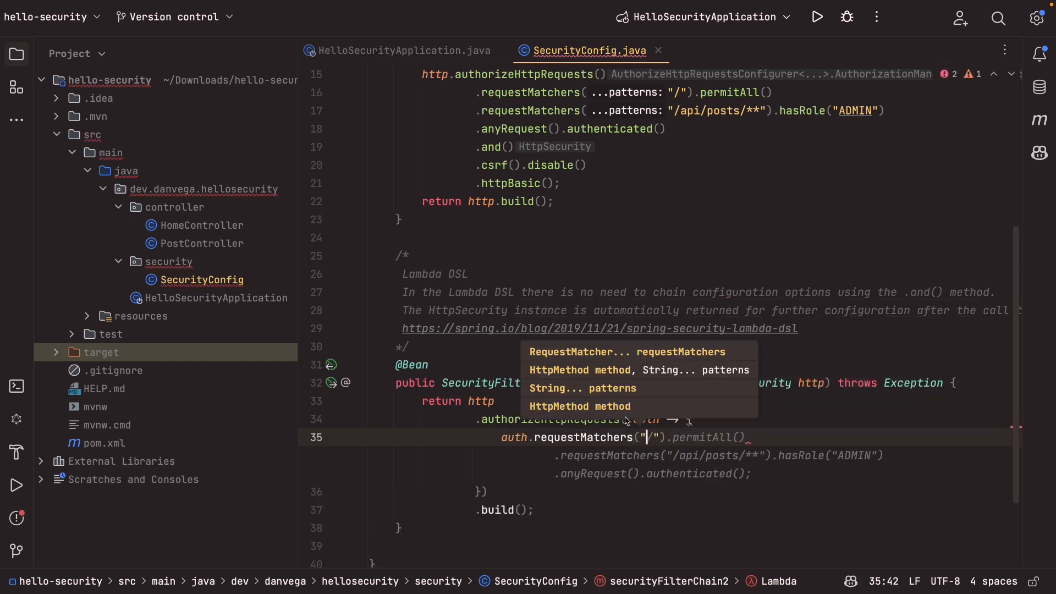
text(.p)
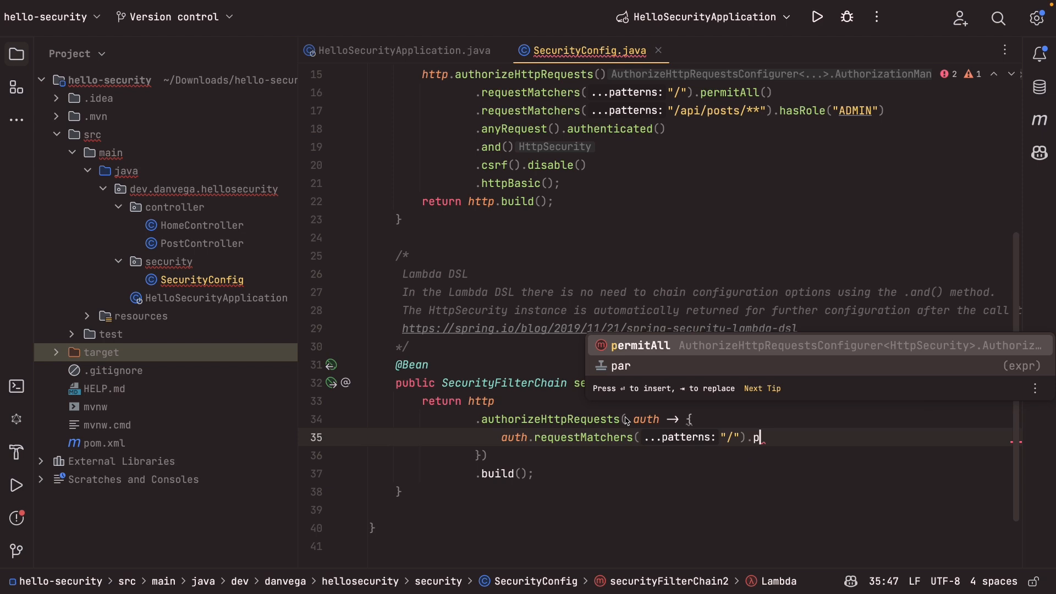
text(ermitAll();)
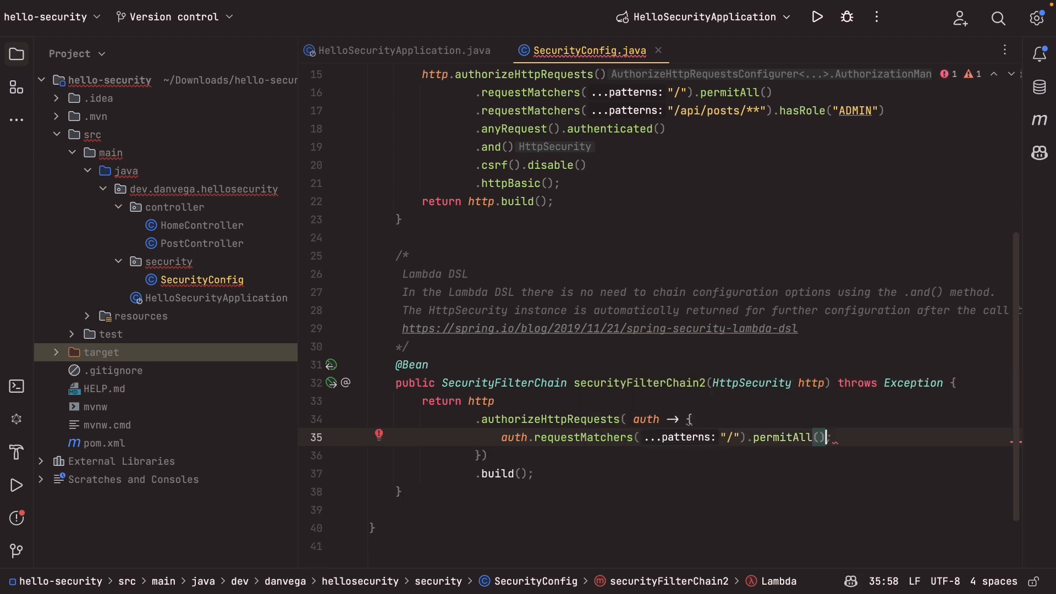
Step: Require ADMIN for /api/posts/** and authentication for any other request
text(.a)
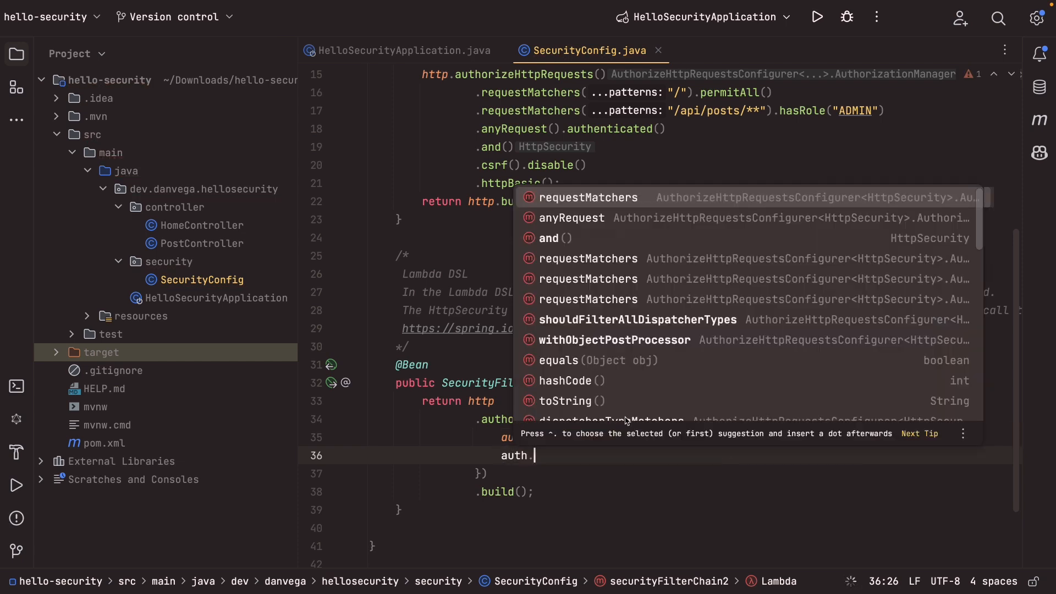
text(requestMatchers("/api/posts/**").hasRole("ADMIN");)
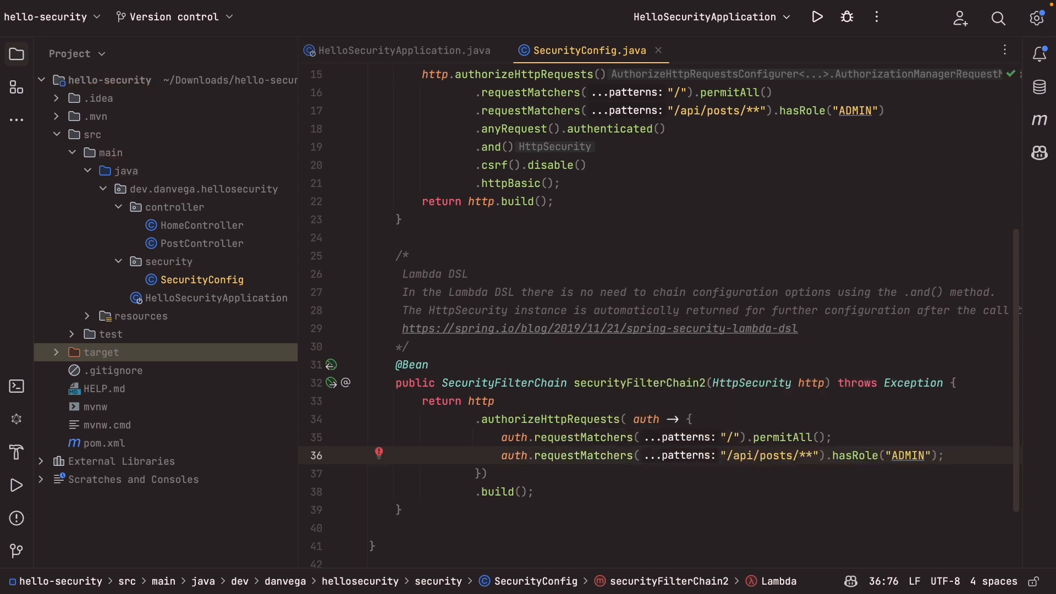
text(auth.anyRequest().authenticated();)
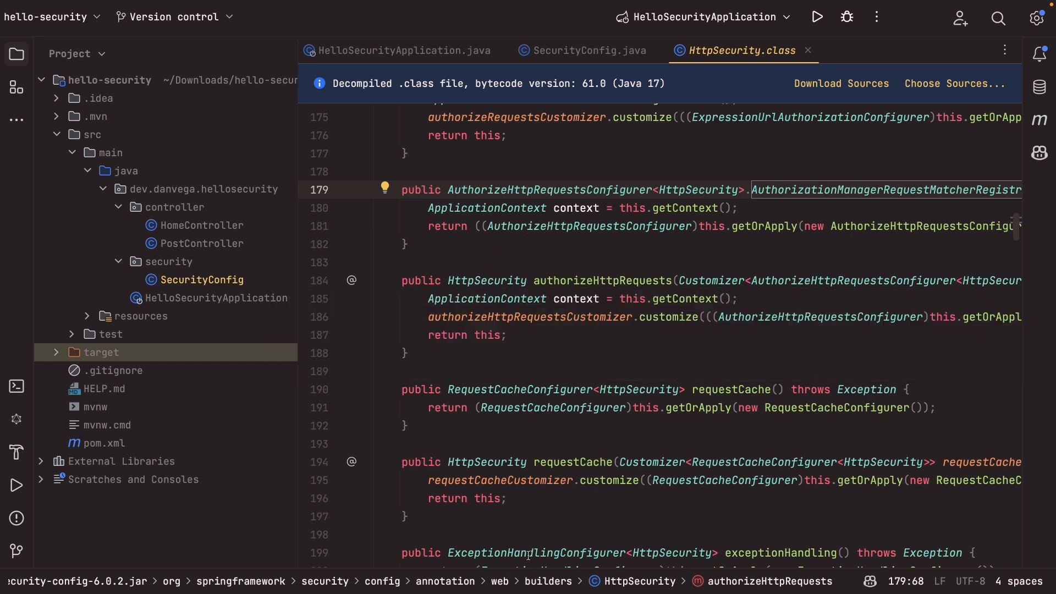
Step: Return to SecurityConfig.java and locate the and() call in the old bean for reference
click(584, 50)
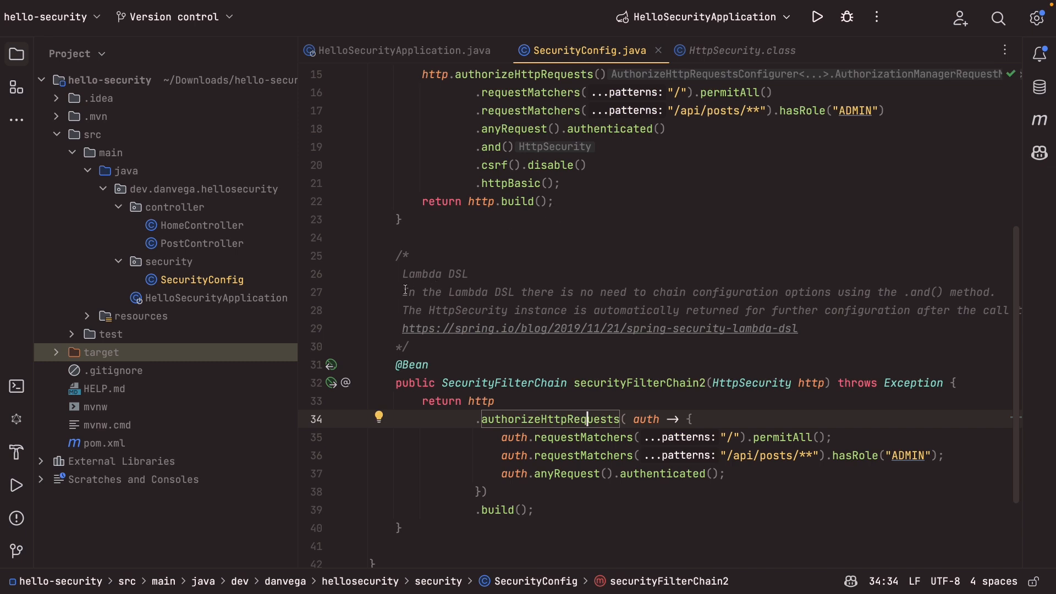
mouse_move(625, 296)
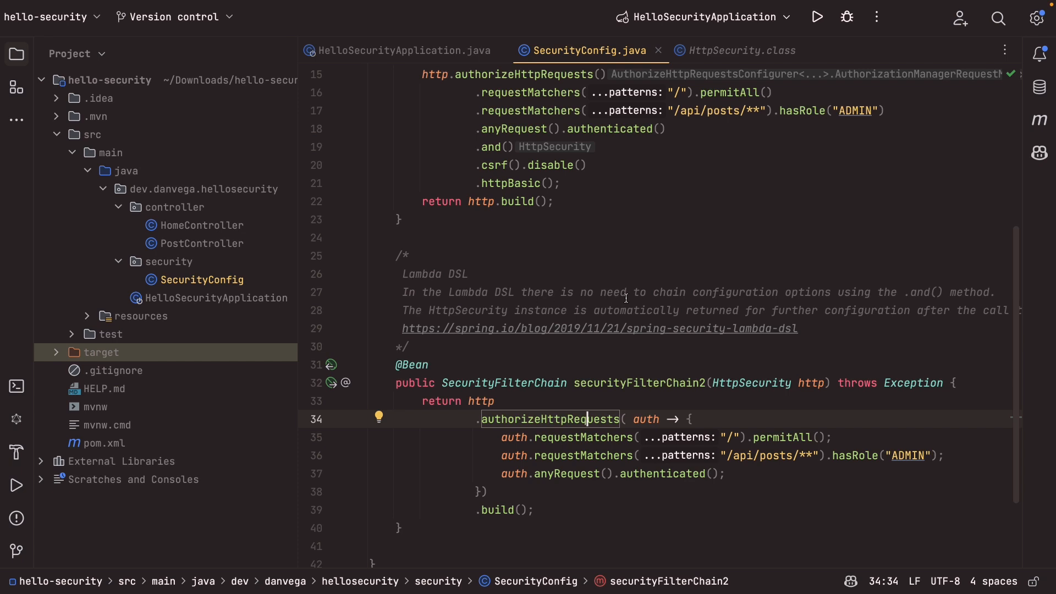
mouse_move(828, 288)
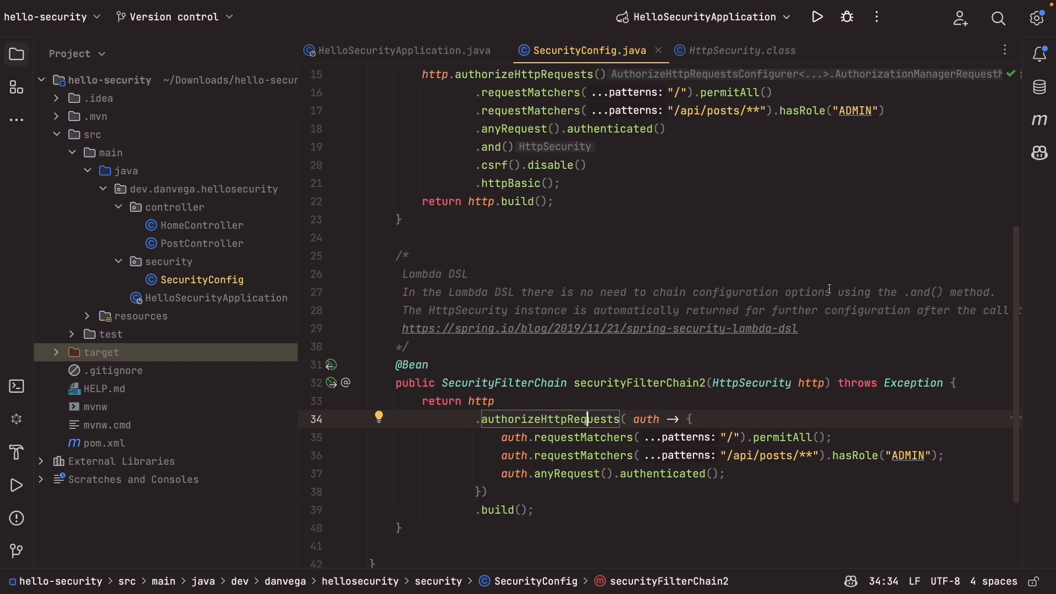
click(595, 146)
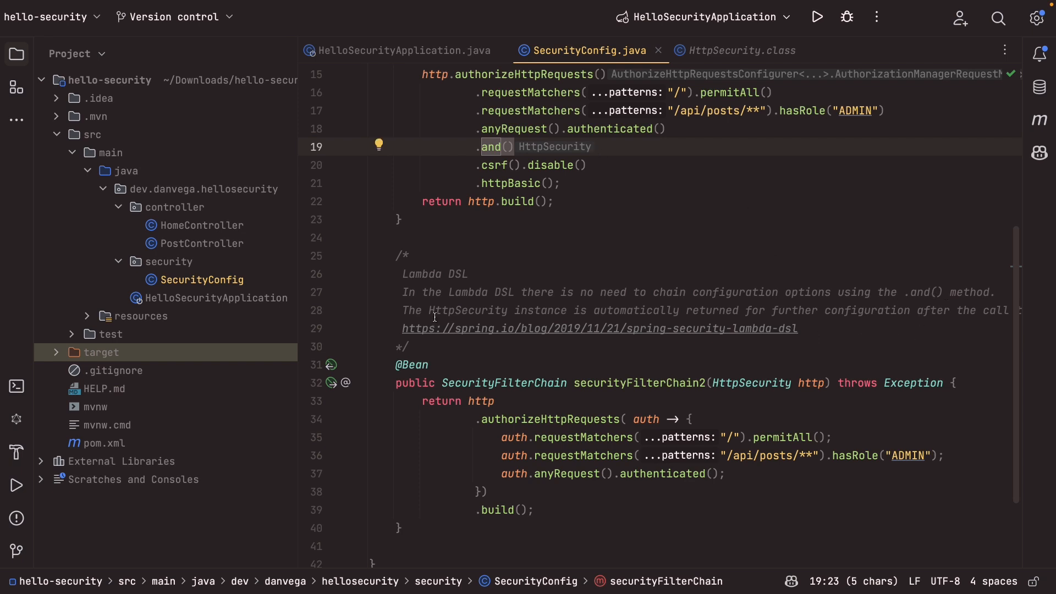
mouse_move(571, 313)
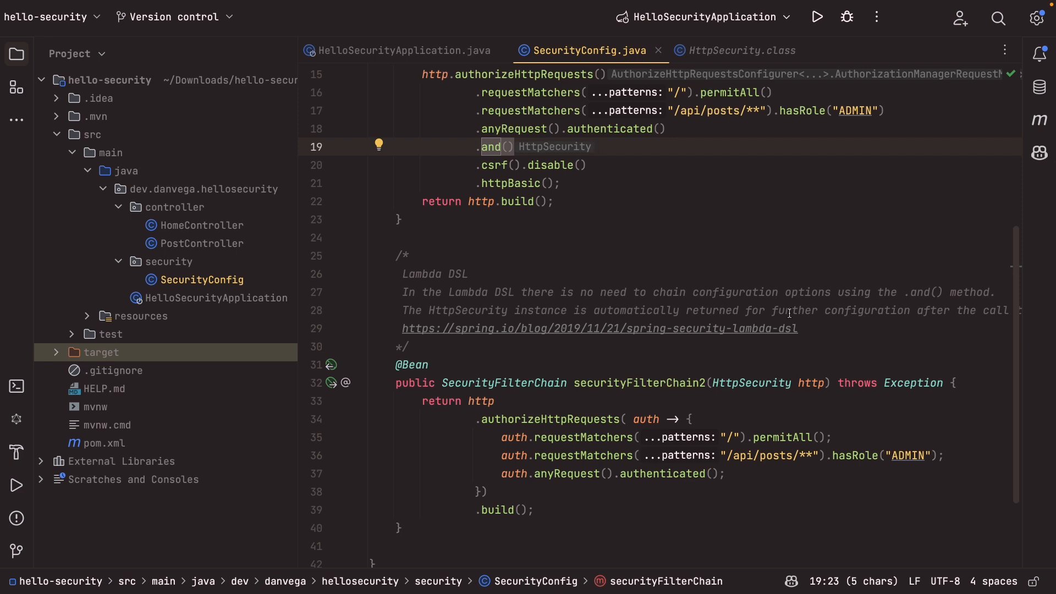
mouse_move(791, 312)
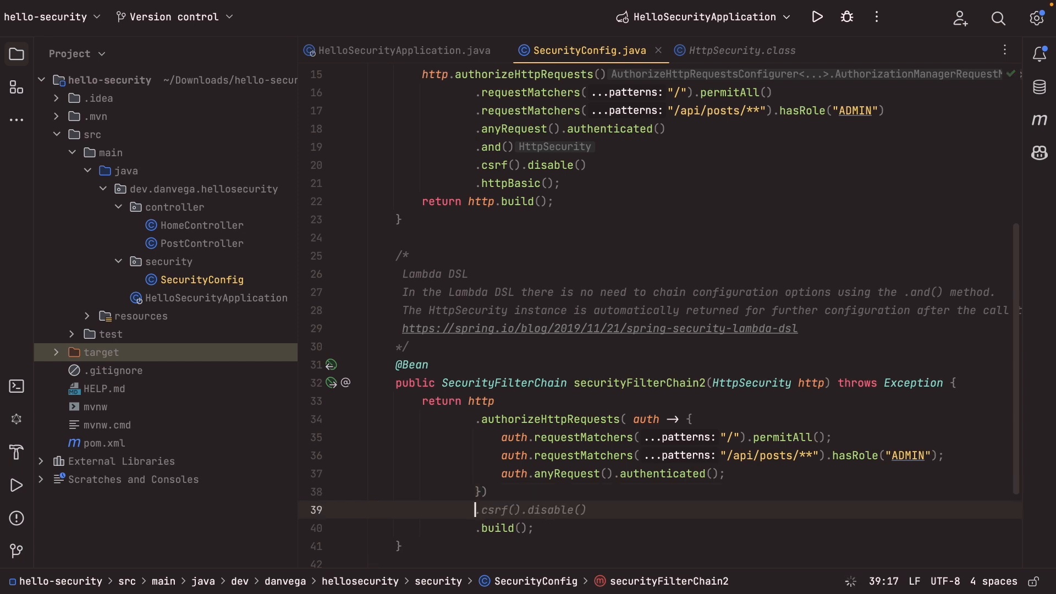
Step: Chain .csrf(AbstractHttpConfigurer::disable) and .httpBasic(Customizer.withDefaults()) before build()
text(csrf)
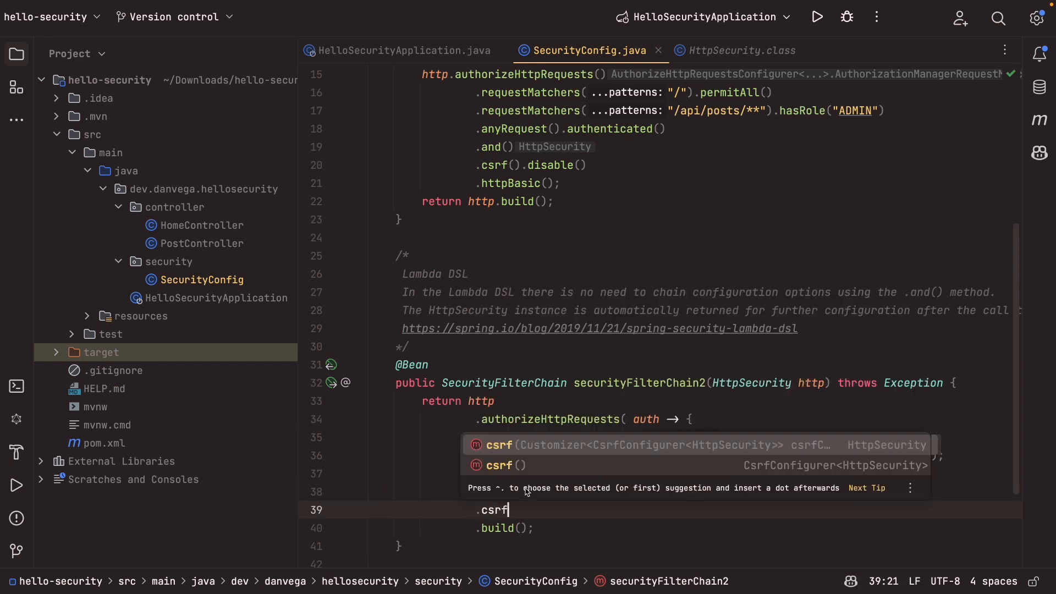
text((AbstractHttpConfigurer::disable)
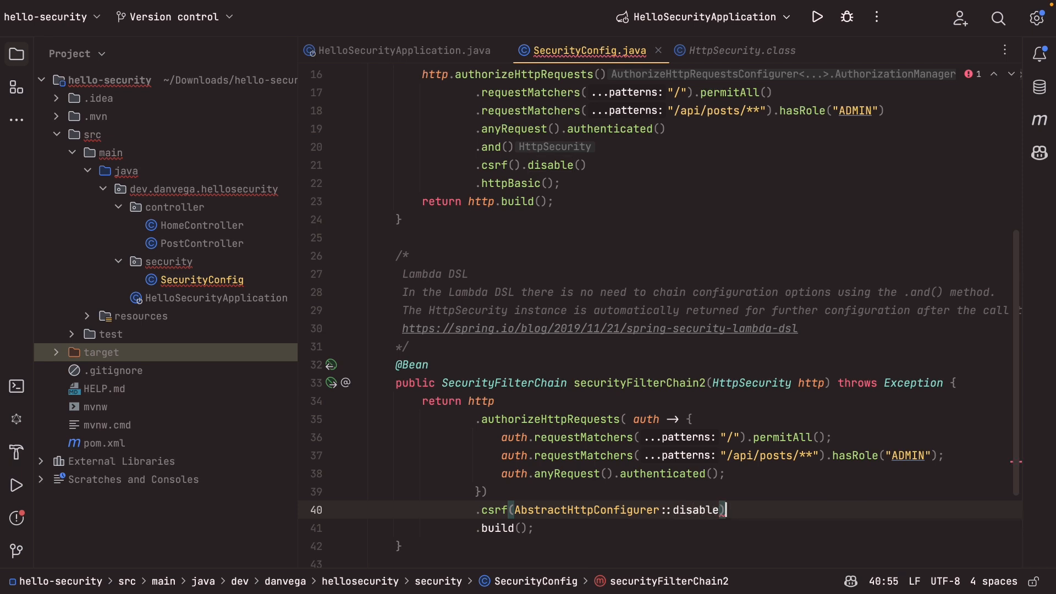
text(.httpBasic(AbstractHttpConfigurer::disable))
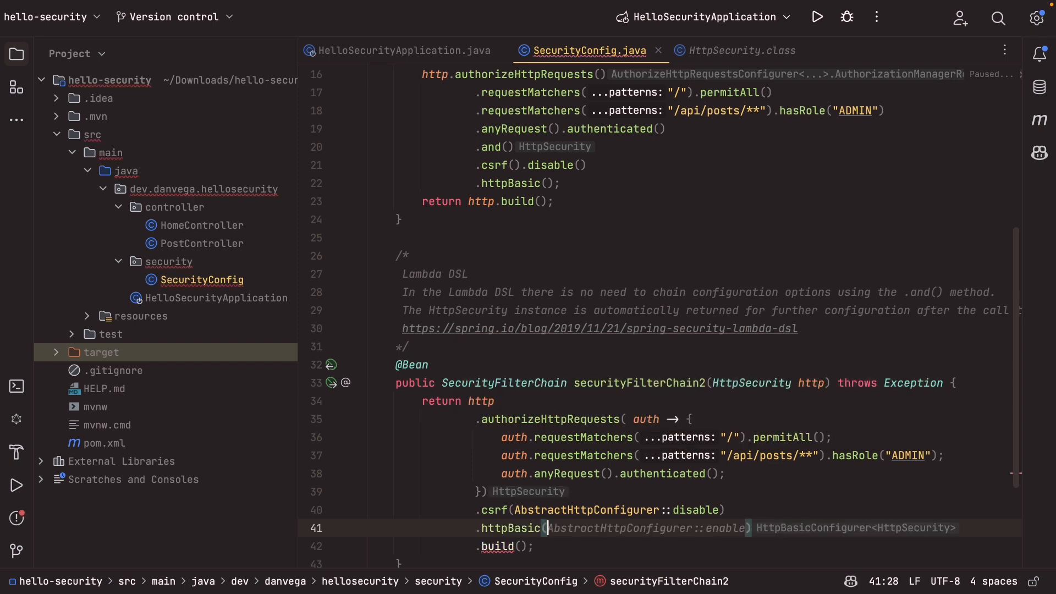
text(with)
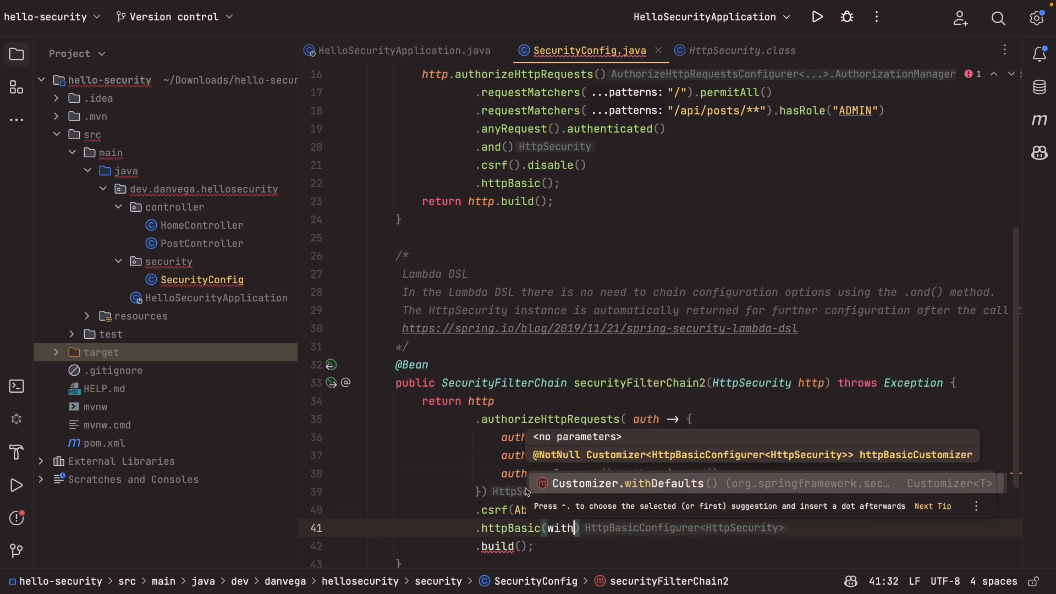
text(Defaults()
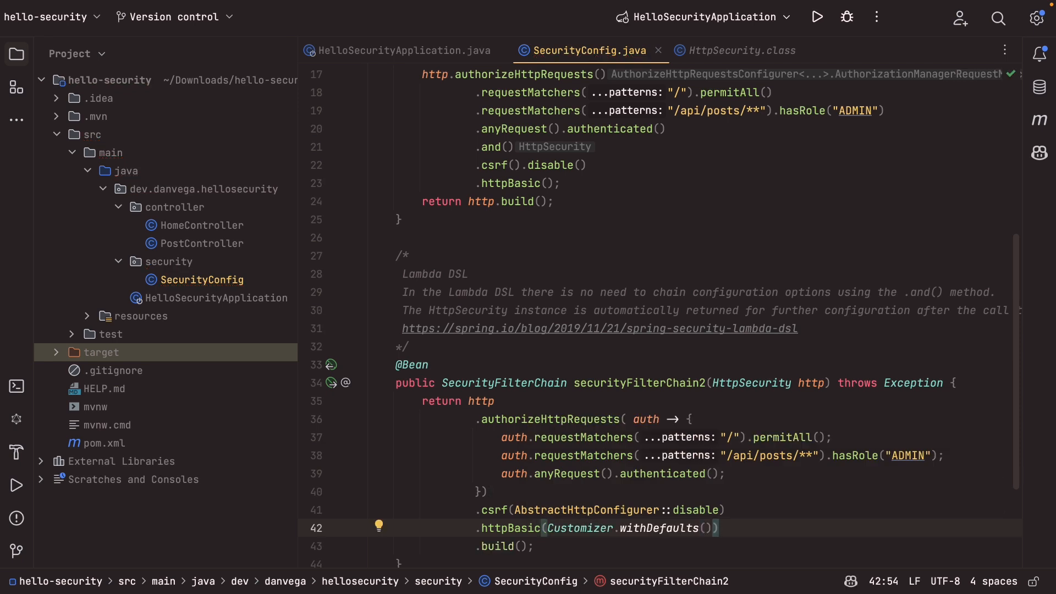
scroll(down, 3)
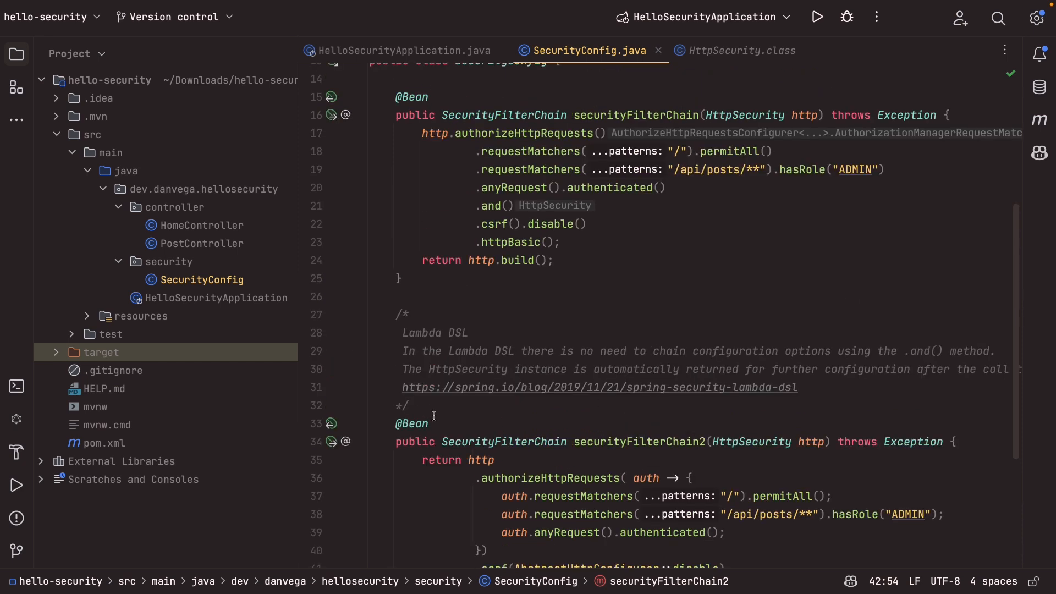
mouse_move(686, 309)
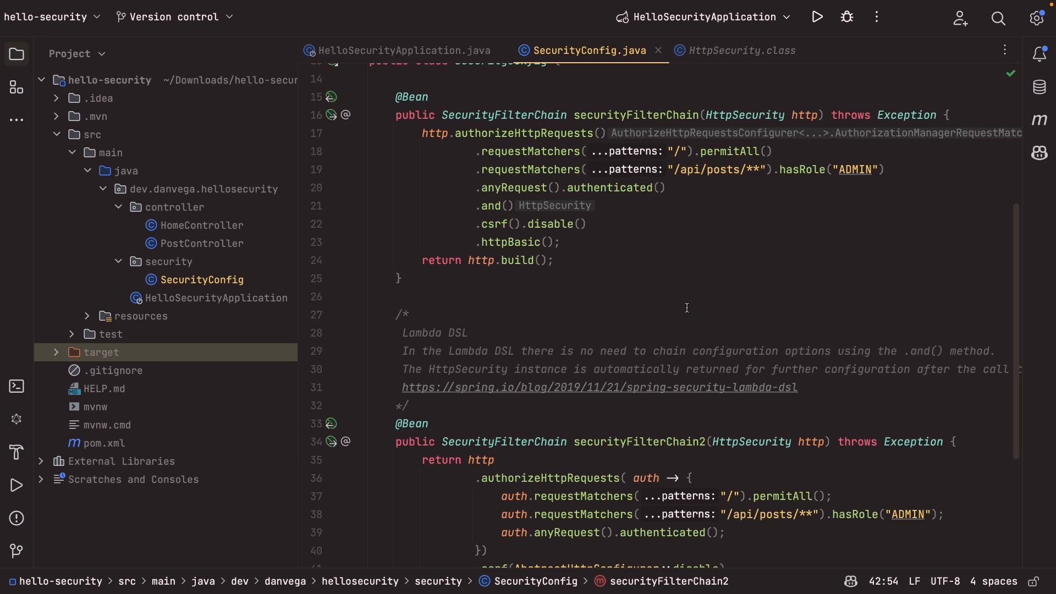
scroll(down, 3)
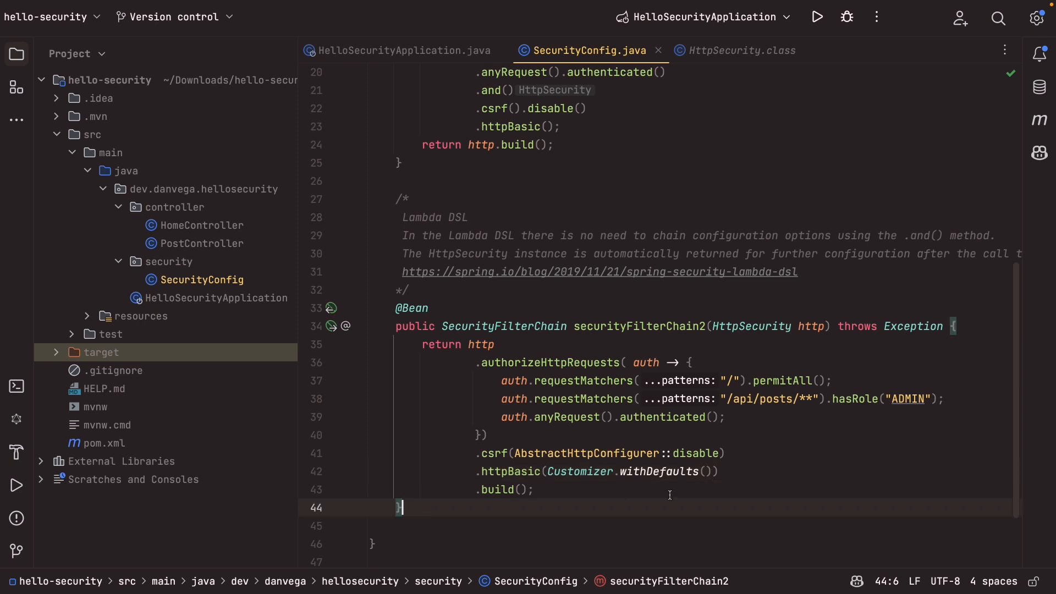
mouse_move(681, 484)
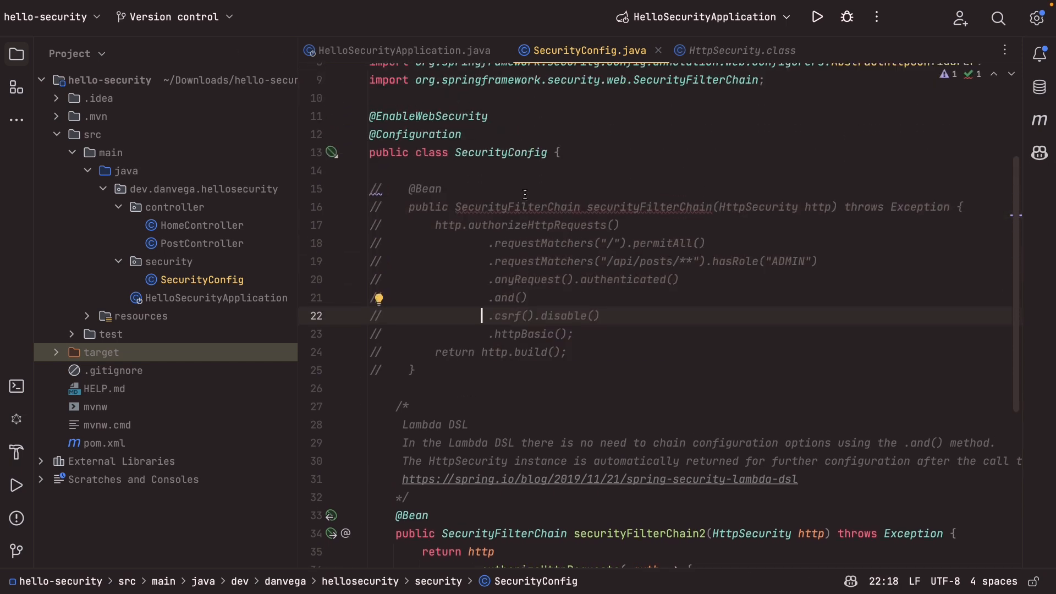
mouse_move(662, 307)
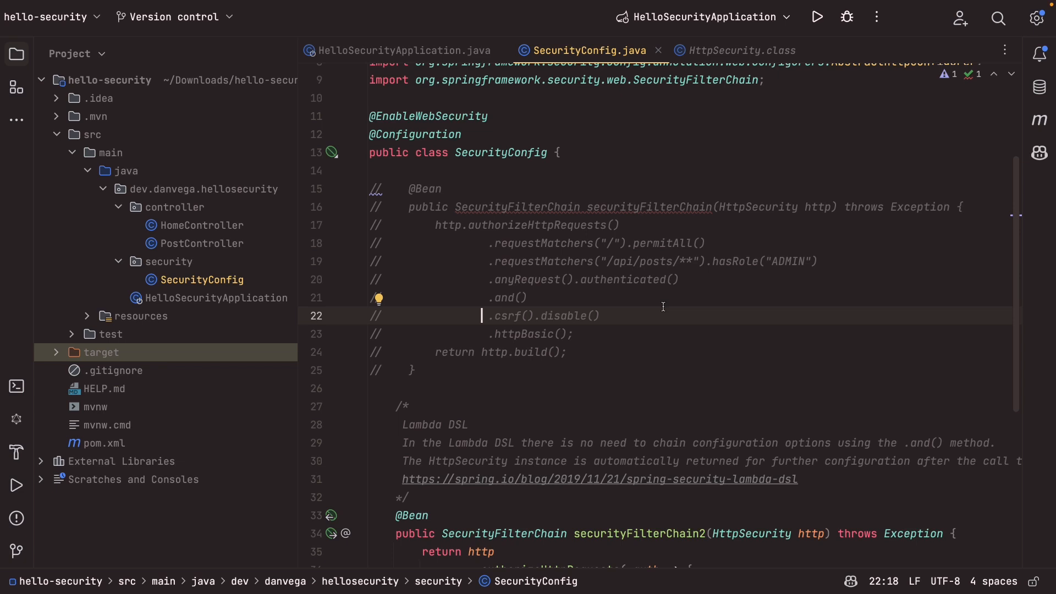
mouse_move(794, 139)
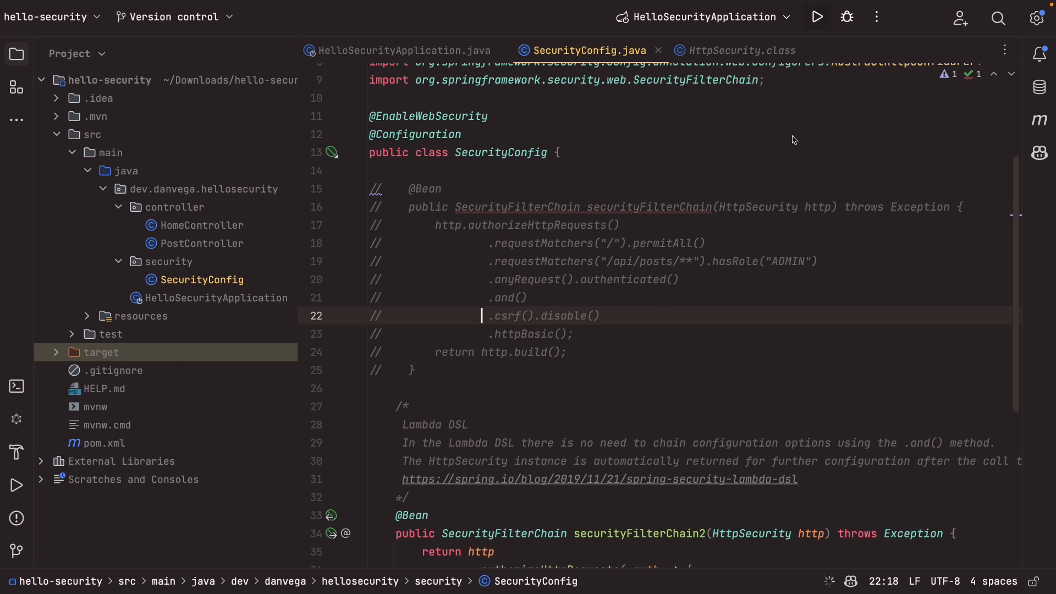
Step: Rerun the application with only the Lambda DSL security bean active
click(817, 16)
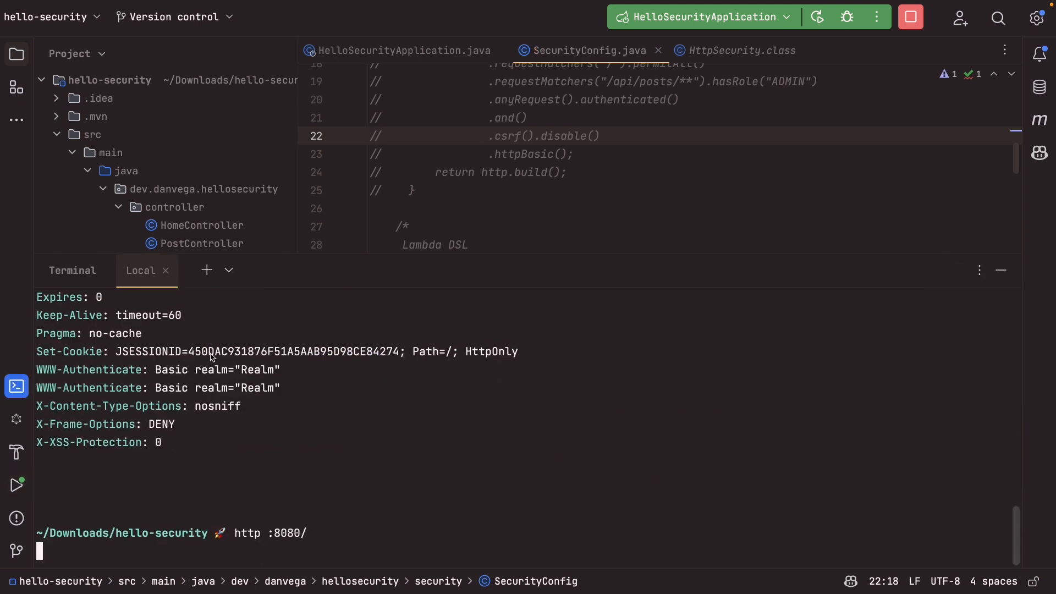
Step: Run http :8080/api/posts without credentials to get the Basic WWW-Authenticate challenge
text(http :8080/api/posts)
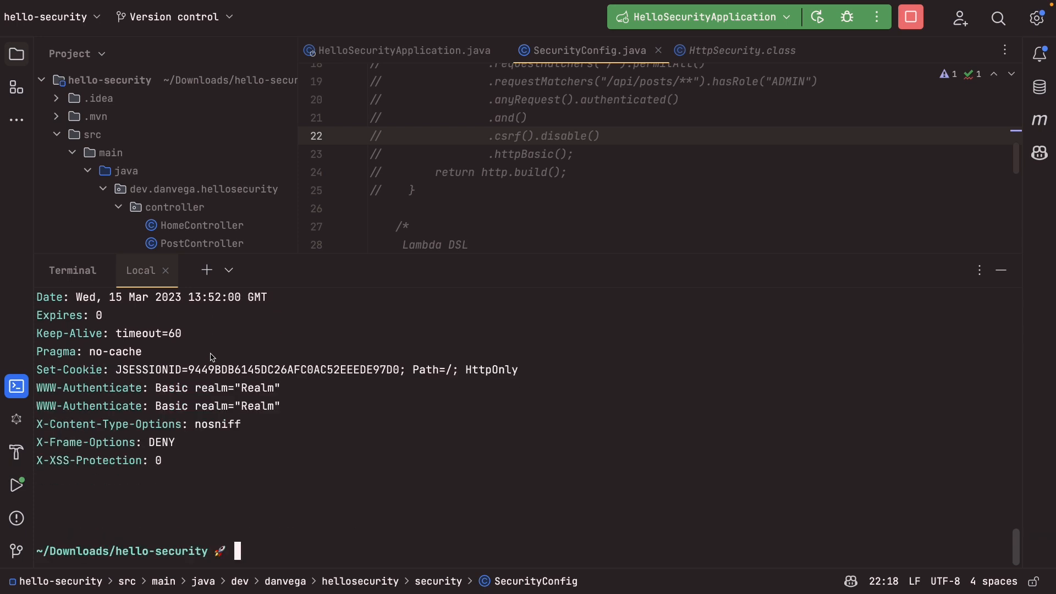
mouse_move(983, 252)
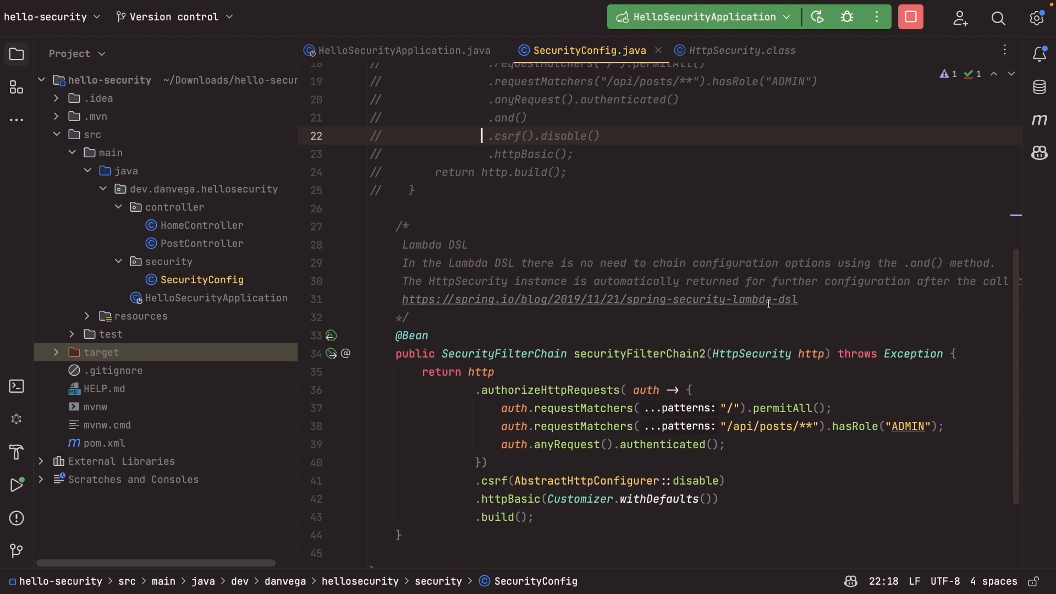
scroll(down, 3)
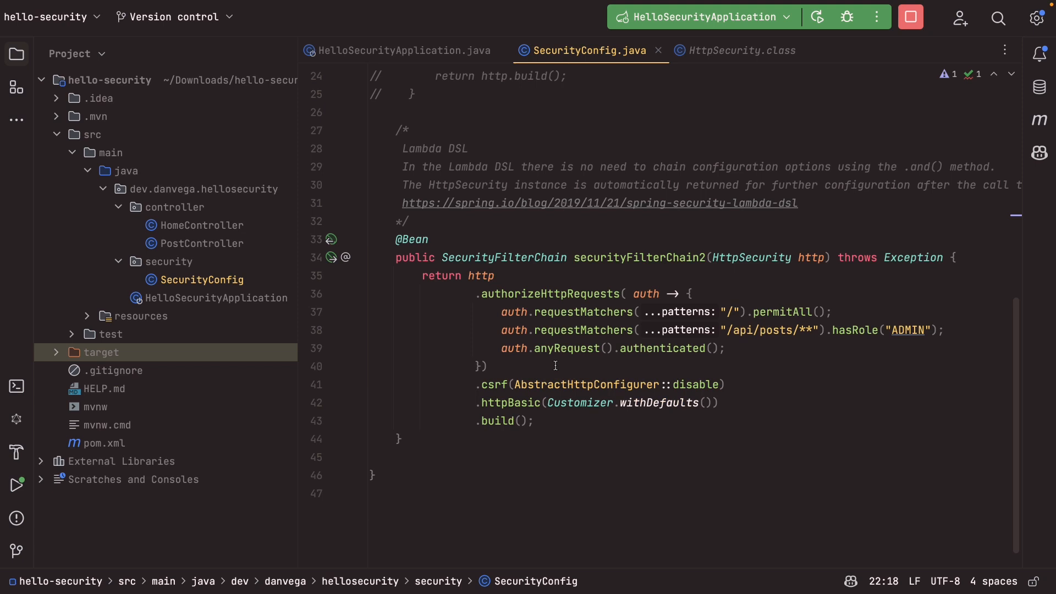
mouse_move(646, 295)
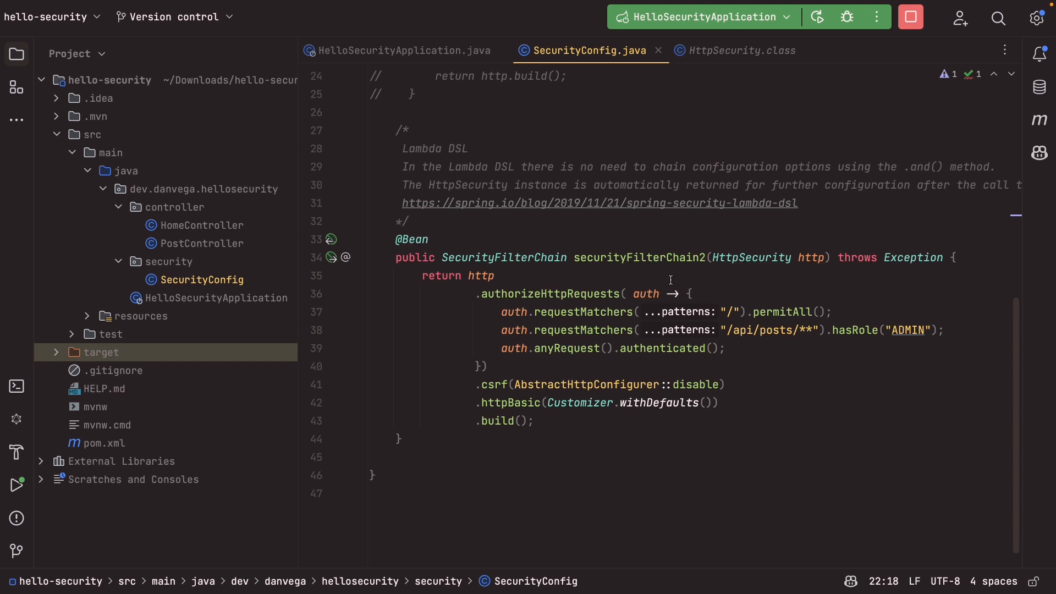
mouse_move(654, 195)
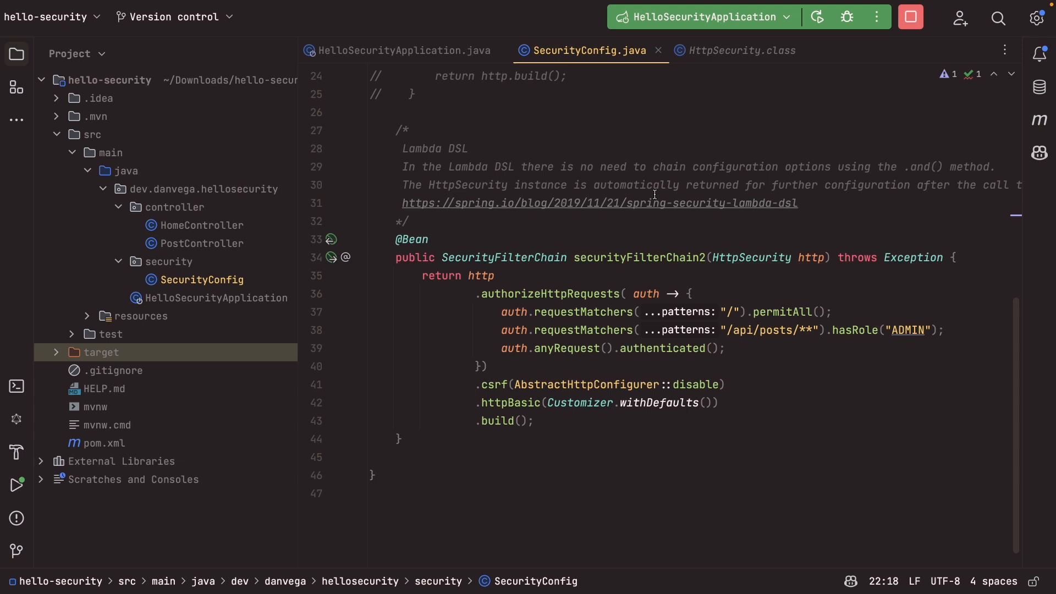
mouse_move(521, 279)
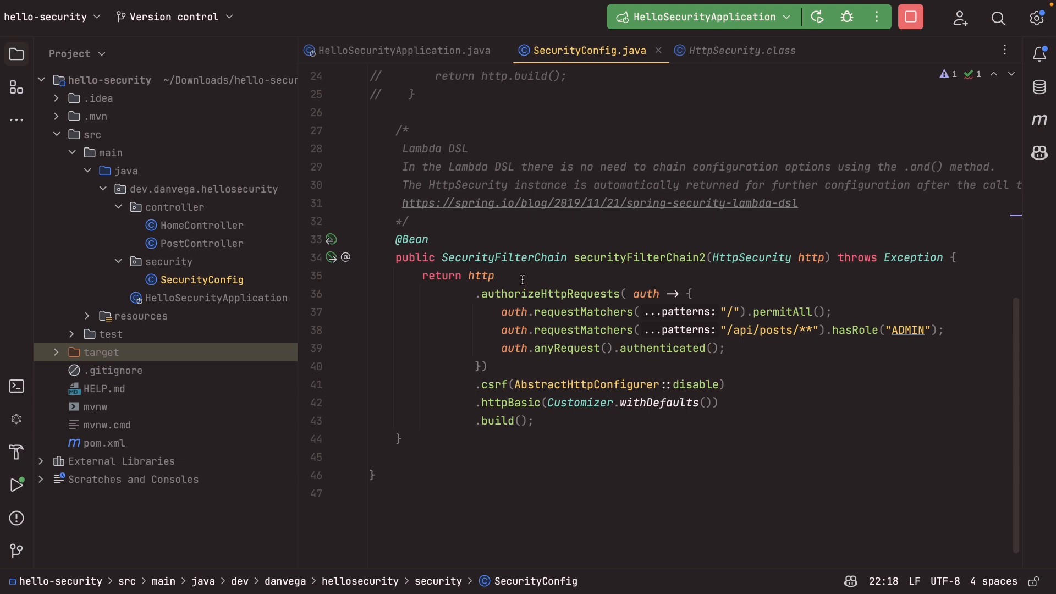